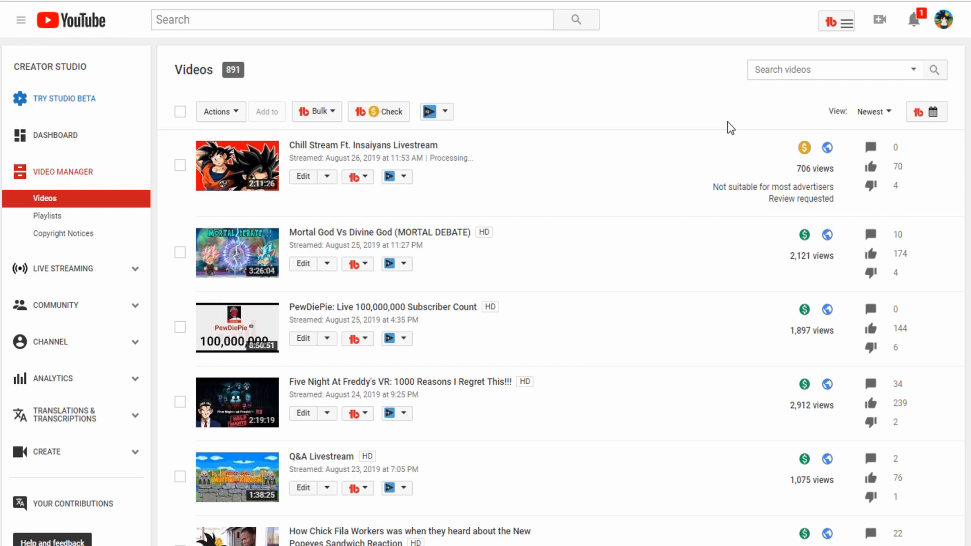
mouse_move(914, 21)
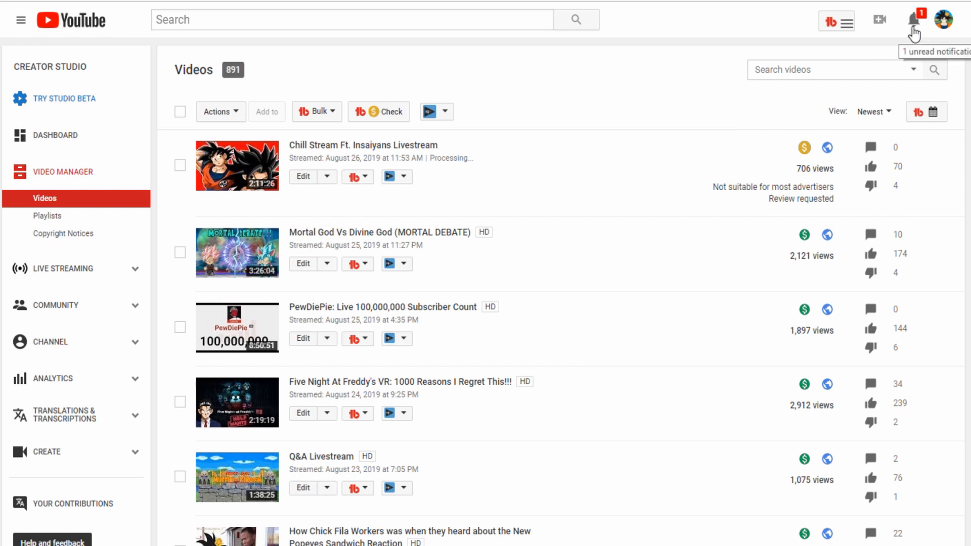
mouse_move(914, 32)
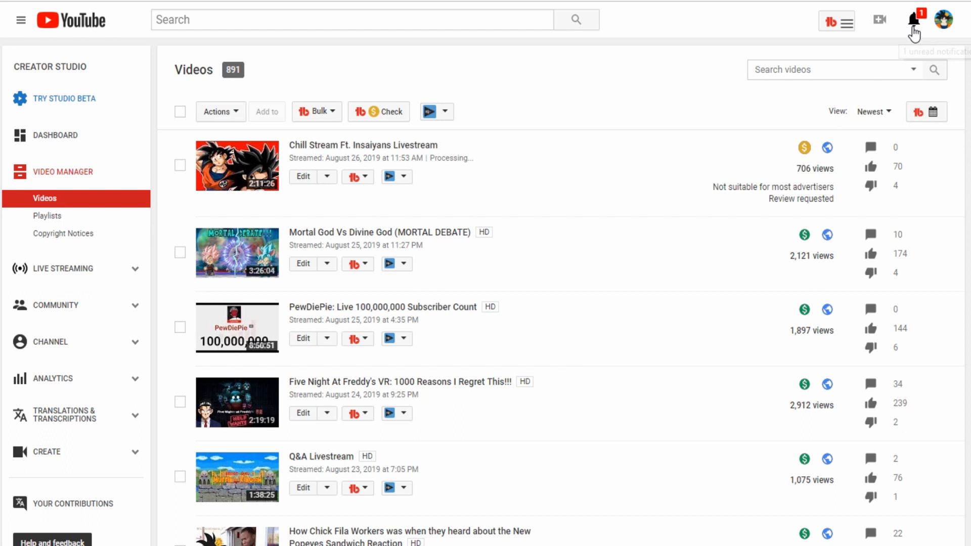
Step: Check the unread notifications and scroll down the video list
click(914, 20)
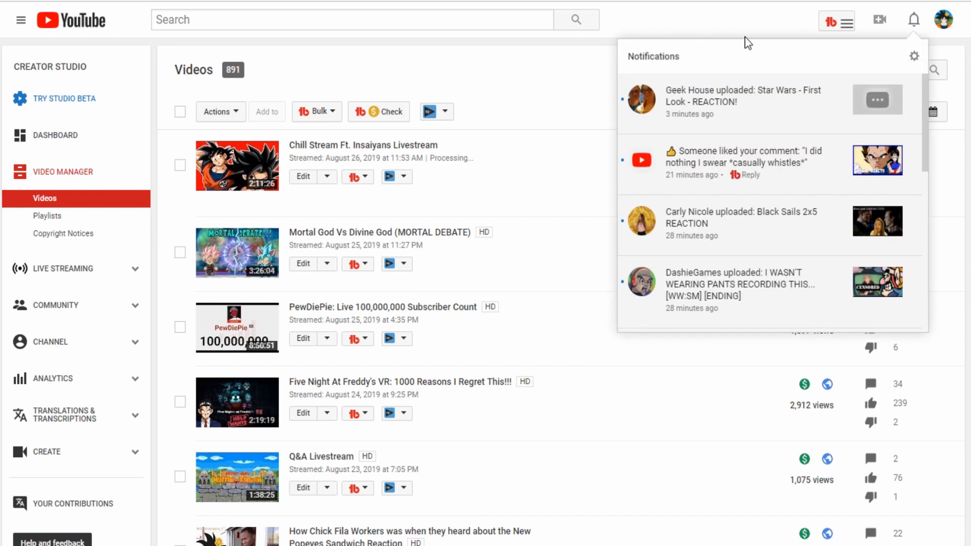
mouse_move(701, 6)
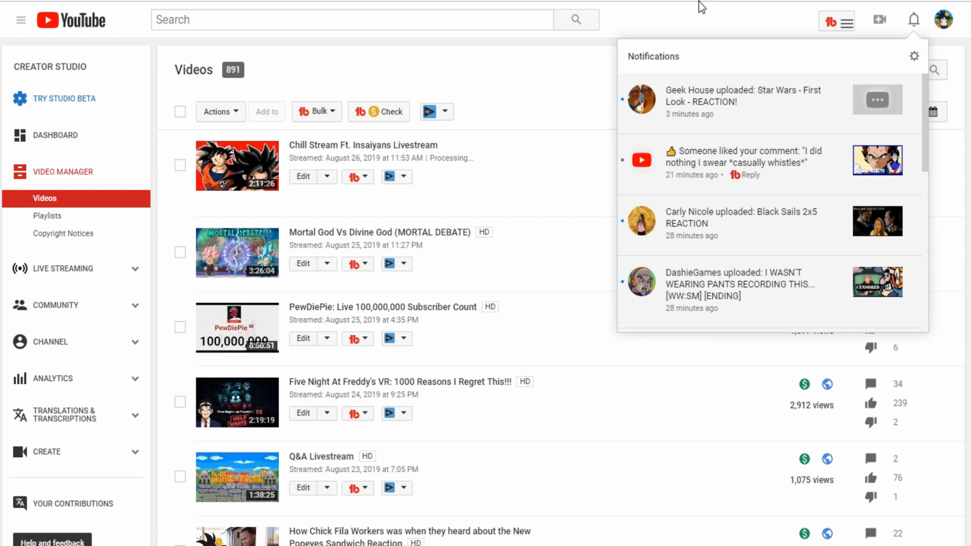
mouse_move(706, 35)
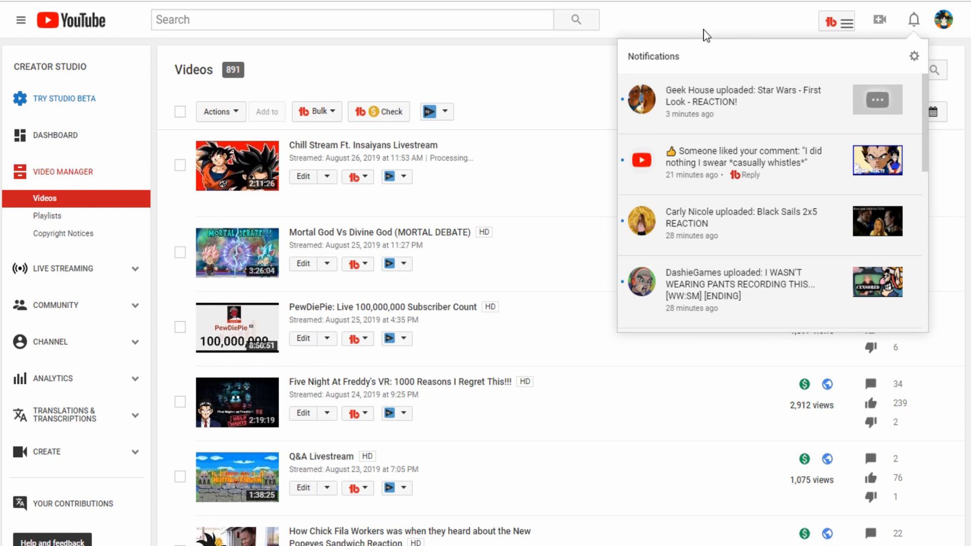
mouse_move(693, 26)
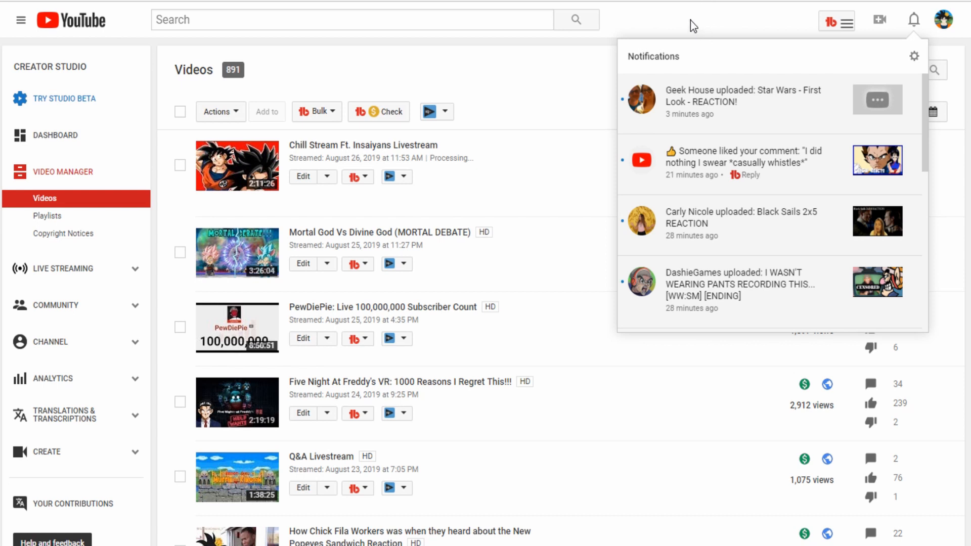
mouse_move(644, 29)
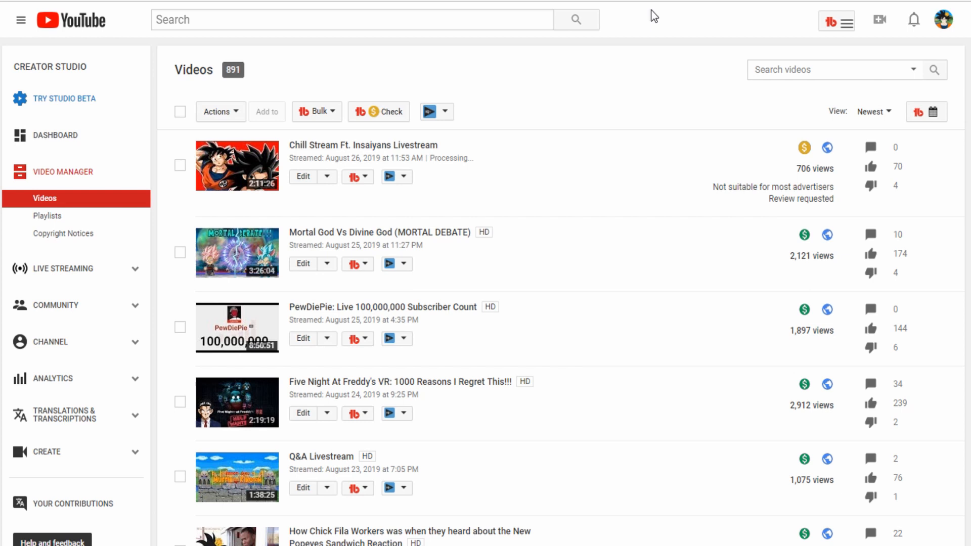
mouse_move(646, 29)
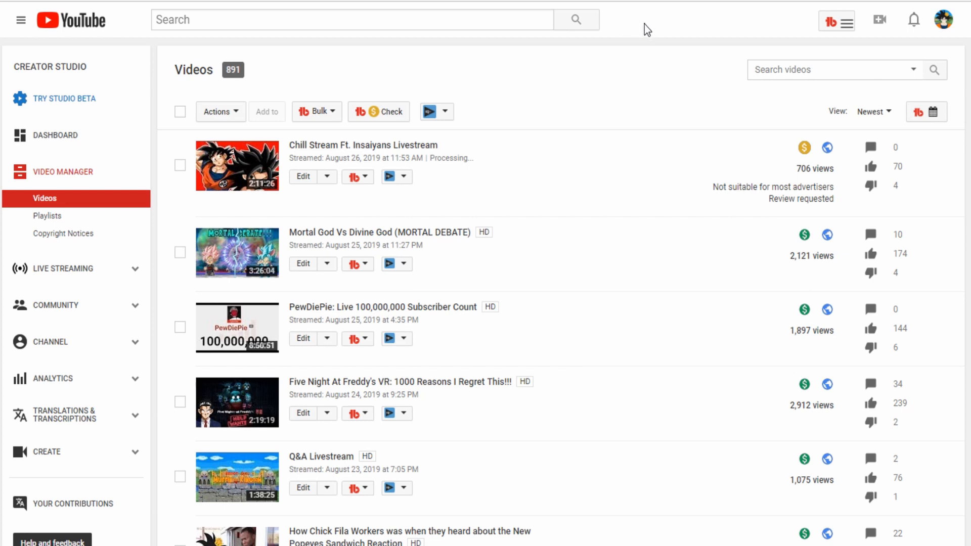
mouse_move(651, 41)
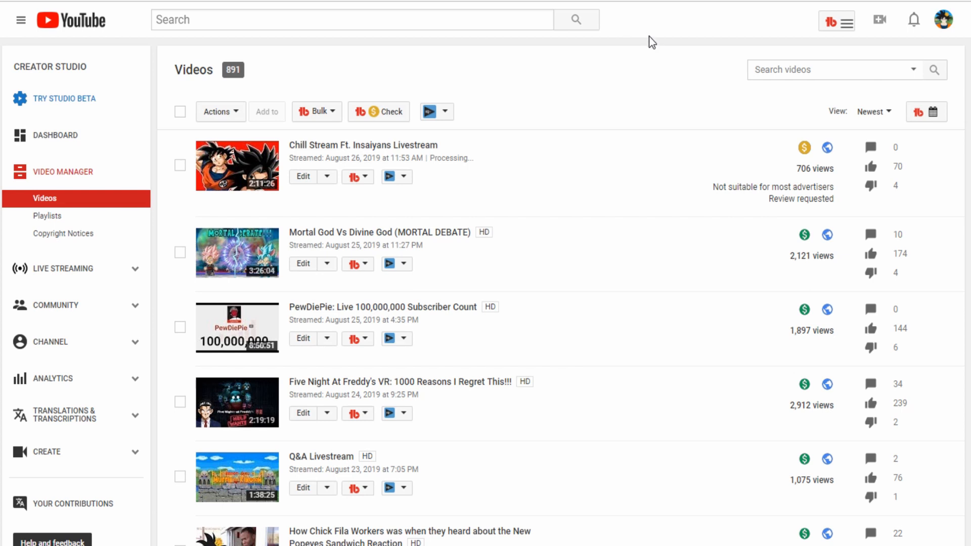
mouse_move(634, 22)
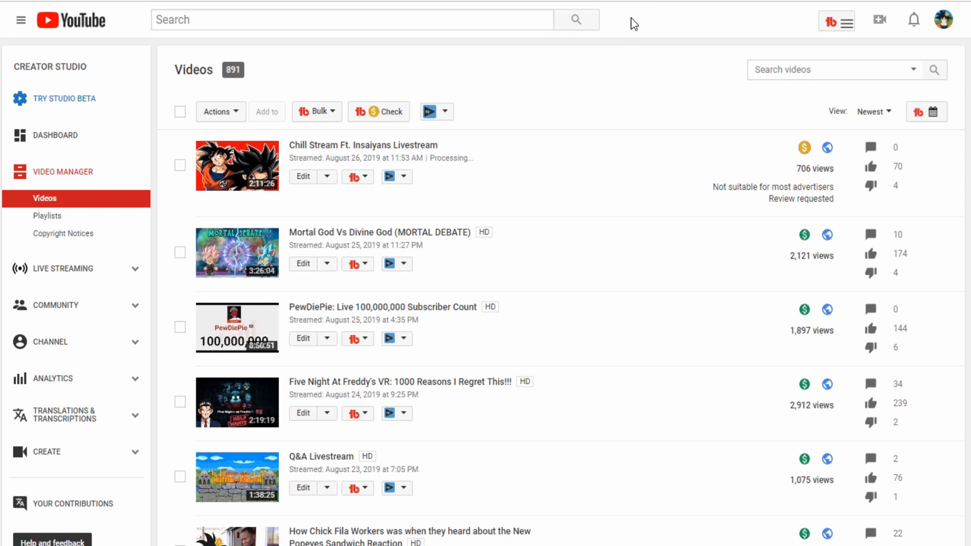
mouse_move(615, 34)
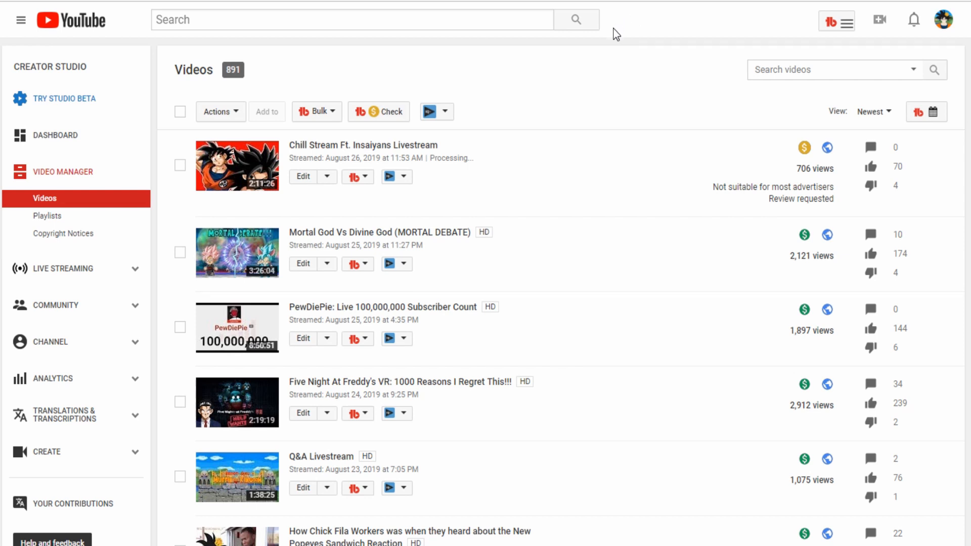
mouse_move(611, 51)
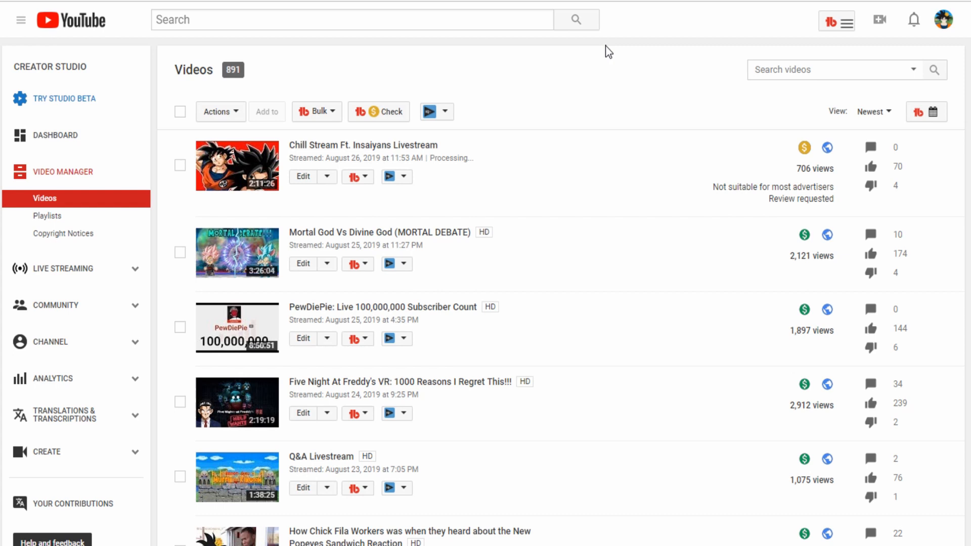
mouse_move(420, 94)
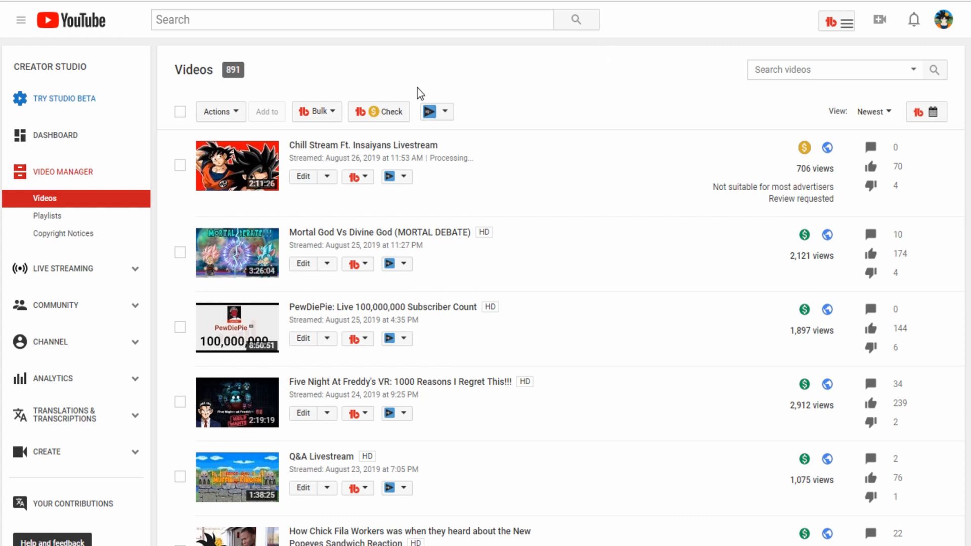
mouse_move(363, 145)
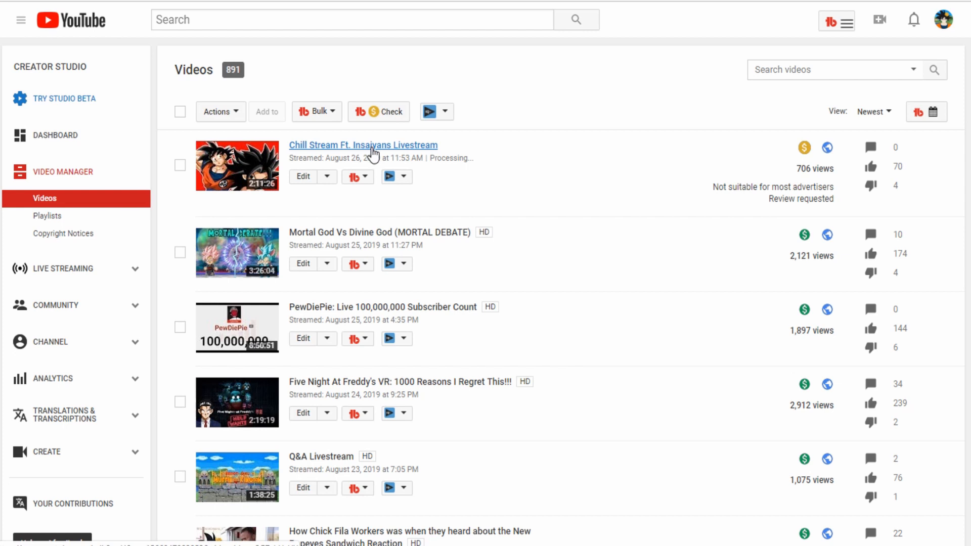
mouse_move(353, 158)
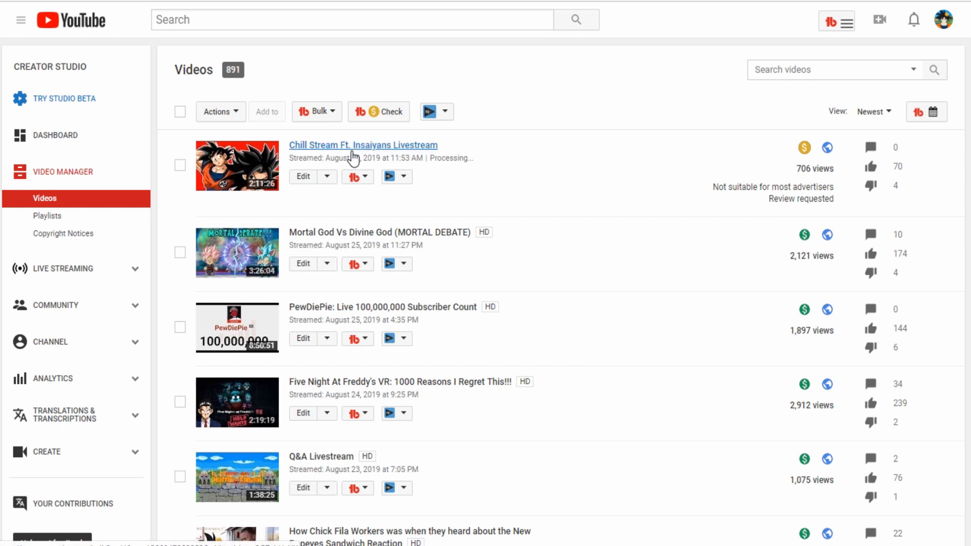
mouse_move(413, 185)
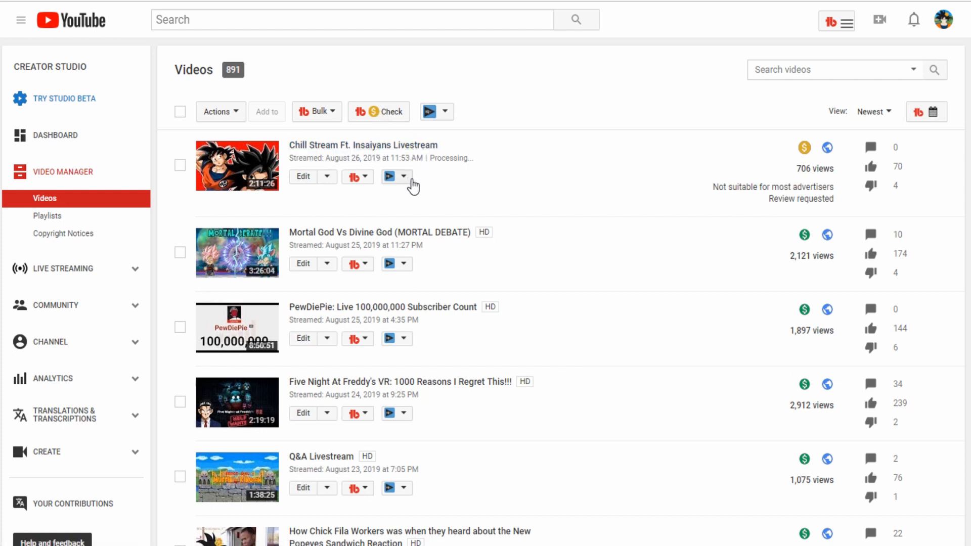
mouse_move(365, 127)
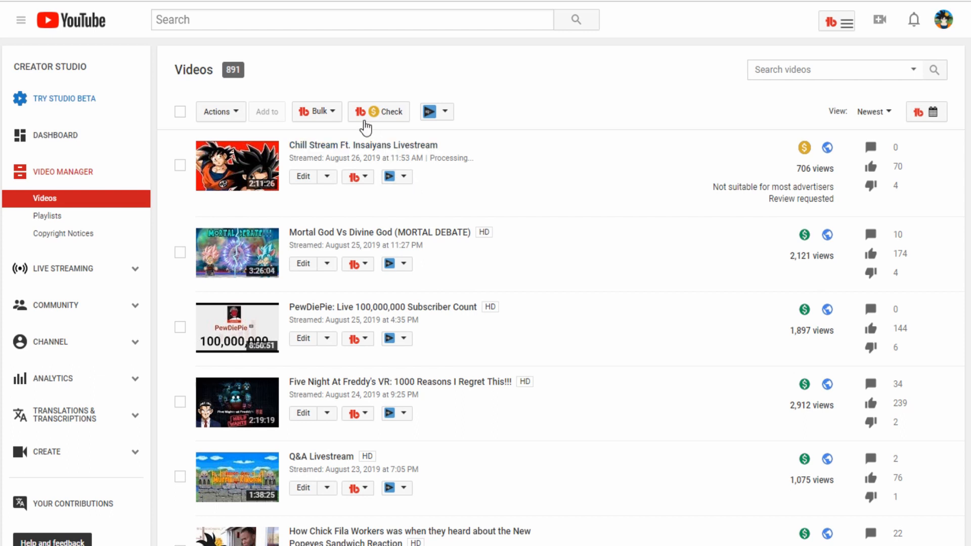
mouse_move(371, 147)
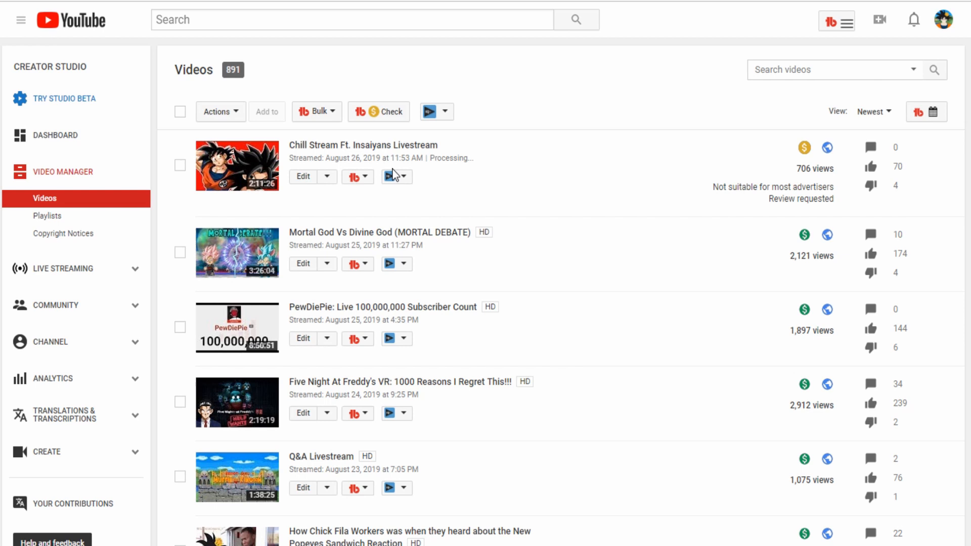
mouse_move(392, 176)
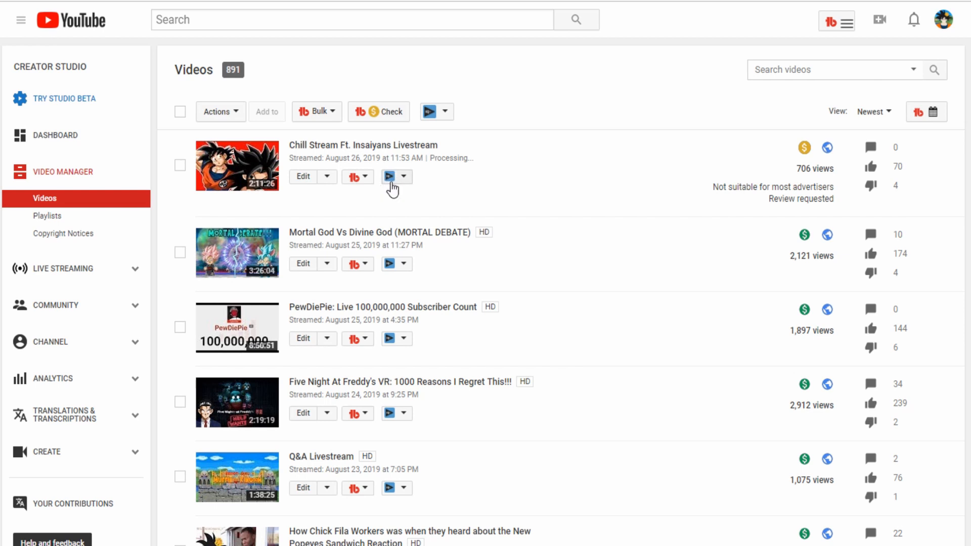
mouse_move(430, 159)
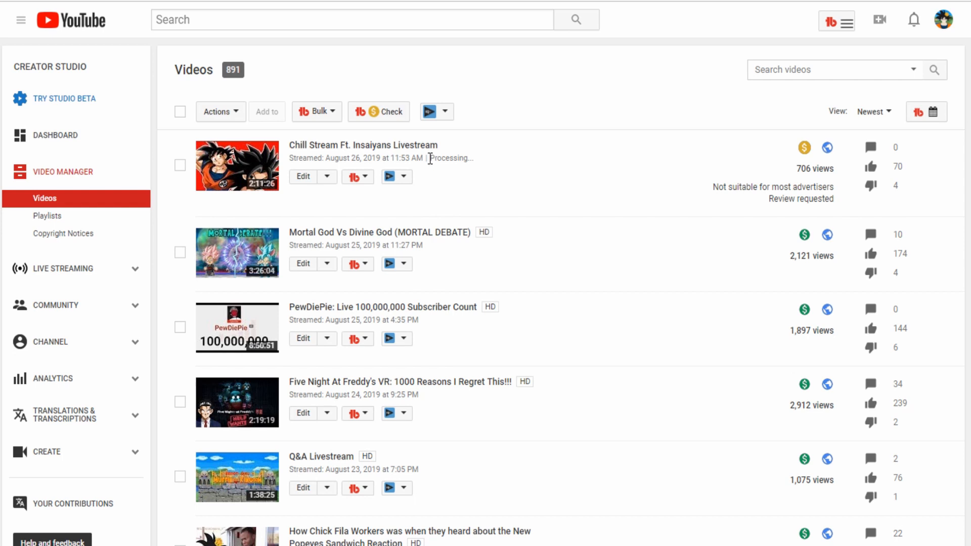
mouse_move(427, 145)
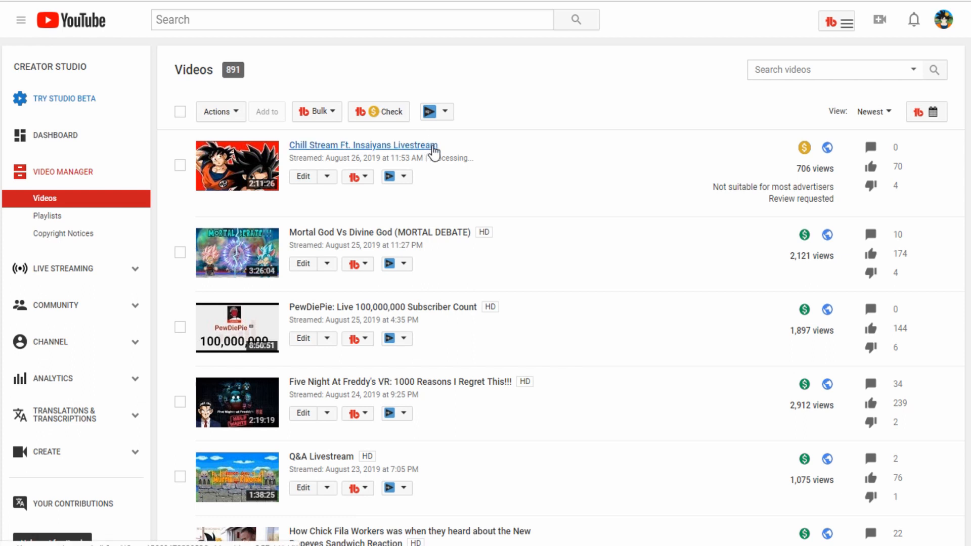
mouse_move(507, 149)
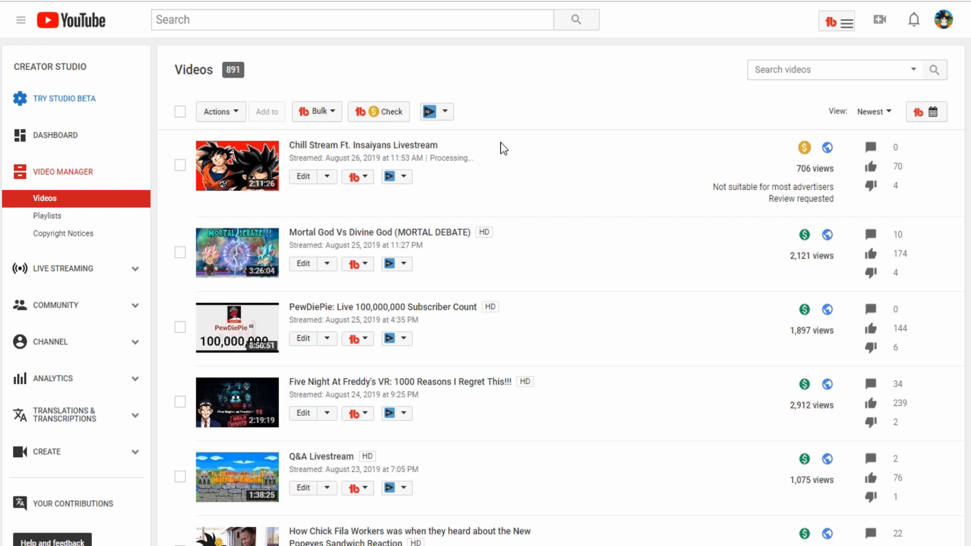
mouse_move(503, 149)
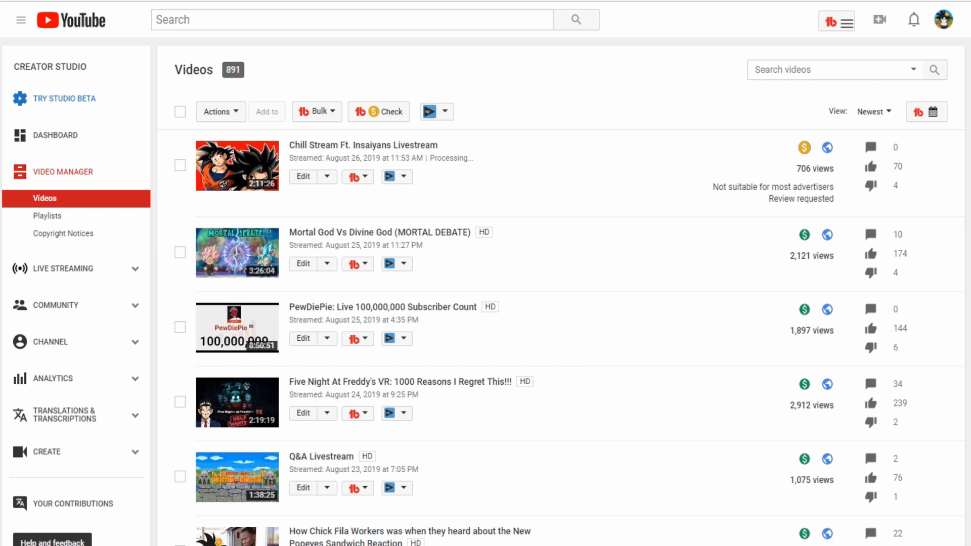
mouse_move(345, 216)
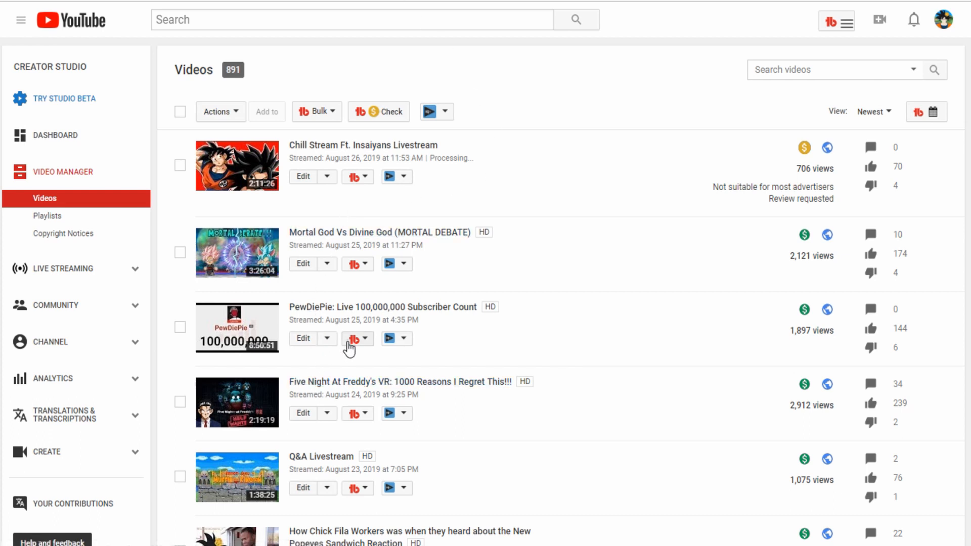
scroll(down, 3)
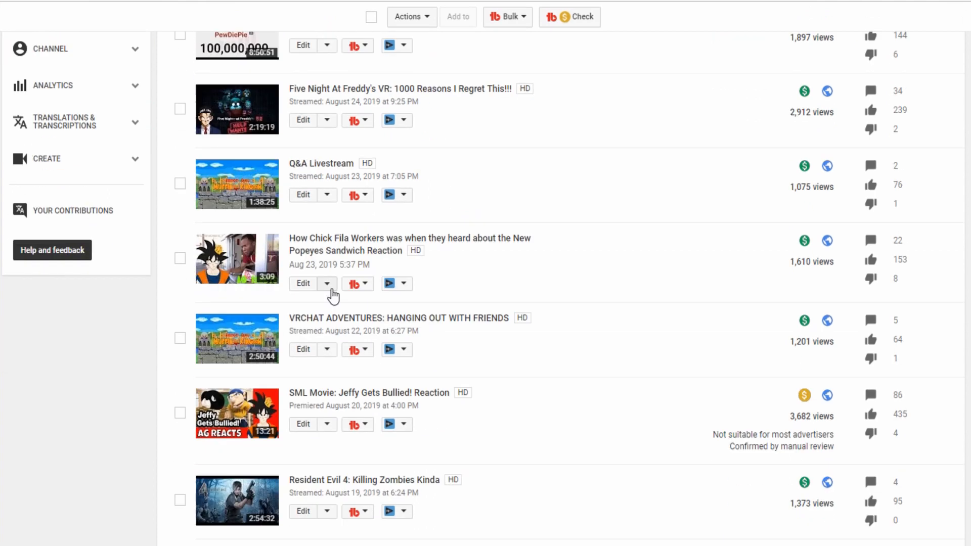
scroll(down, 3)
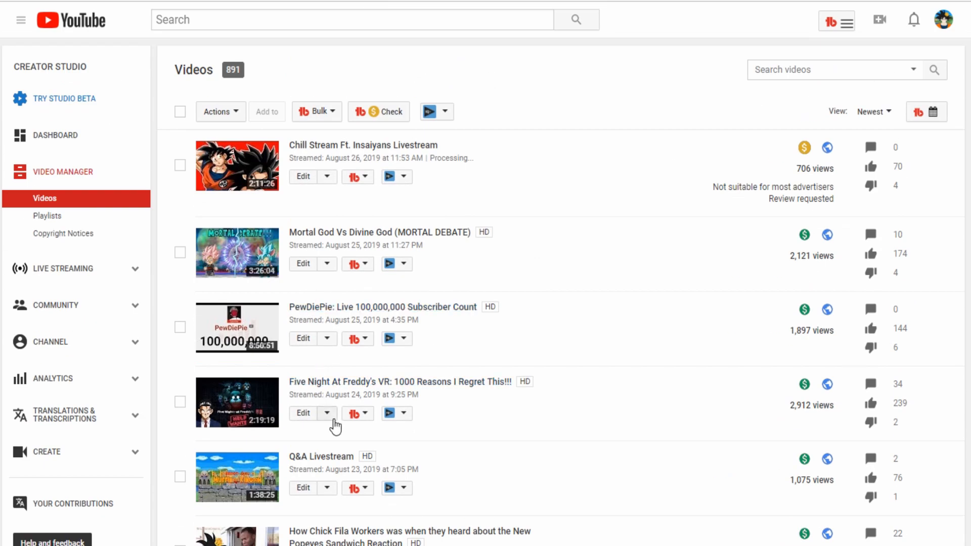
mouse_move(325, 421)
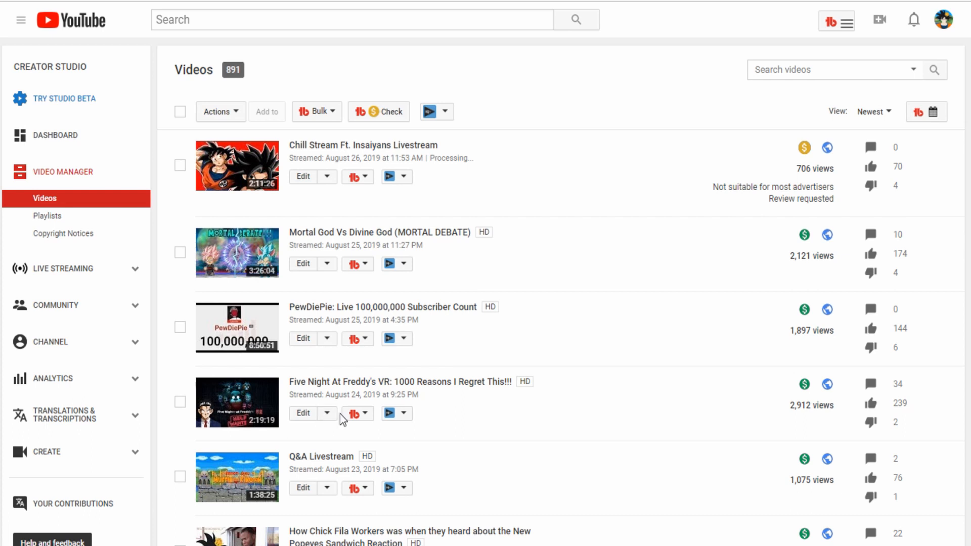
mouse_move(309, 414)
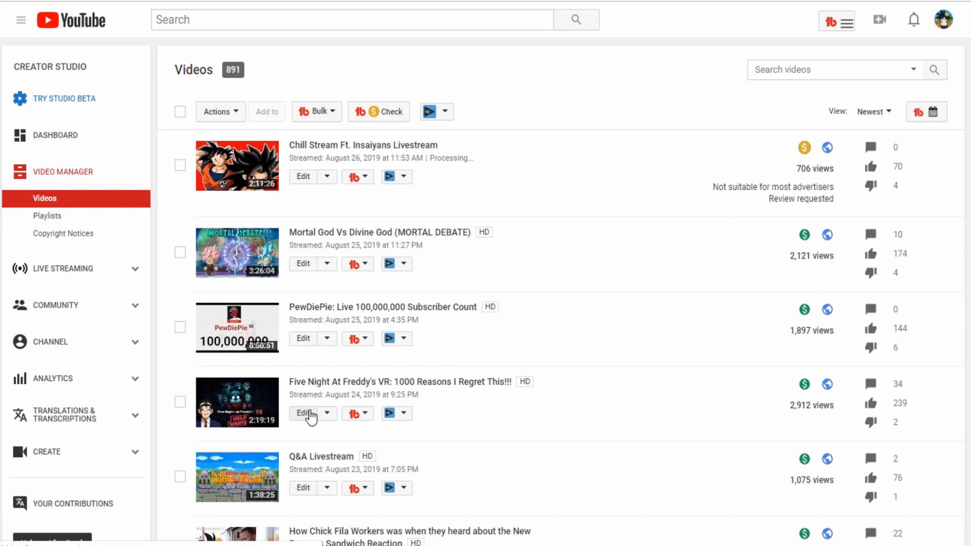
mouse_move(319, 413)
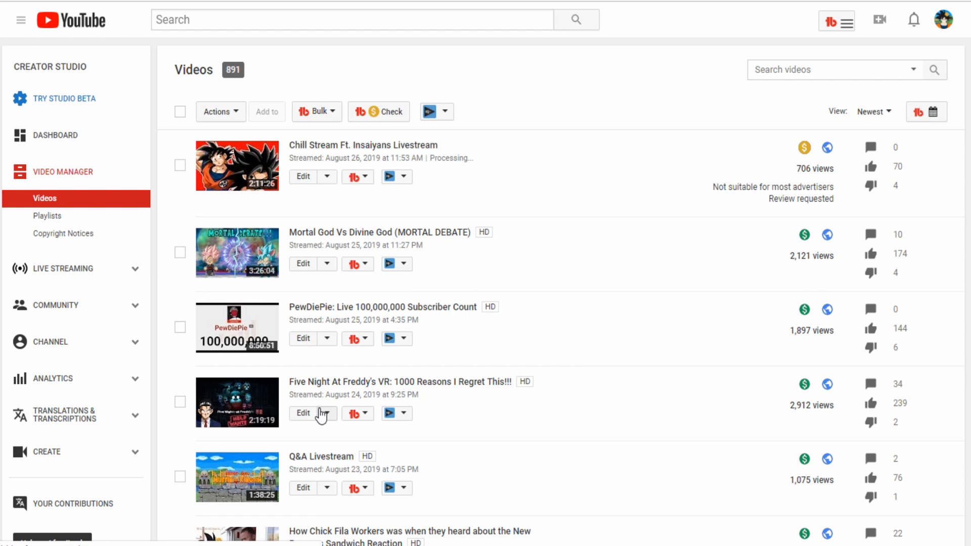
Step: Open the Five Night At Freddy's VR video's edit page and scroll to its ranked tags
click(303, 414)
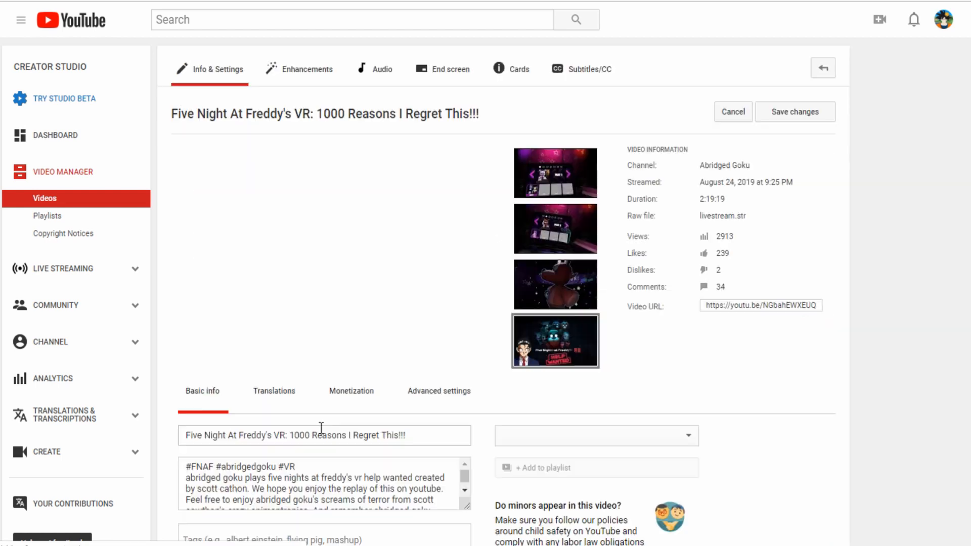
scroll(down, 3)
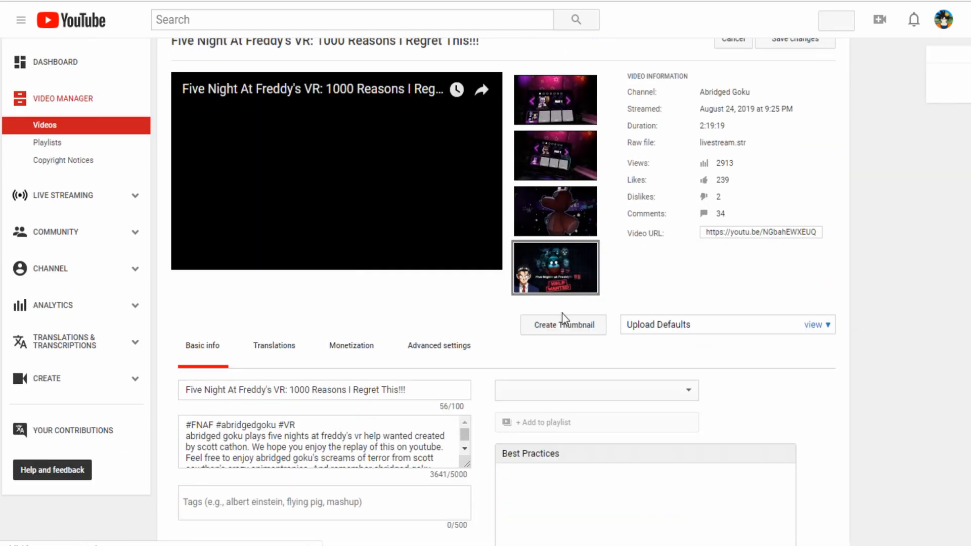
scroll(down, 3)
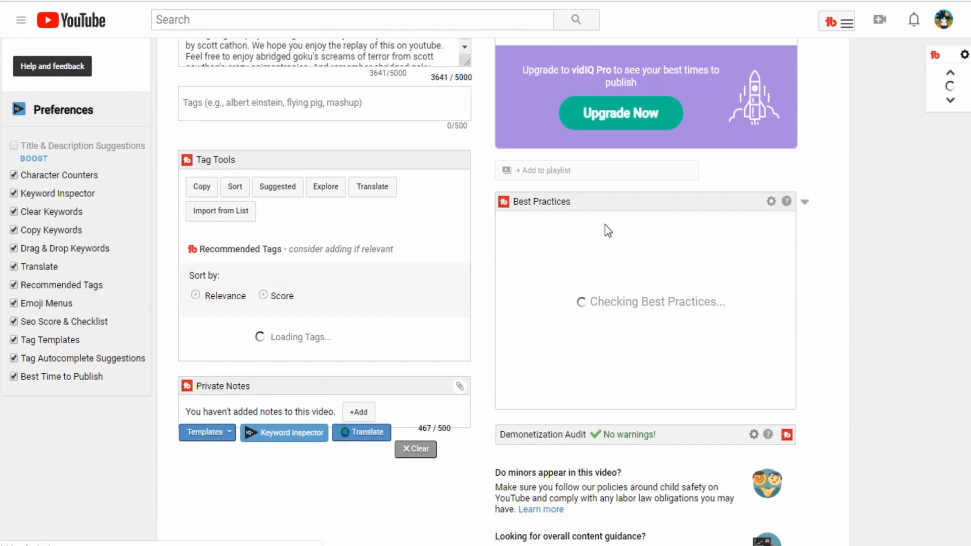
scroll(up, 3)
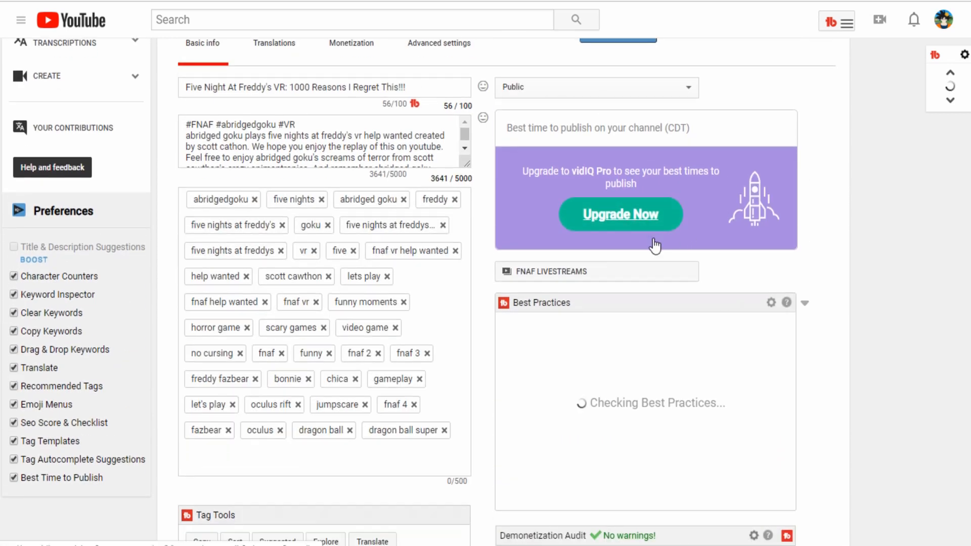
scroll(down, 3)
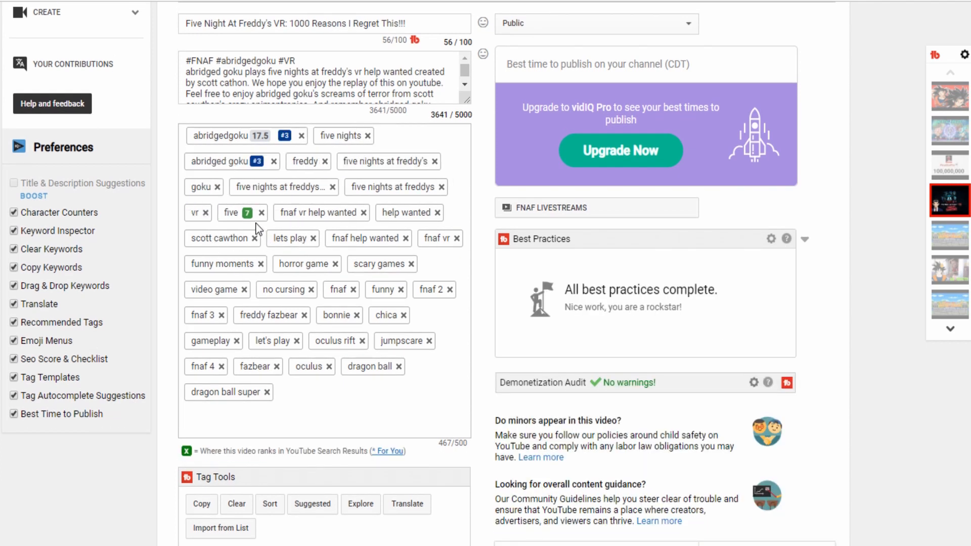
mouse_move(282, 232)
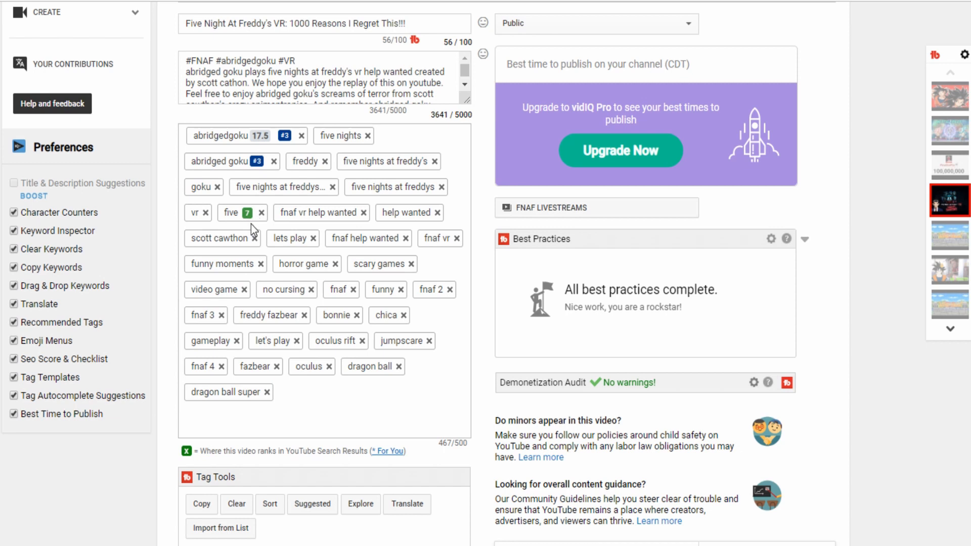
mouse_move(345, 184)
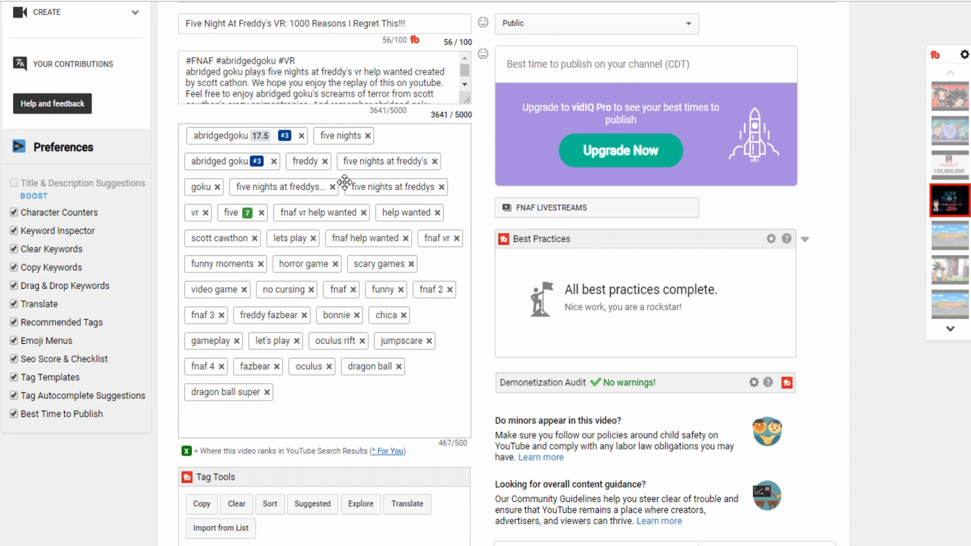
scroll(down, 3)
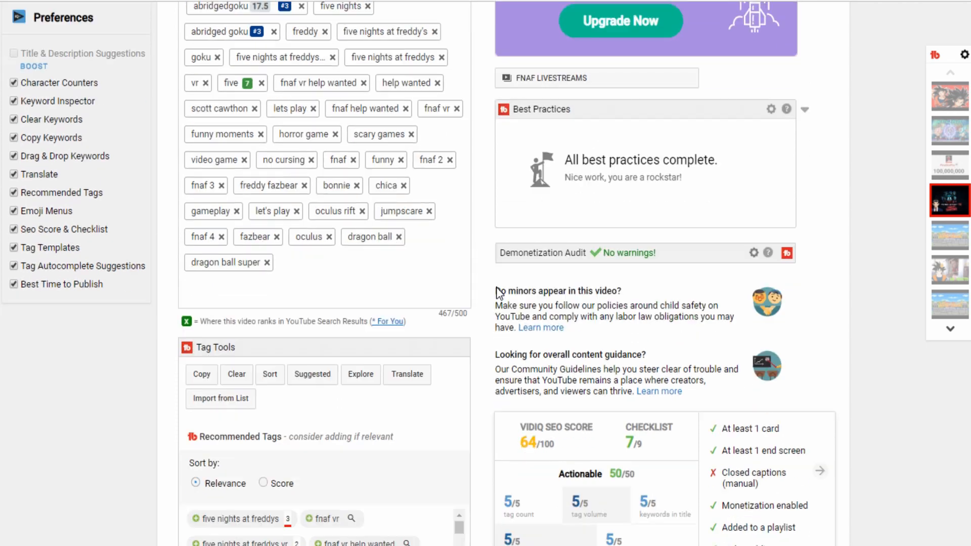
scroll(down, 3)
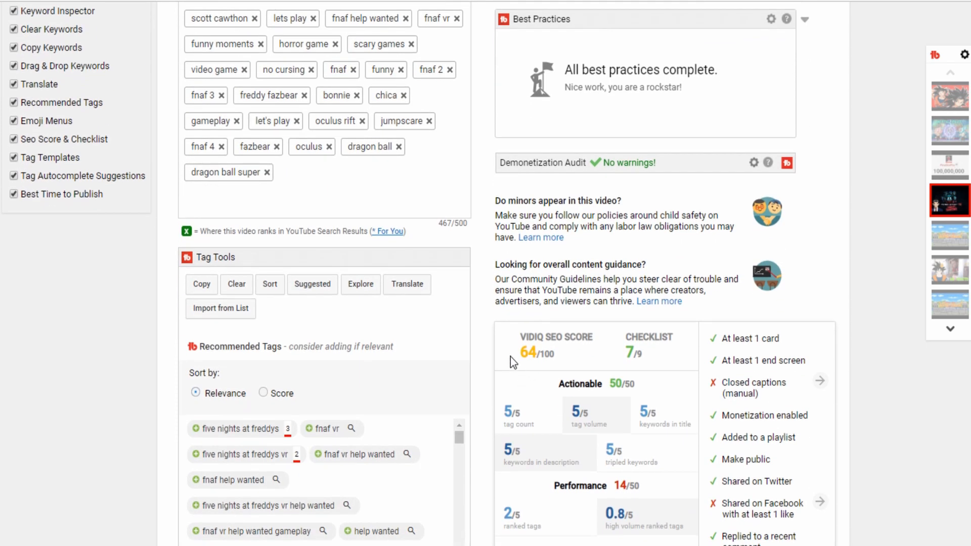
scroll(down, 3)
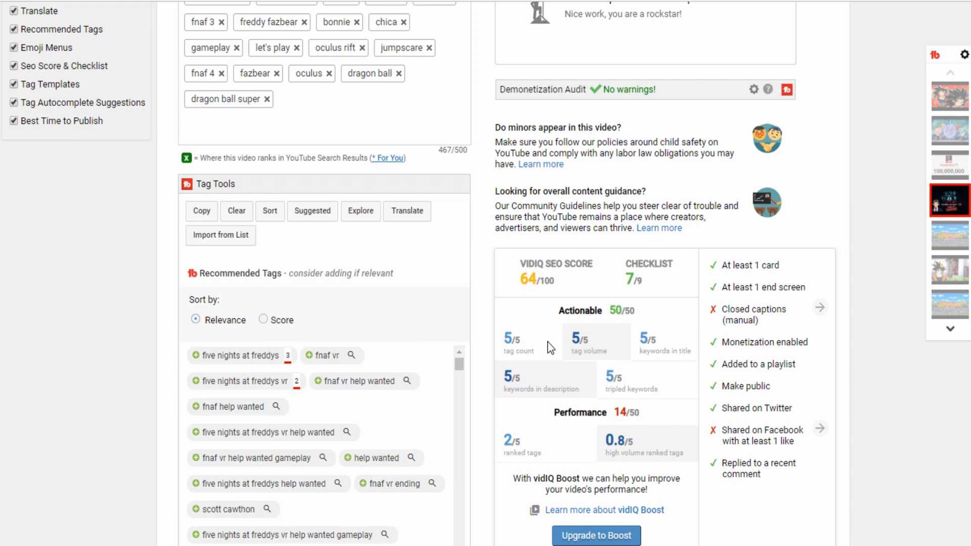
scroll(down, 3)
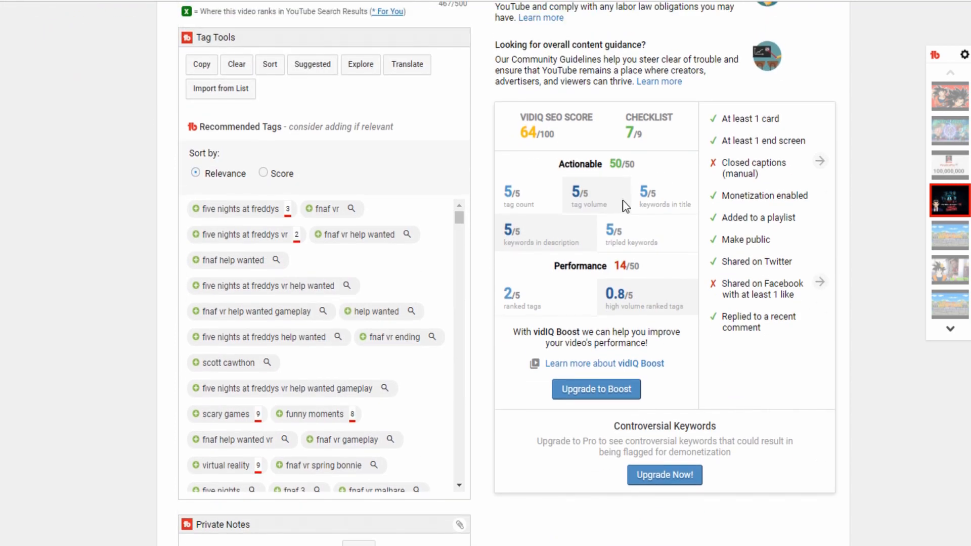
scroll(up, 3)
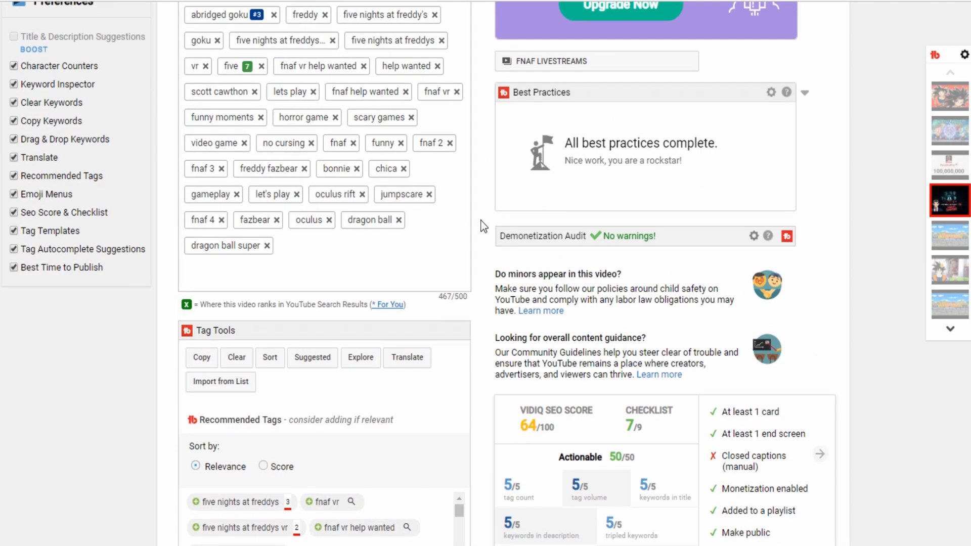
mouse_move(604, 119)
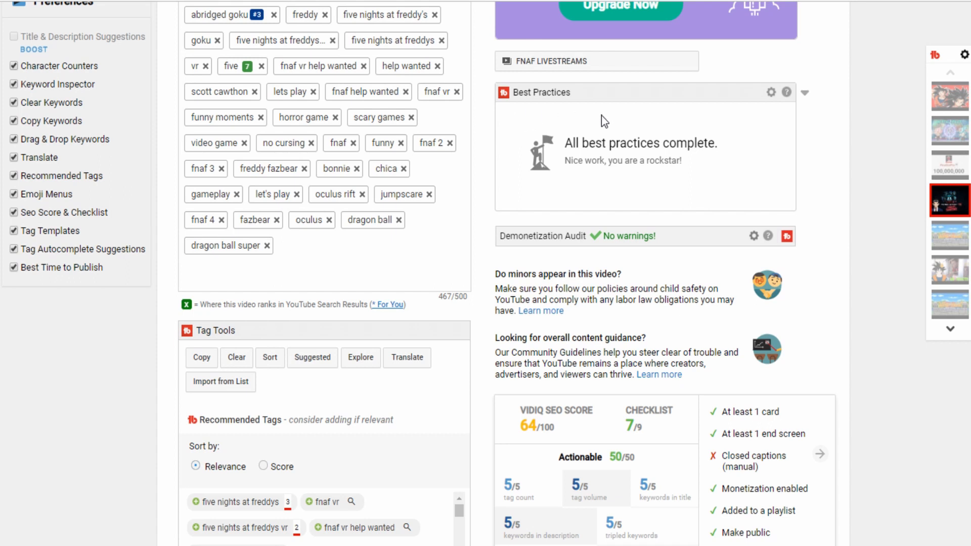
mouse_move(520, 118)
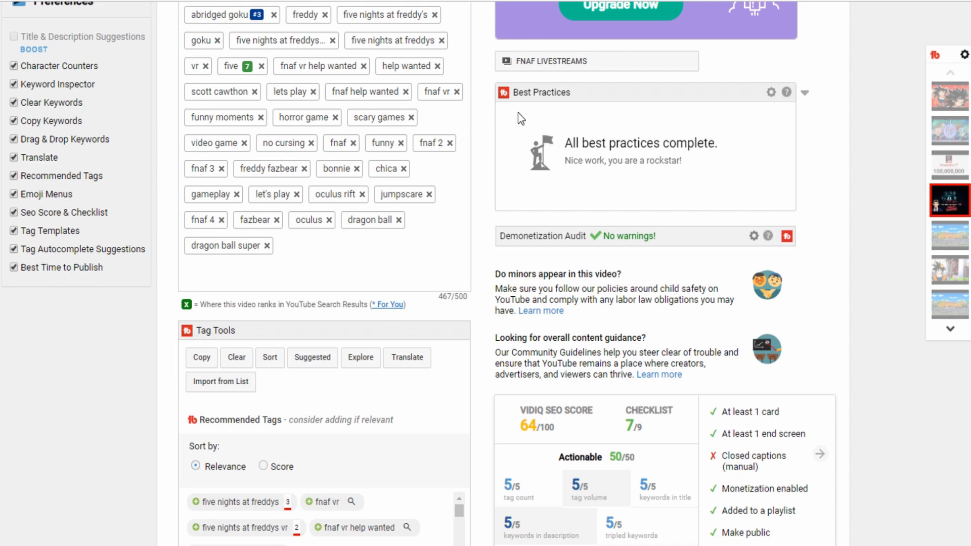
scroll(up, 3)
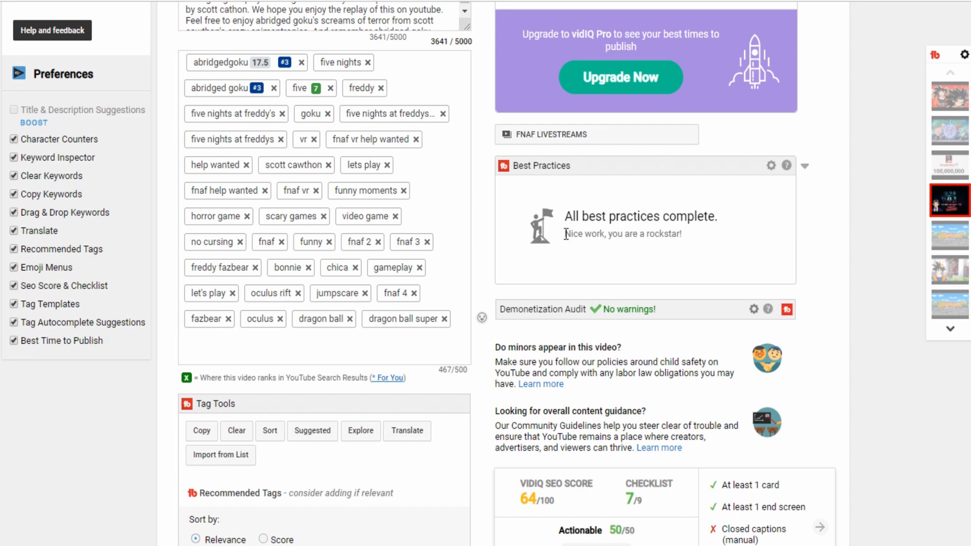
mouse_move(567, 327)
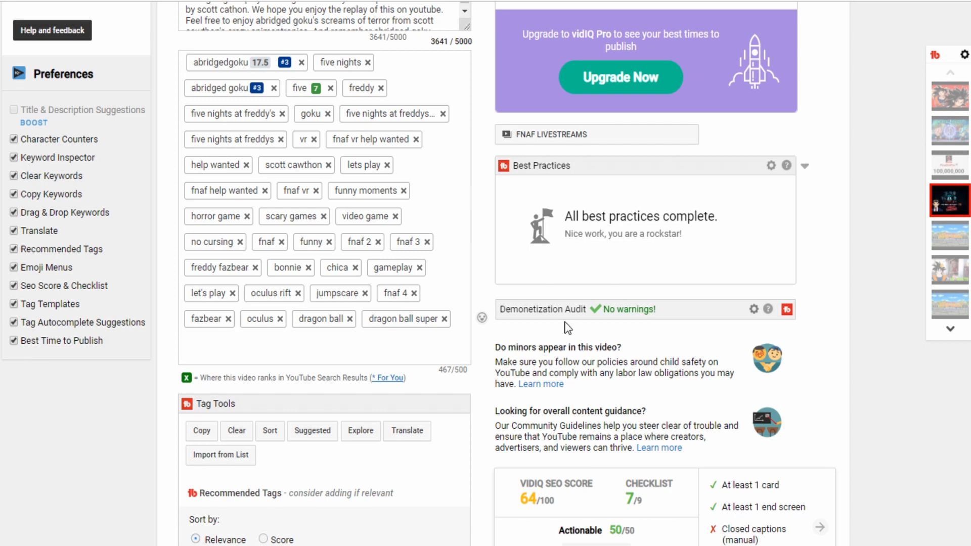
scroll(down, 3)
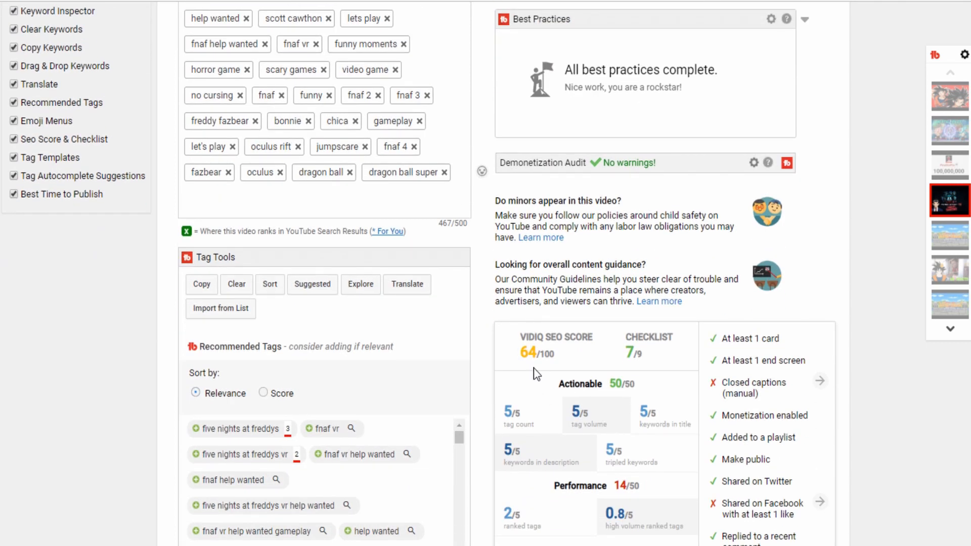
scroll(down, 3)
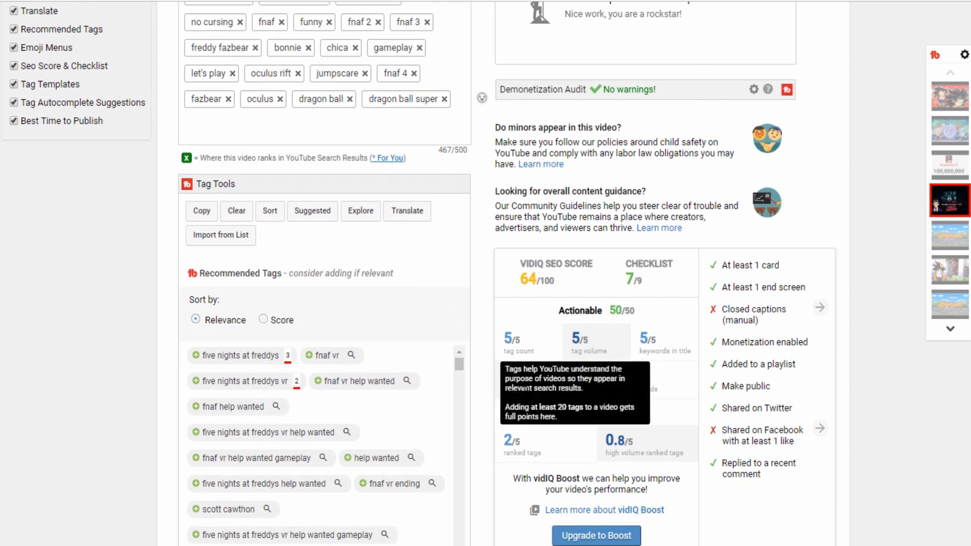
scroll(up, 3)
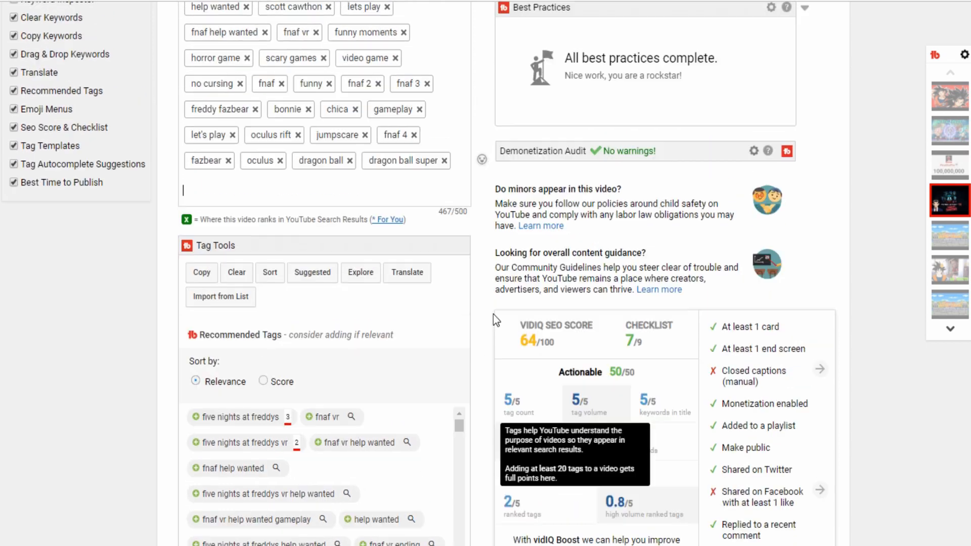
scroll(up, 3)
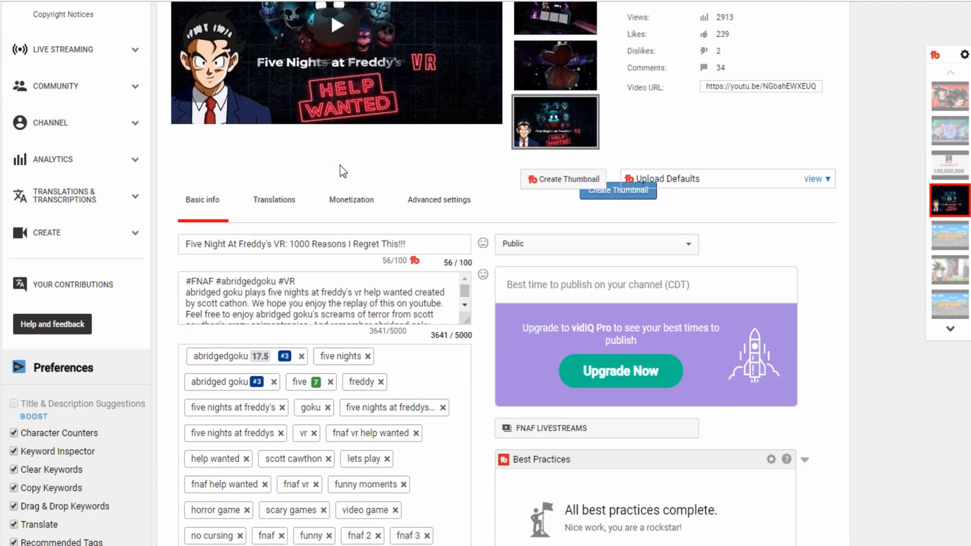
scroll(up, 3)
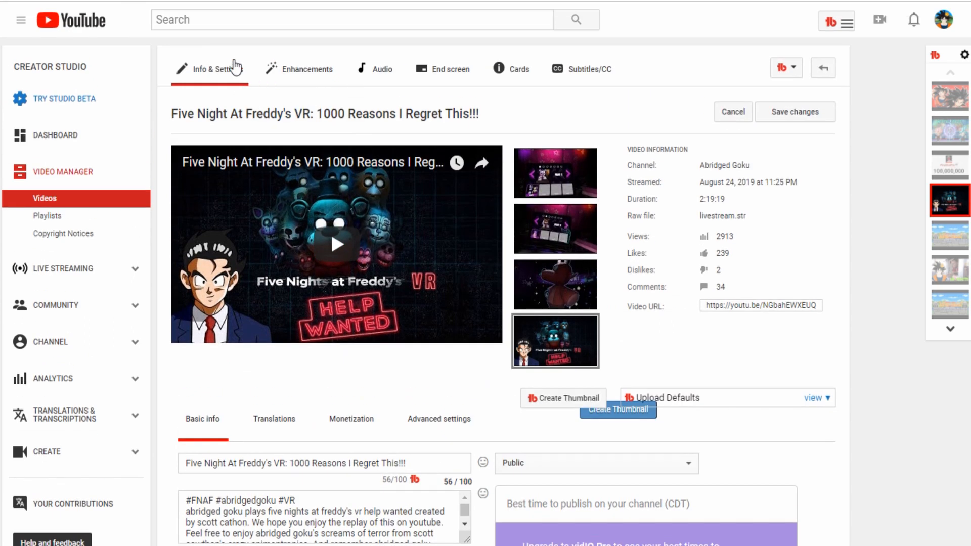
mouse_move(237, 14)
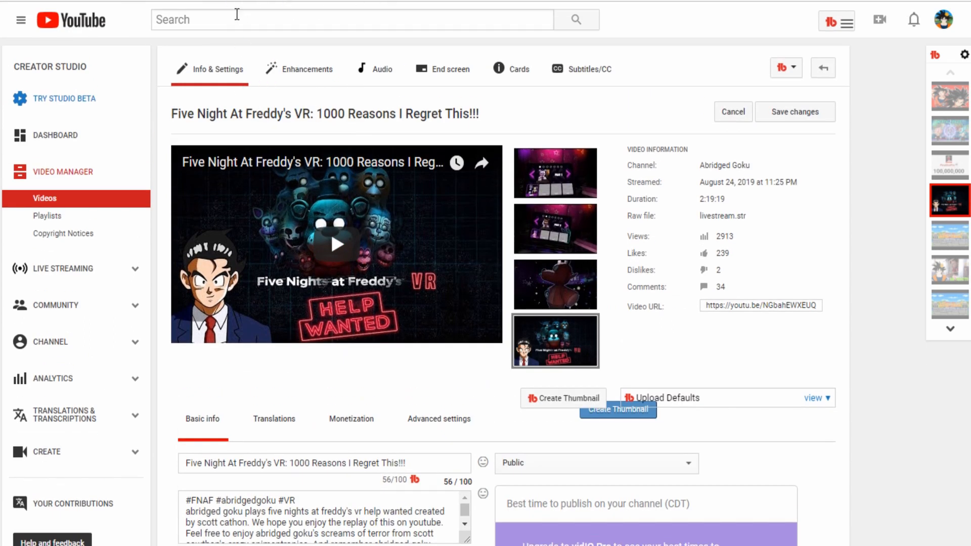
mouse_move(795, 111)
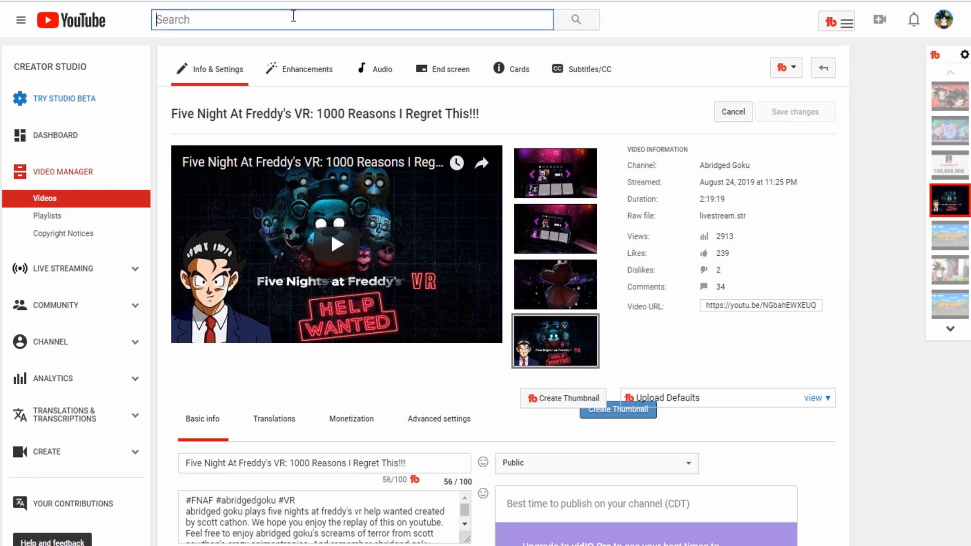
Step: Type 'five' in the search box and choose the 'five nights at freddys vr' suggestion
text(fre)
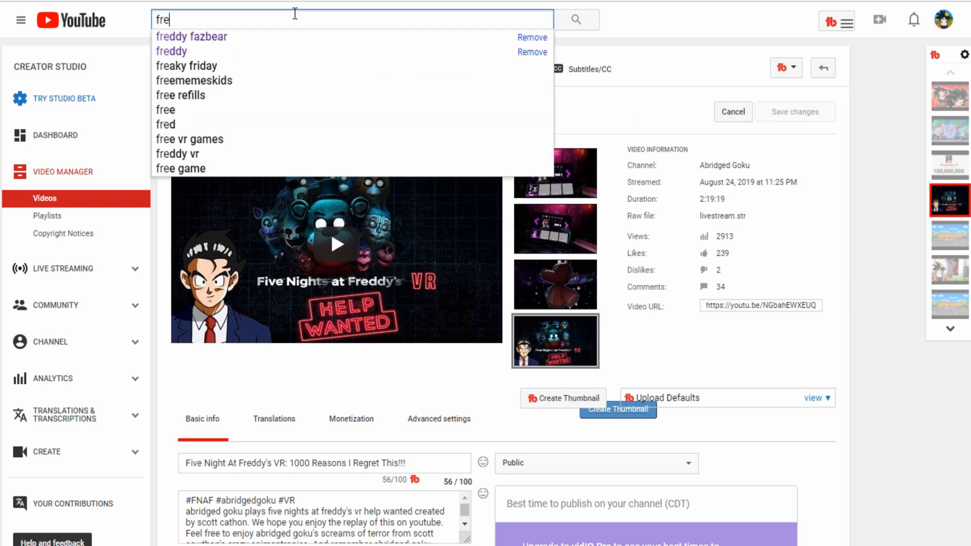
text(dd)
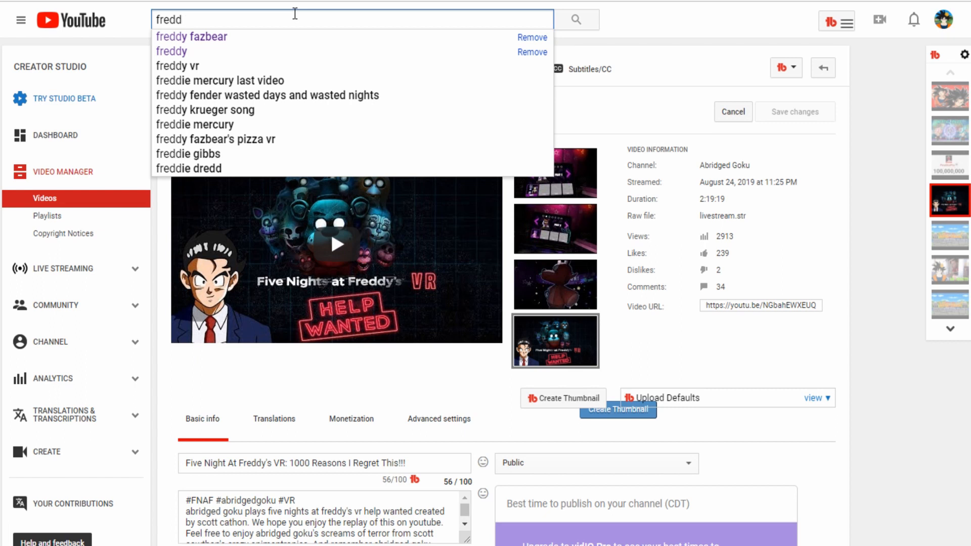
mouse_move(251, 139)
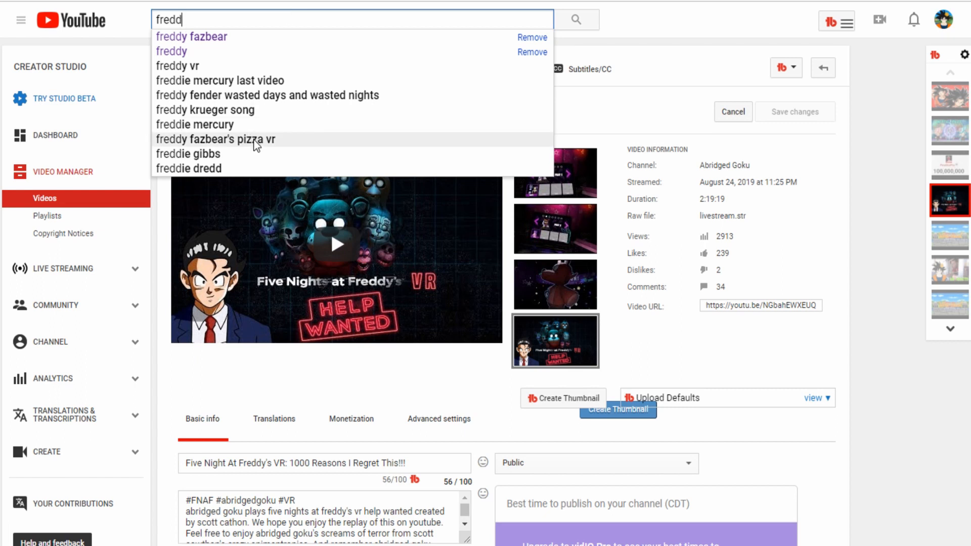
text(f)
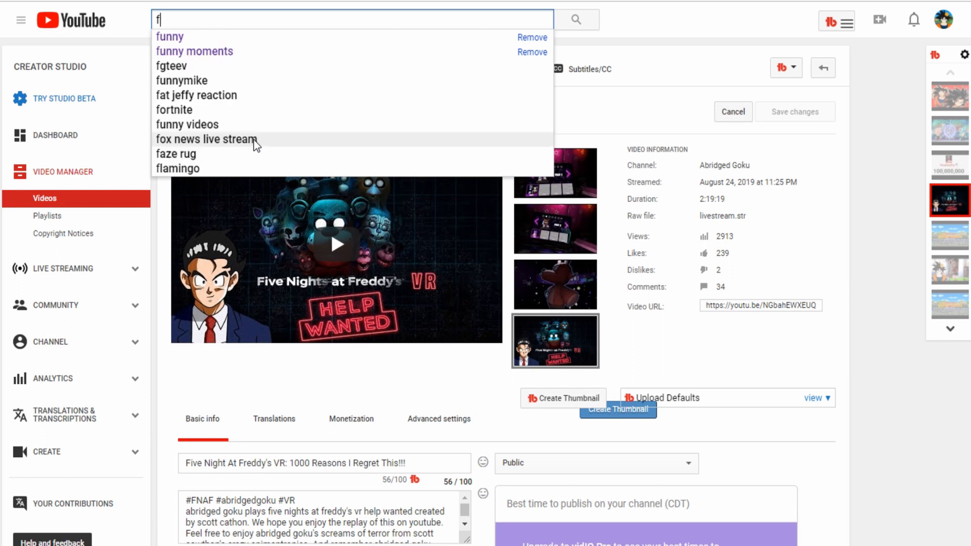
text(ive)
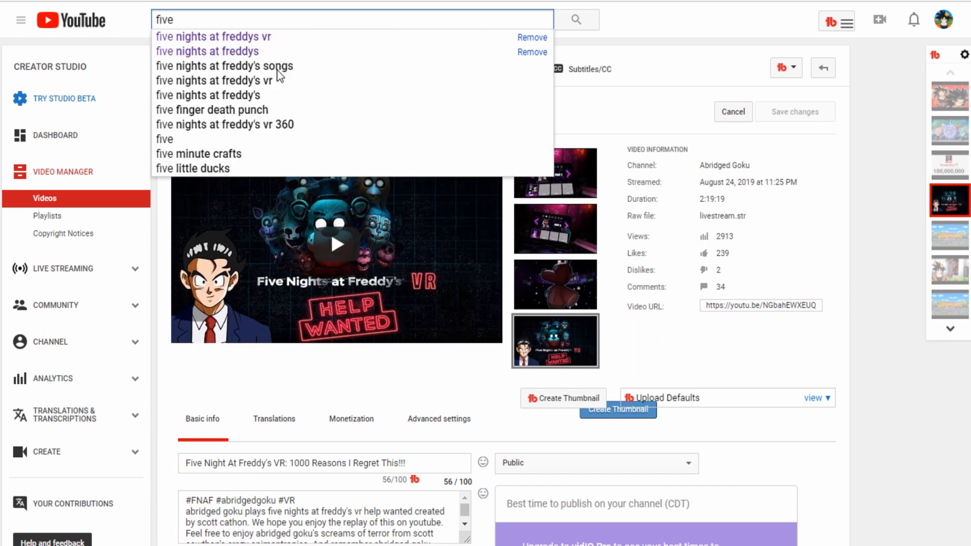
click(212, 36)
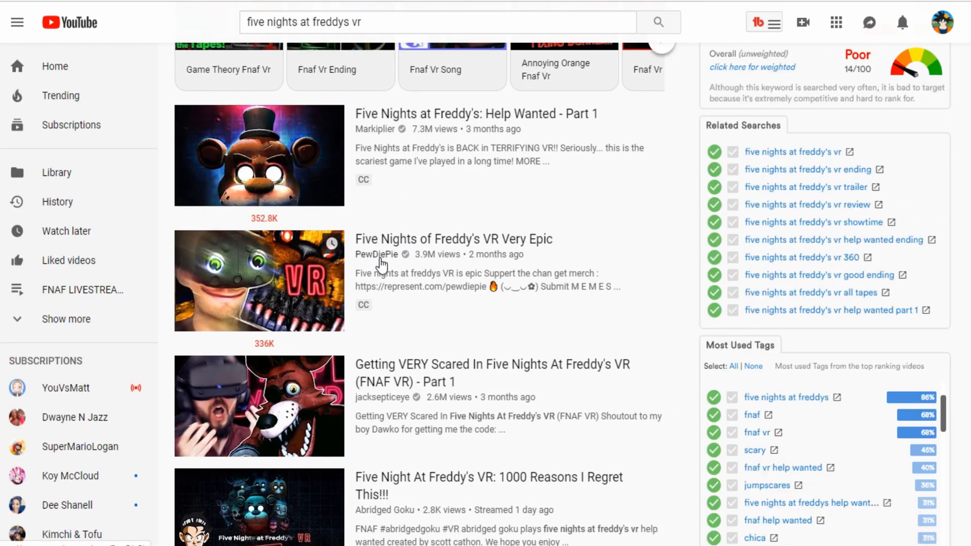
Step: Scroll the results to view the TubeBuddy tags panel and vidIQ keyword score box
scroll(down, 3)
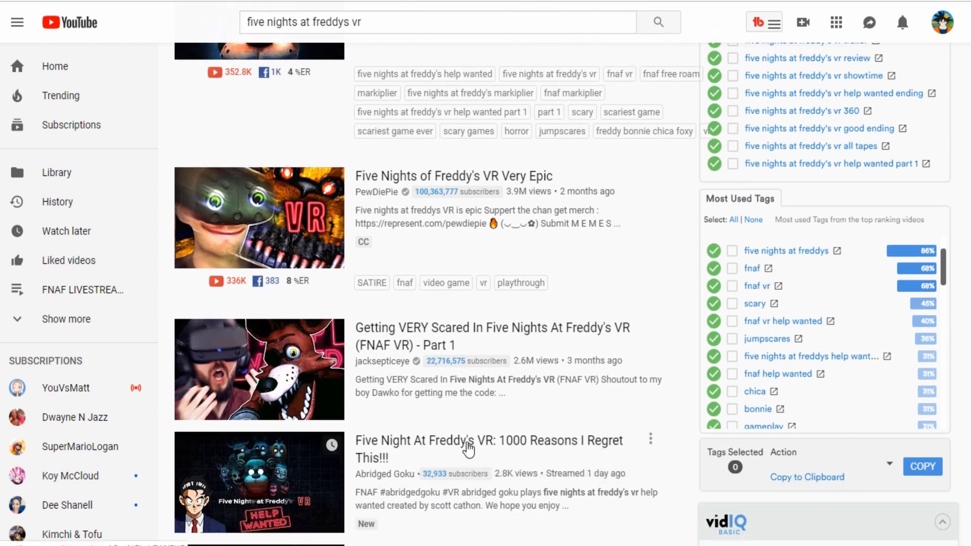
scroll(down, 3)
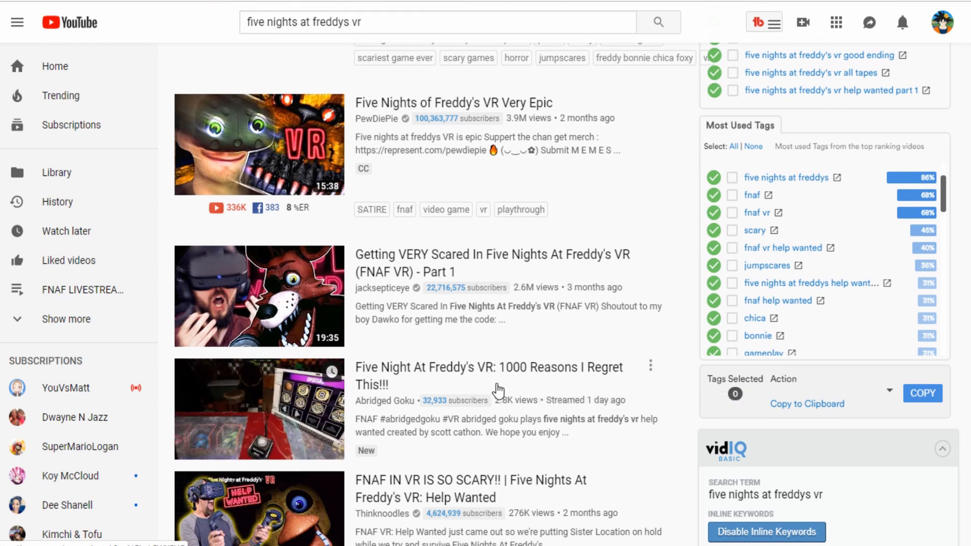
mouse_move(474, 381)
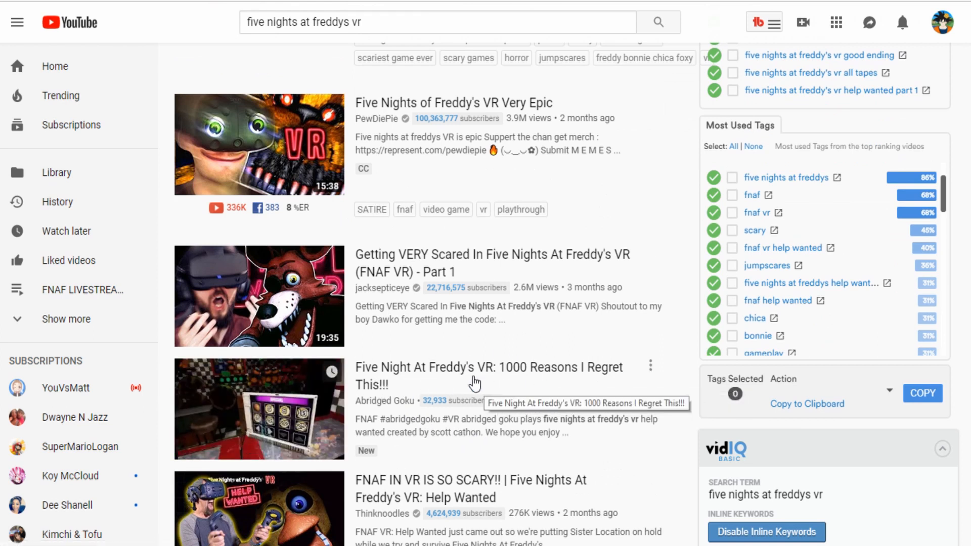
mouse_move(399, 404)
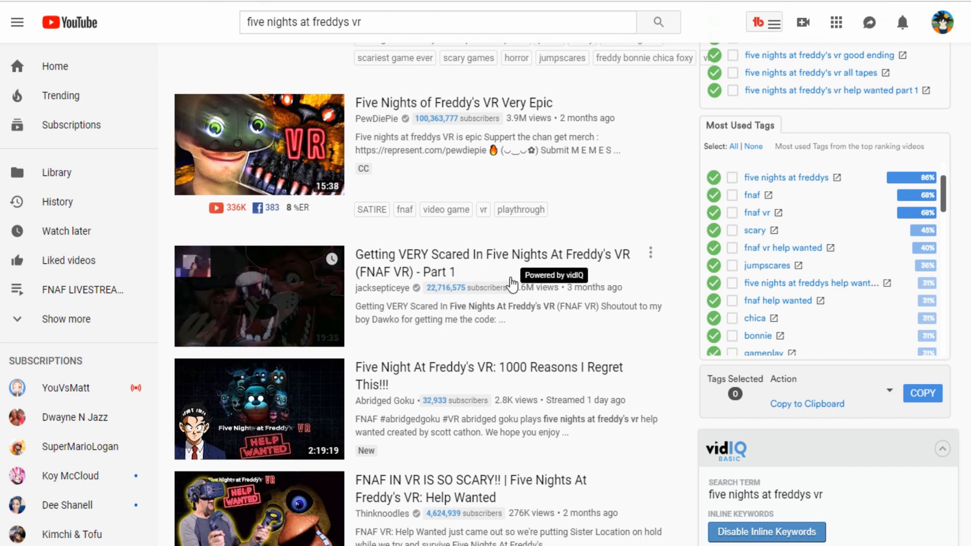
mouse_move(495, 291)
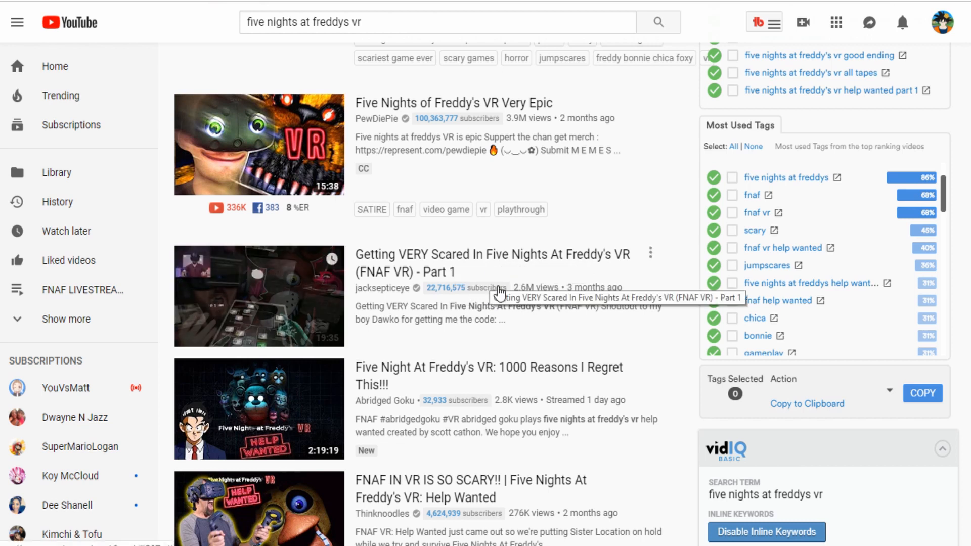
mouse_move(334, 372)
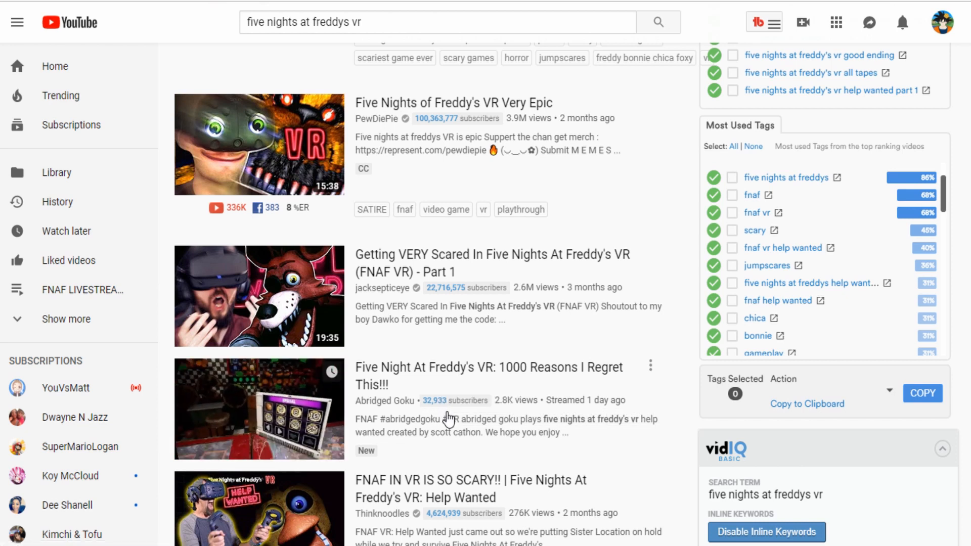
mouse_move(429, 342)
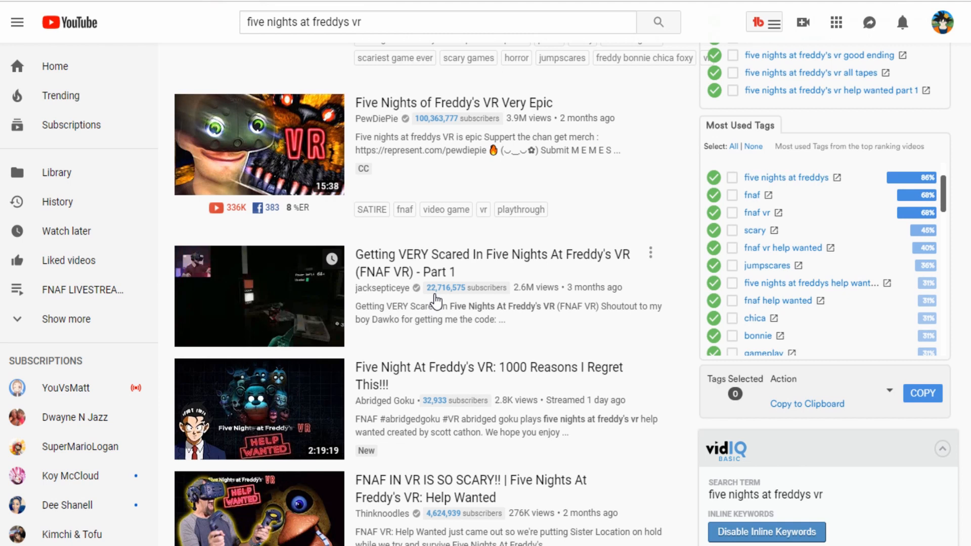
mouse_move(427, 326)
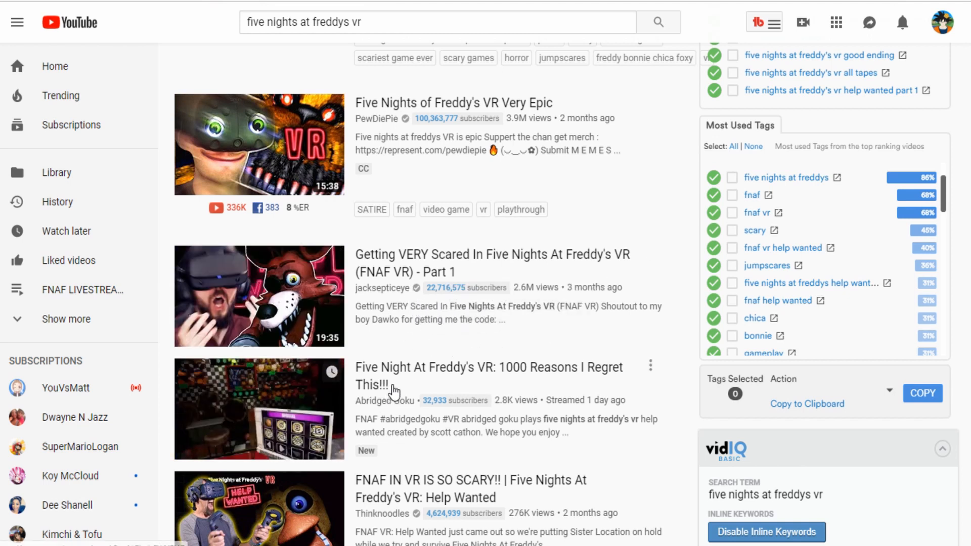
mouse_move(414, 254)
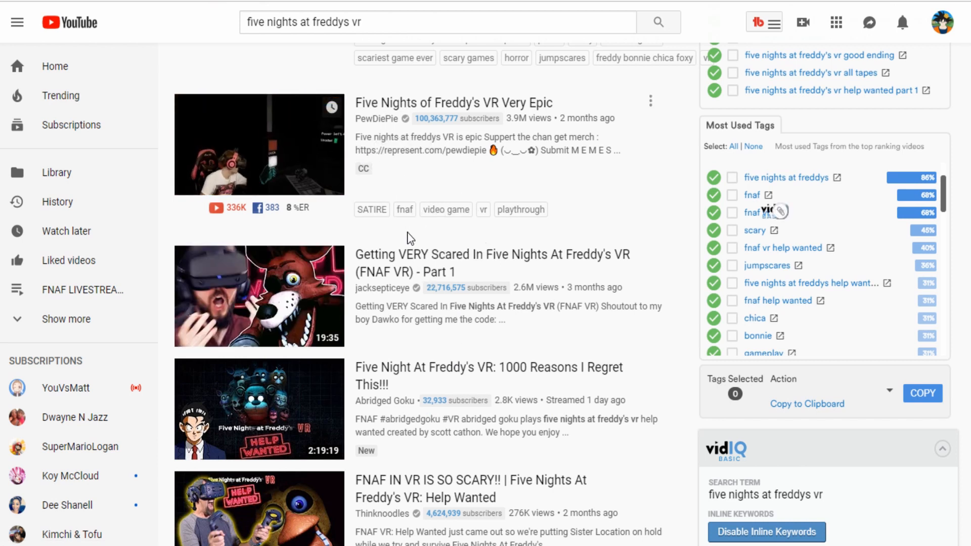
mouse_move(411, 235)
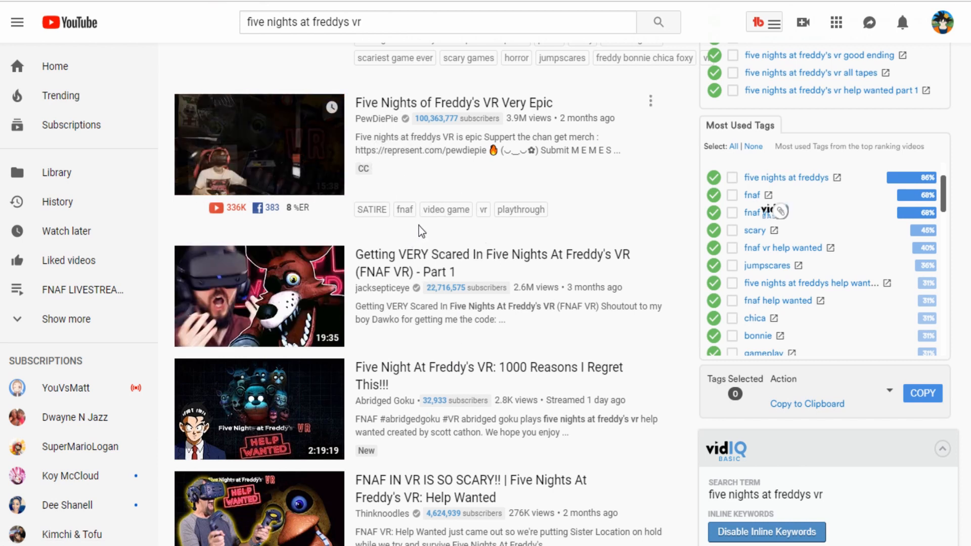
scroll(down, 3)
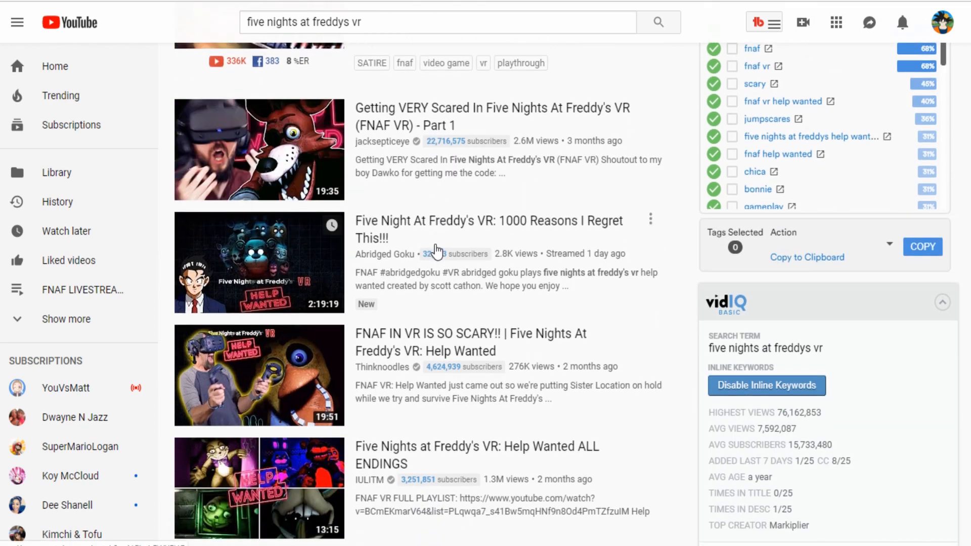
scroll(down, 3)
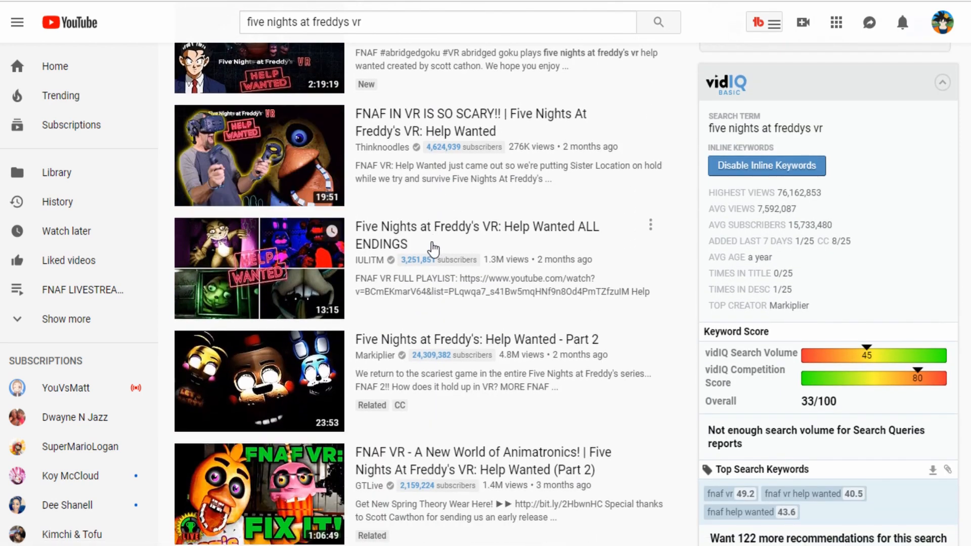
scroll(up, 3)
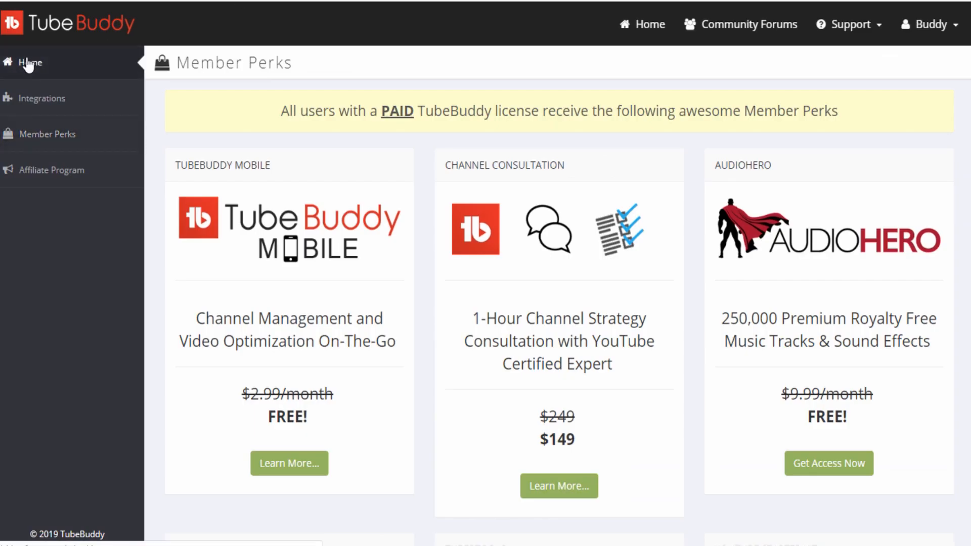
mouse_move(161, 42)
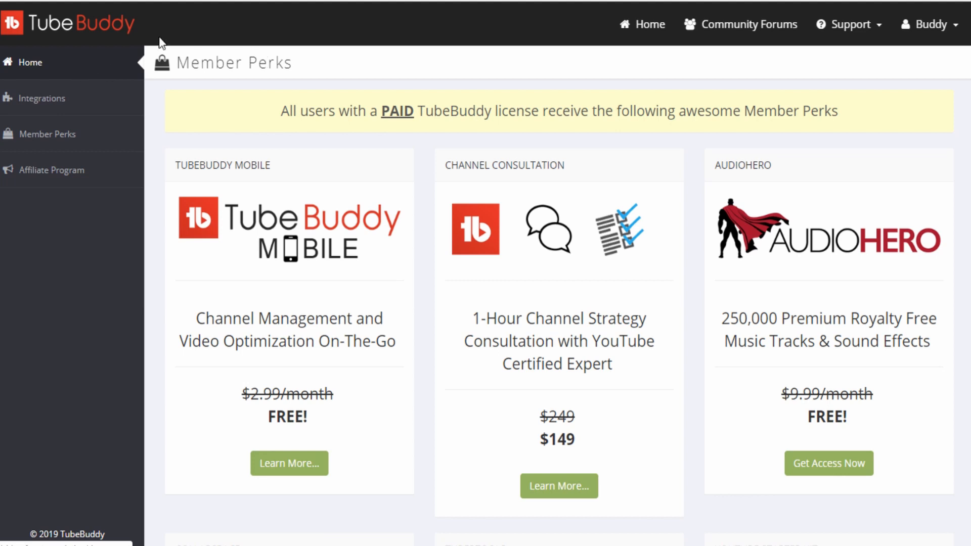
mouse_move(234, 137)
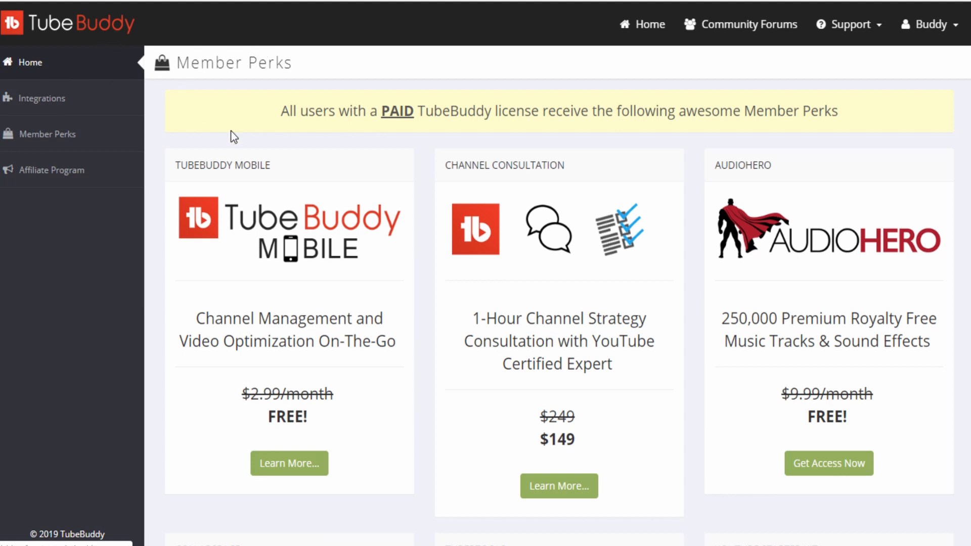
mouse_move(224, 83)
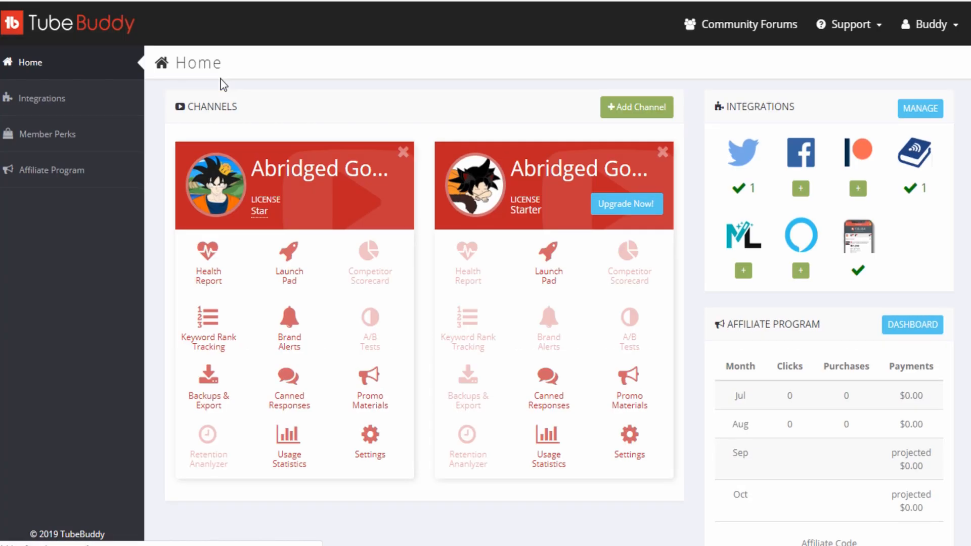
mouse_move(102, 92)
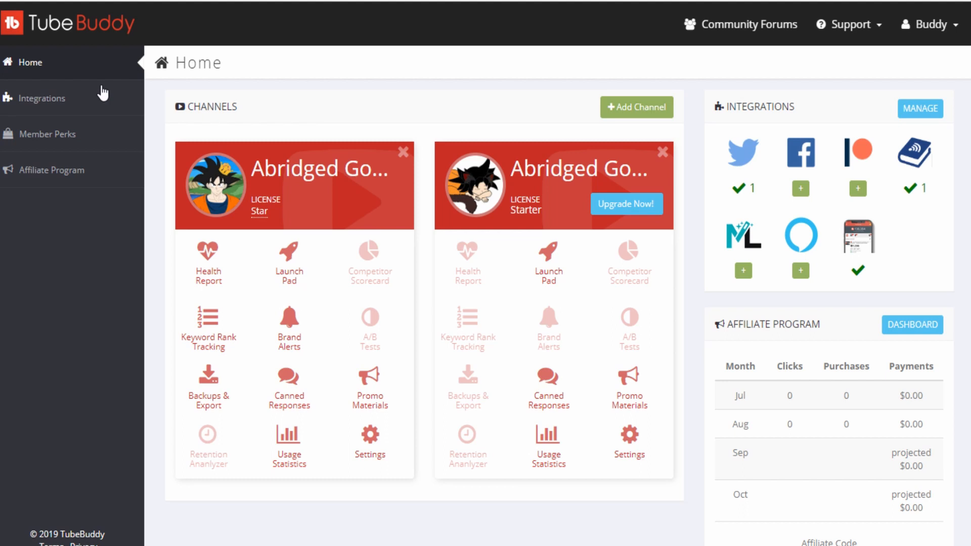
mouse_move(75, 99)
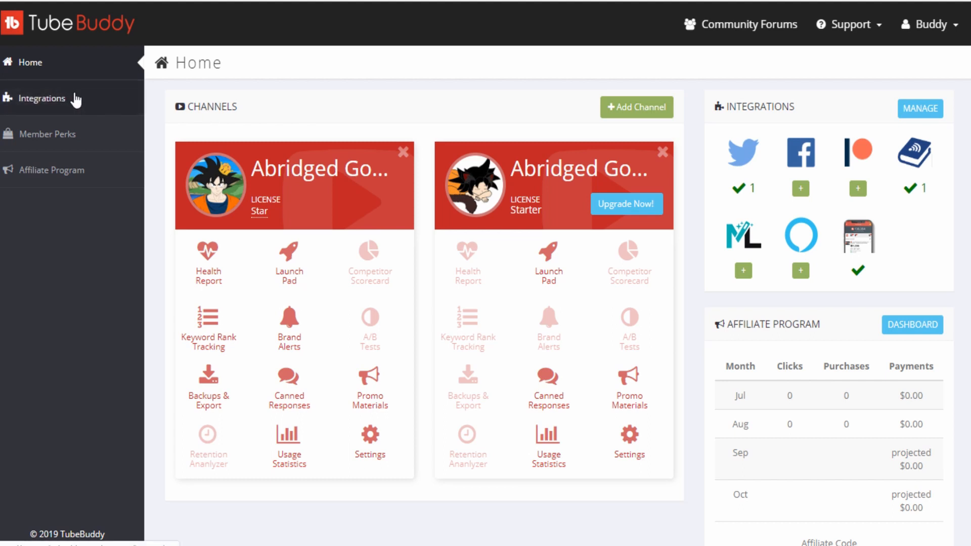
Step: Go to the TubeBuddy Integrations page from the left sidebar
click(41, 97)
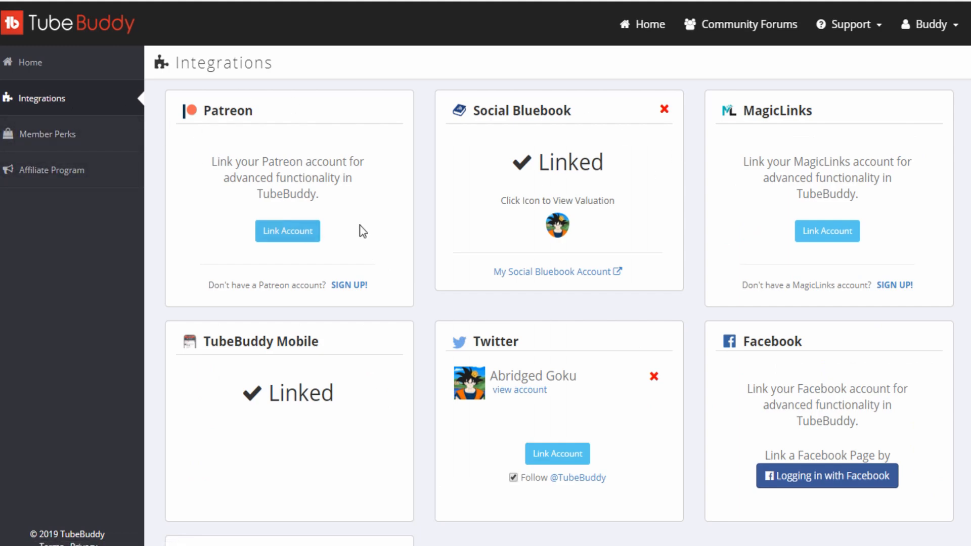
mouse_move(242, 365)
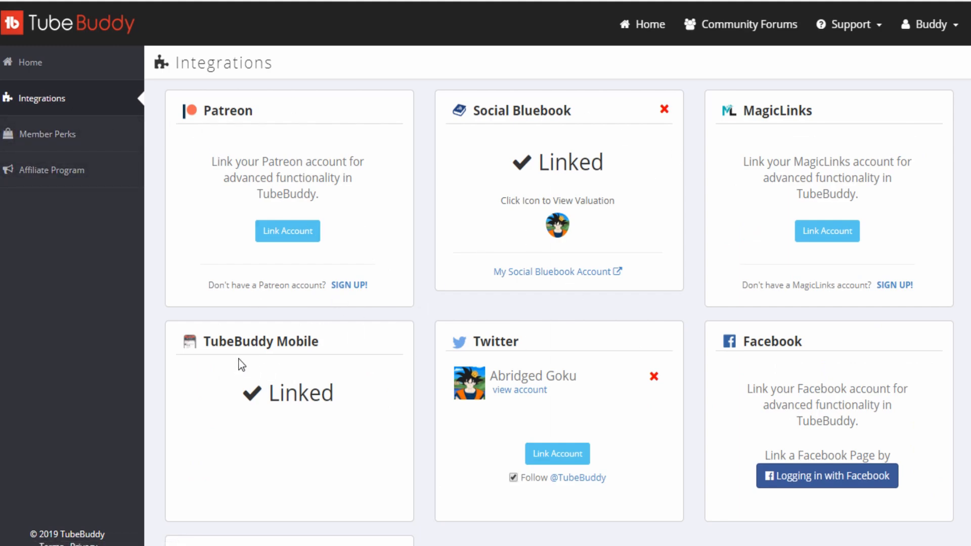
mouse_move(589, 360)
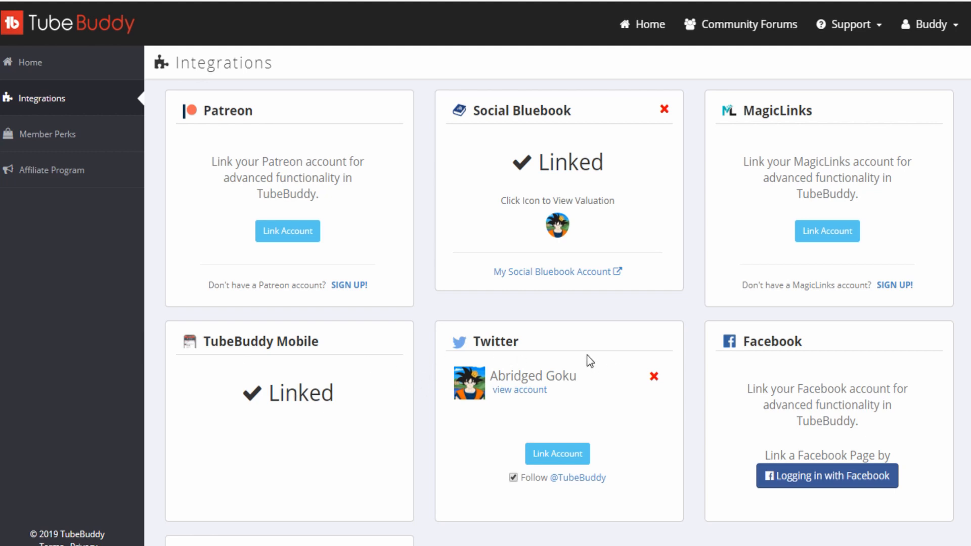
mouse_move(406, 220)
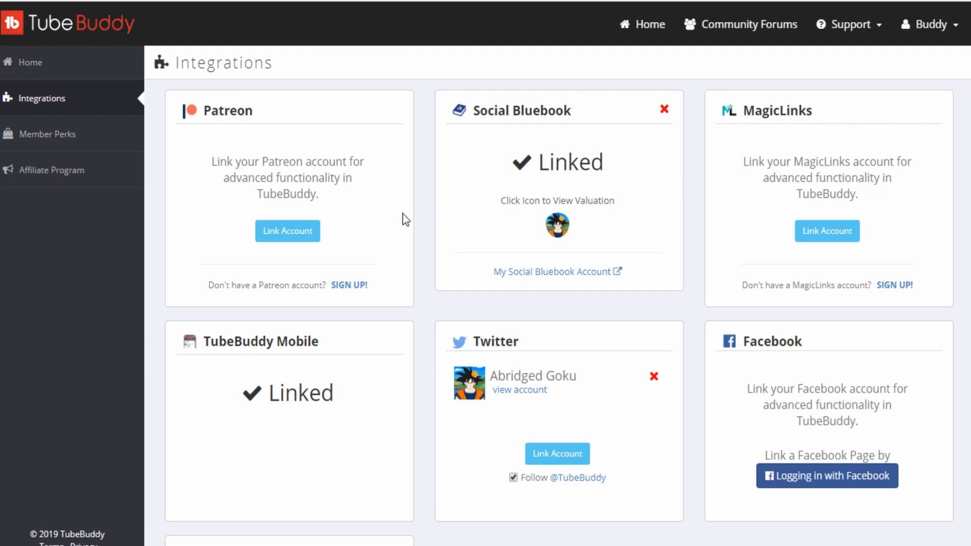
mouse_move(341, 246)
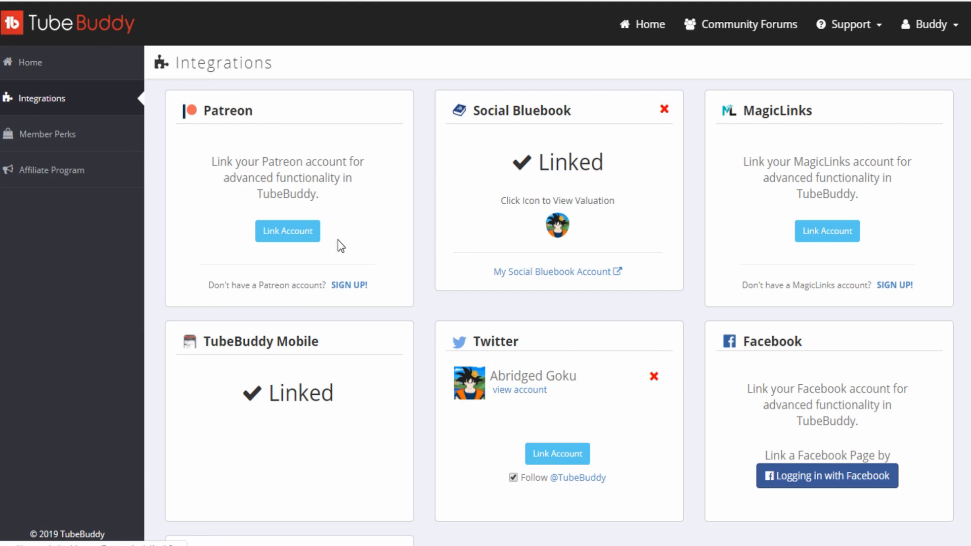
Step: Scroll down the Integrations page past the linked and unlinked account cards
scroll(down, 3)
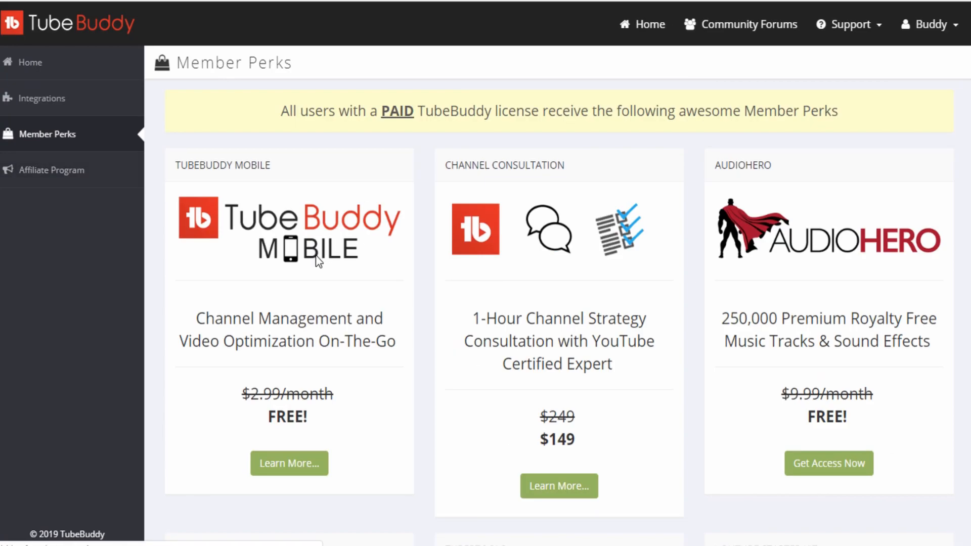
mouse_move(545, 331)
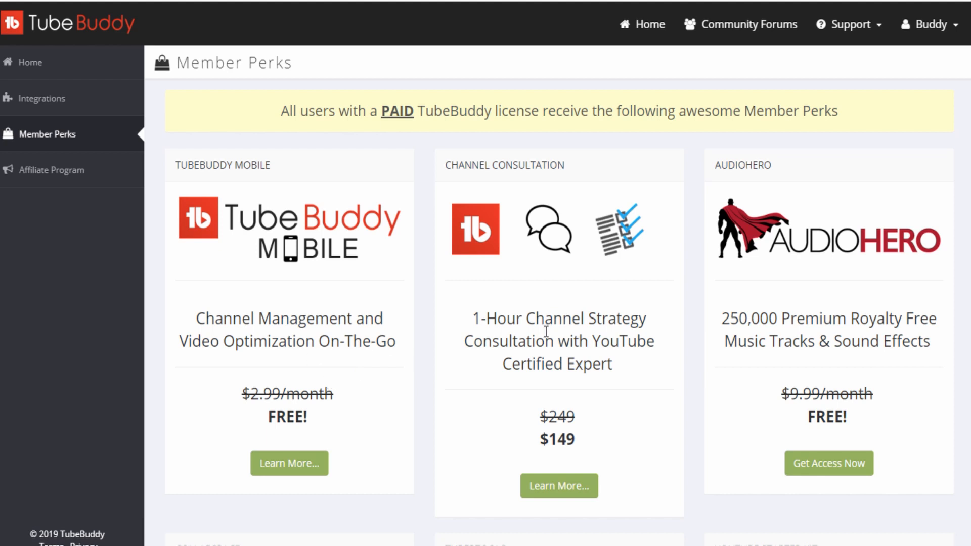
mouse_move(527, 422)
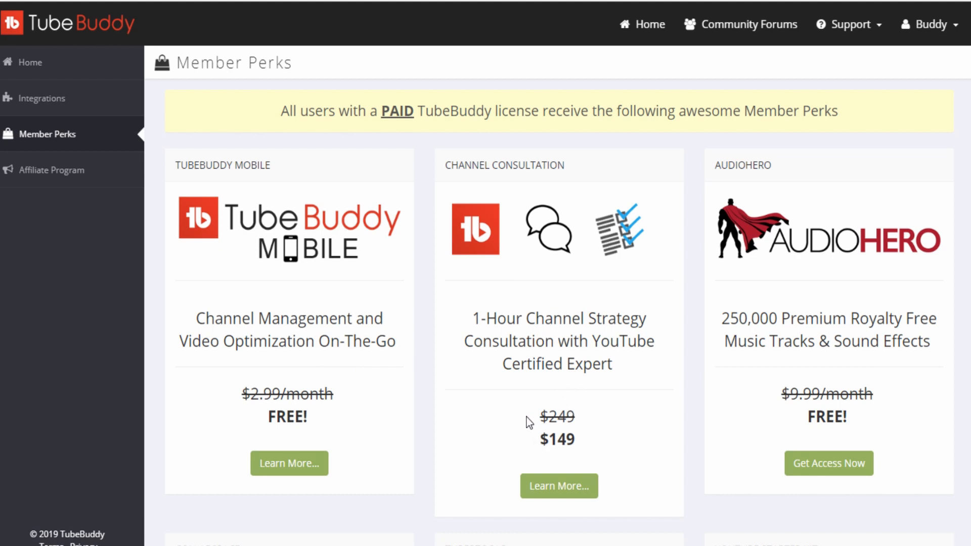
mouse_move(580, 345)
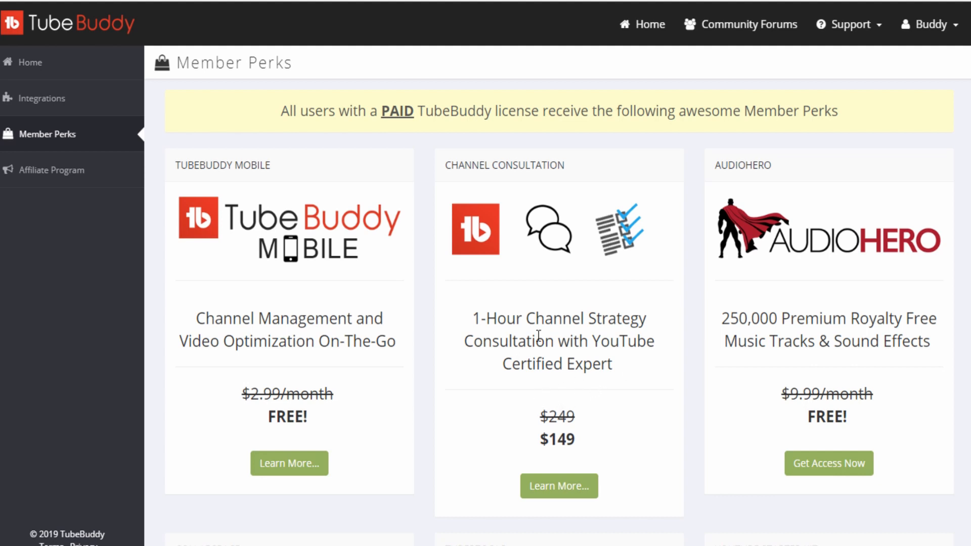
scroll(down, 3)
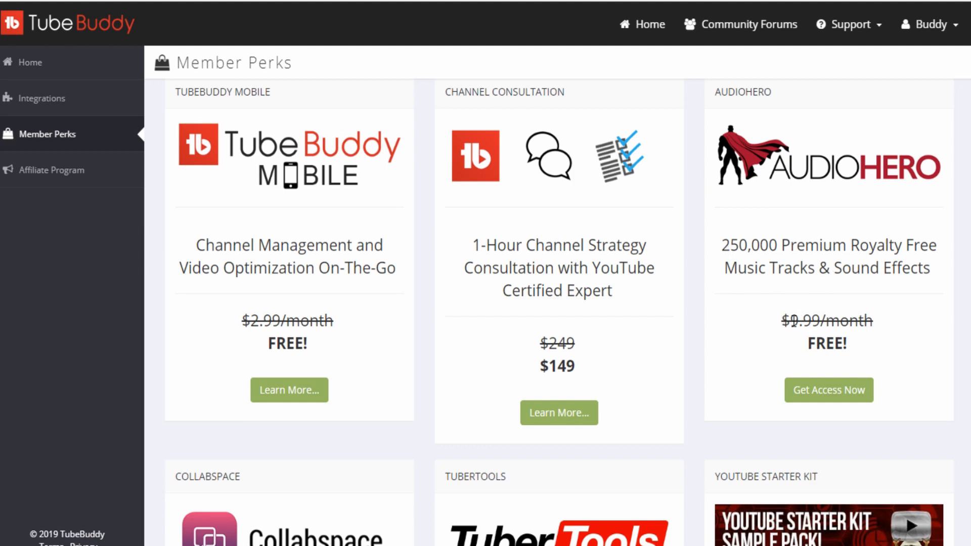
mouse_move(776, 257)
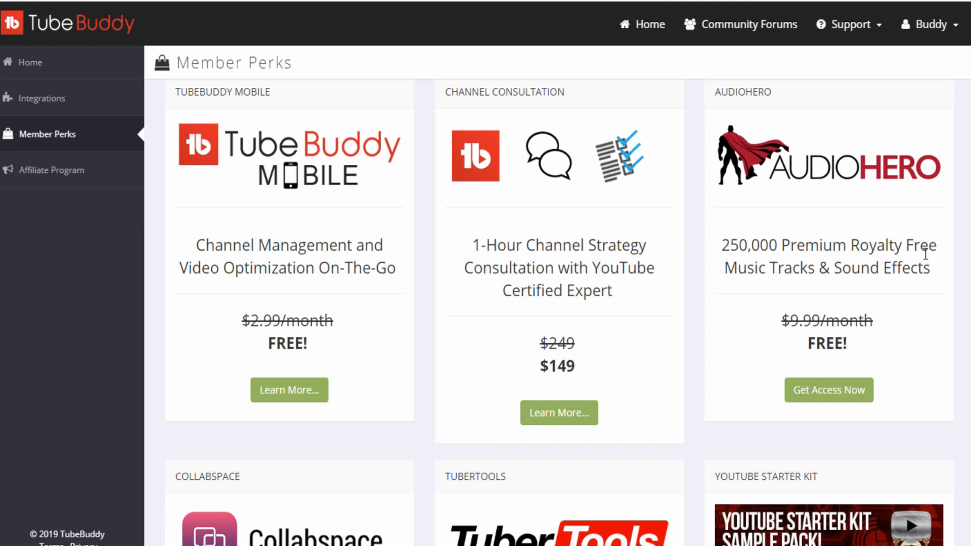
mouse_move(829, 277)
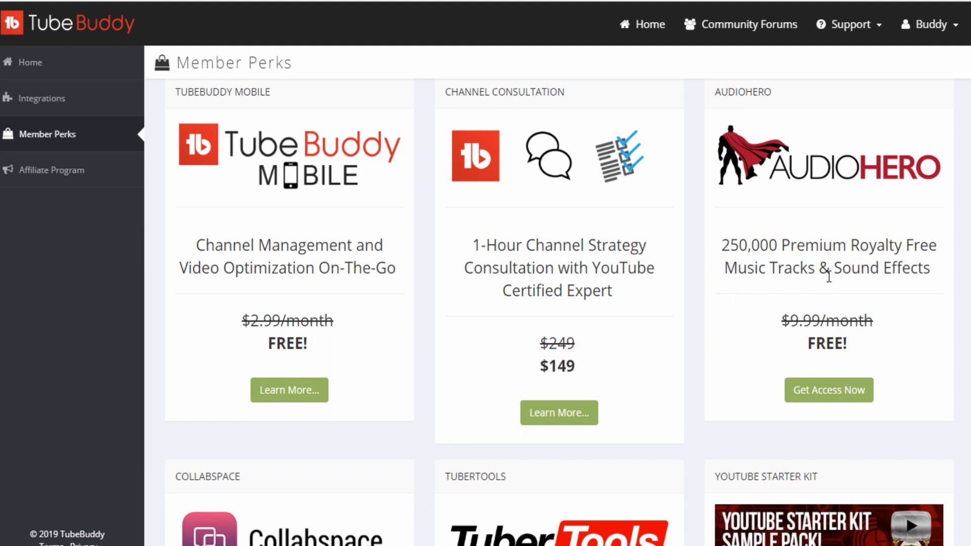
scroll(down, 3)
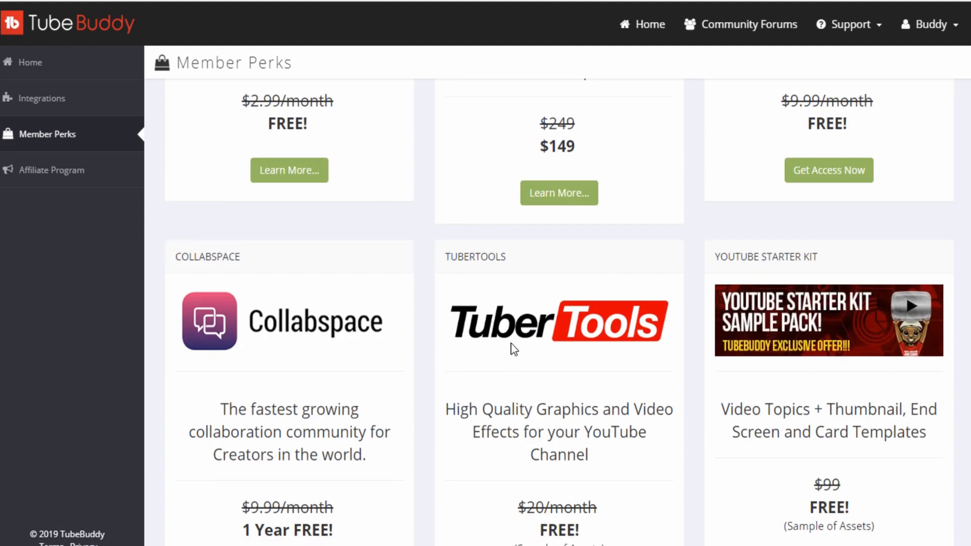
scroll(down, 3)
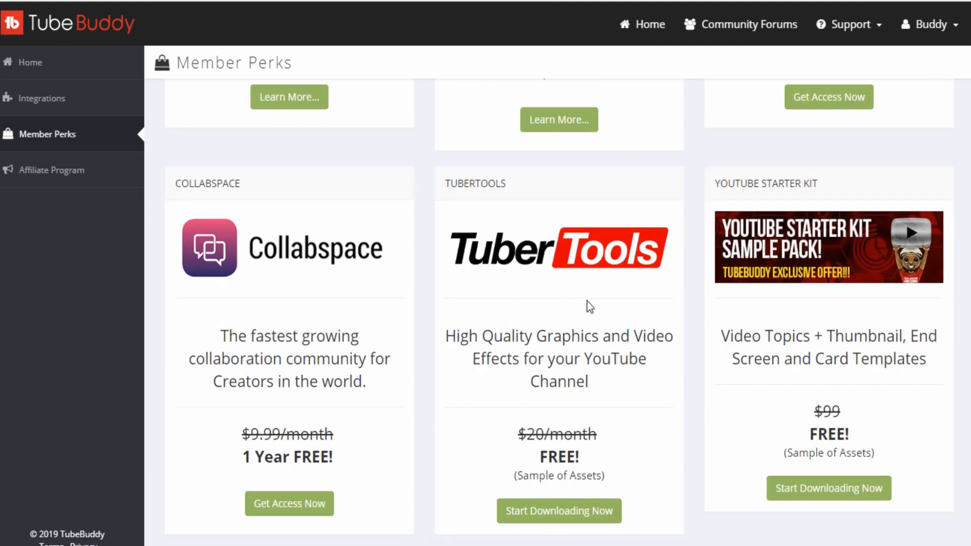
mouse_move(556, 372)
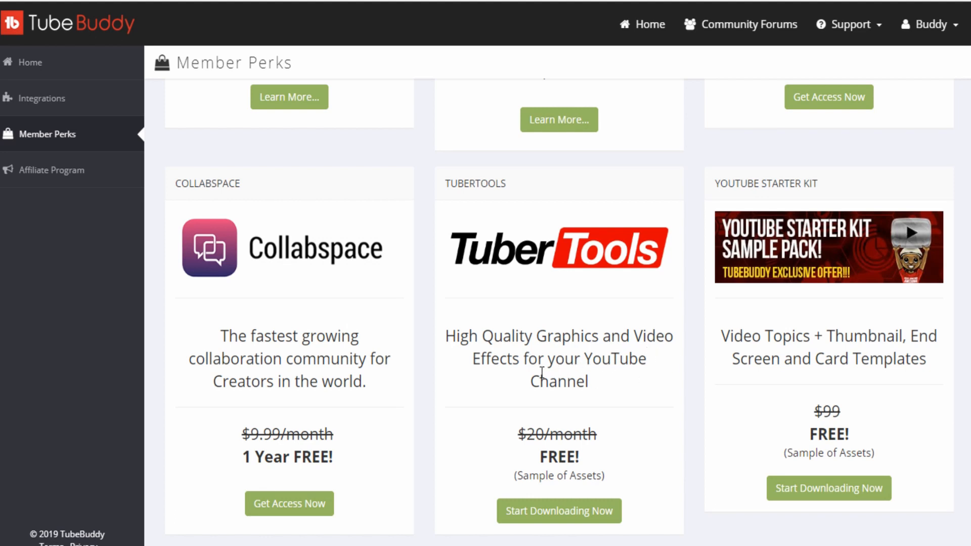
mouse_move(618, 365)
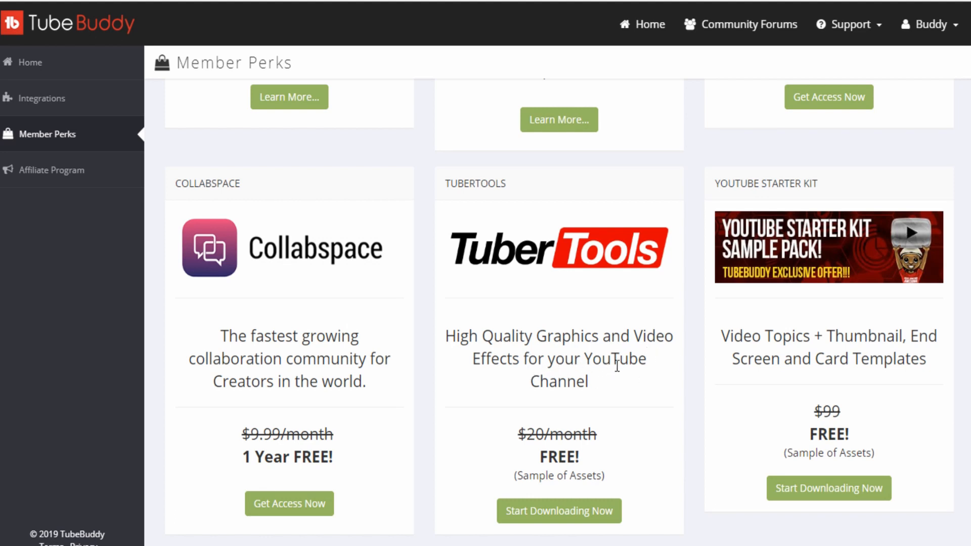
mouse_move(361, 369)
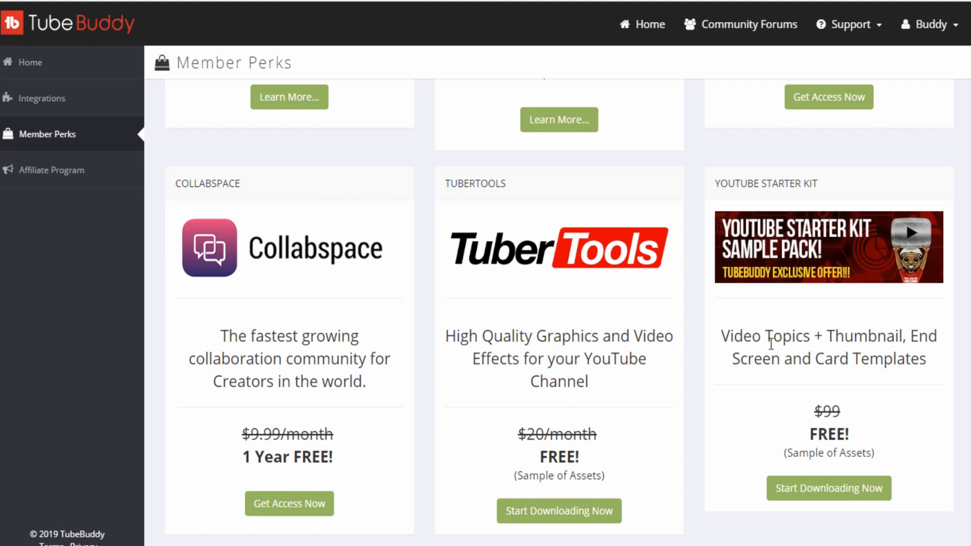
mouse_move(787, 271)
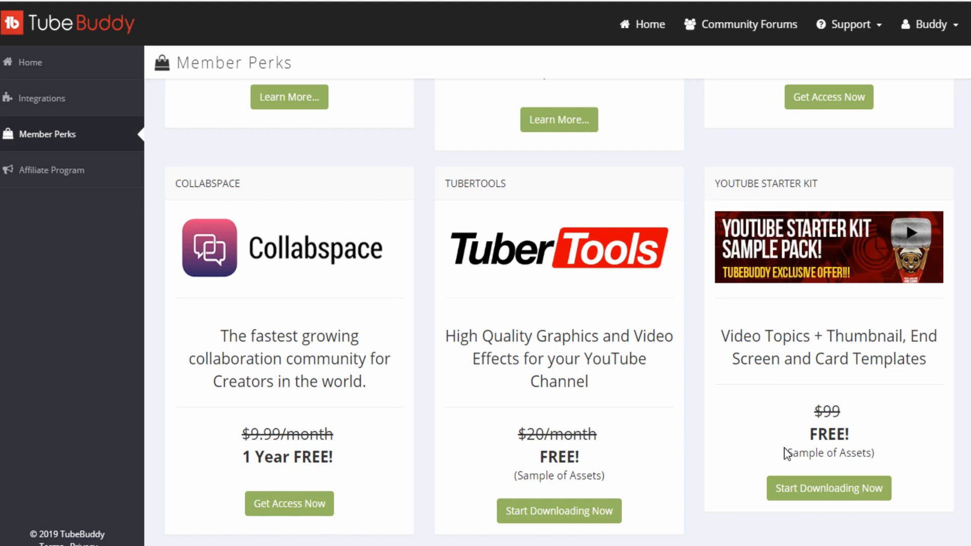
mouse_move(828, 468)
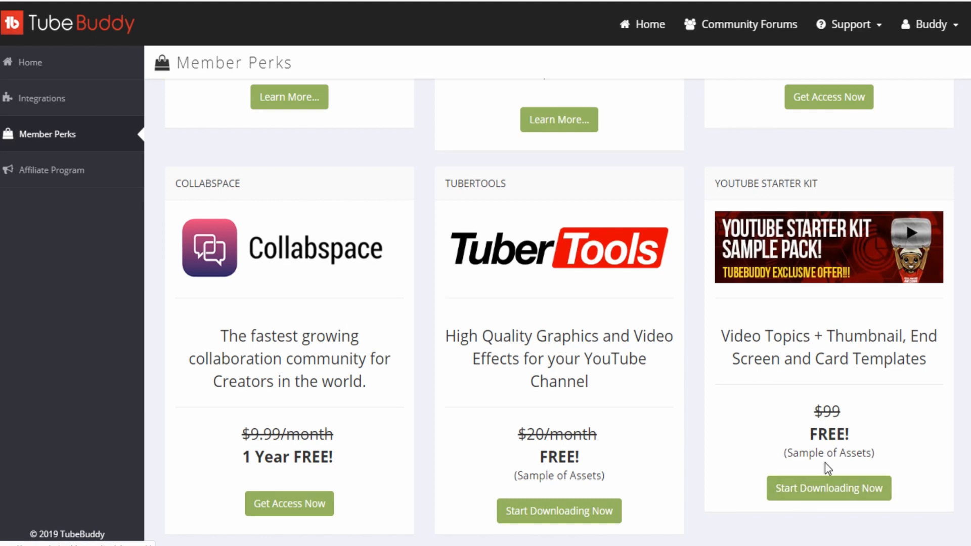
scroll(down, 3)
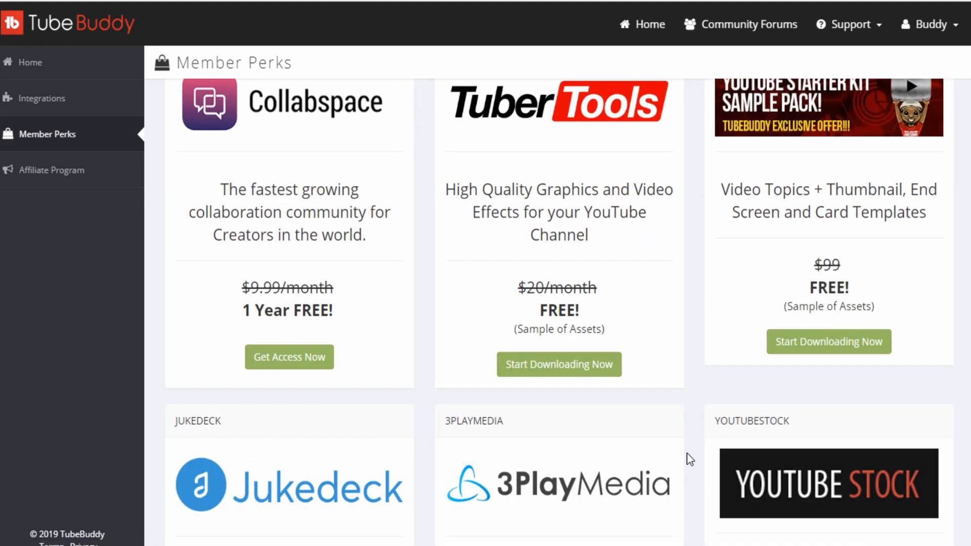
scroll(down, 3)
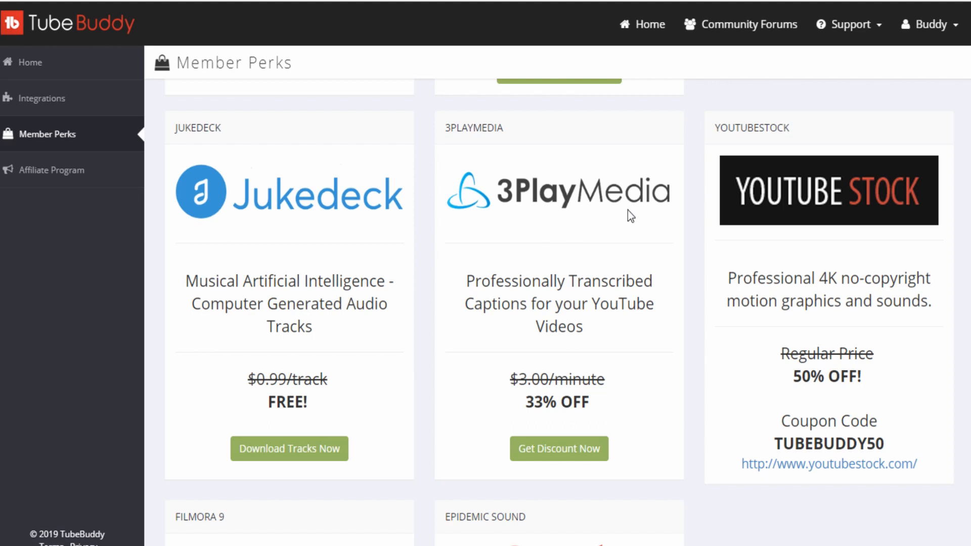
scroll(down, 3)
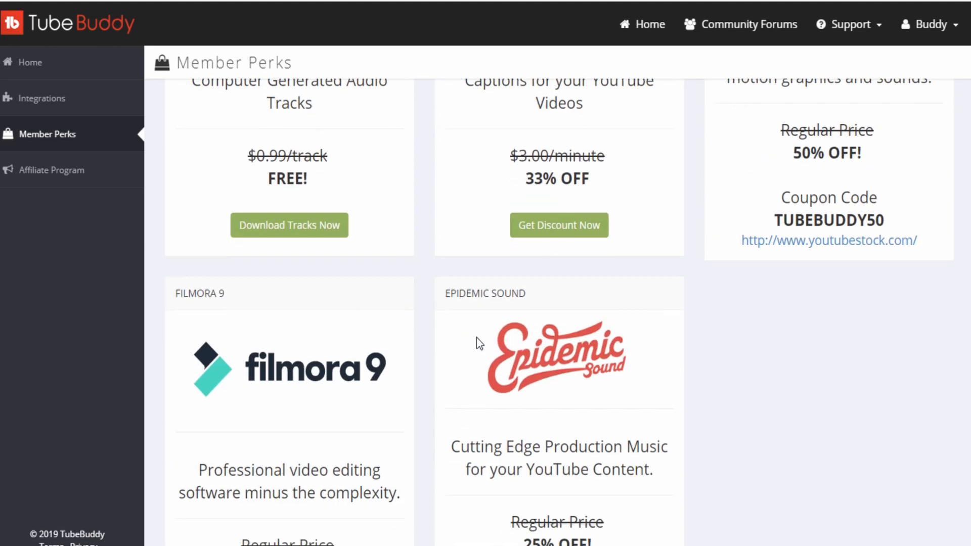
scroll(down, 3)
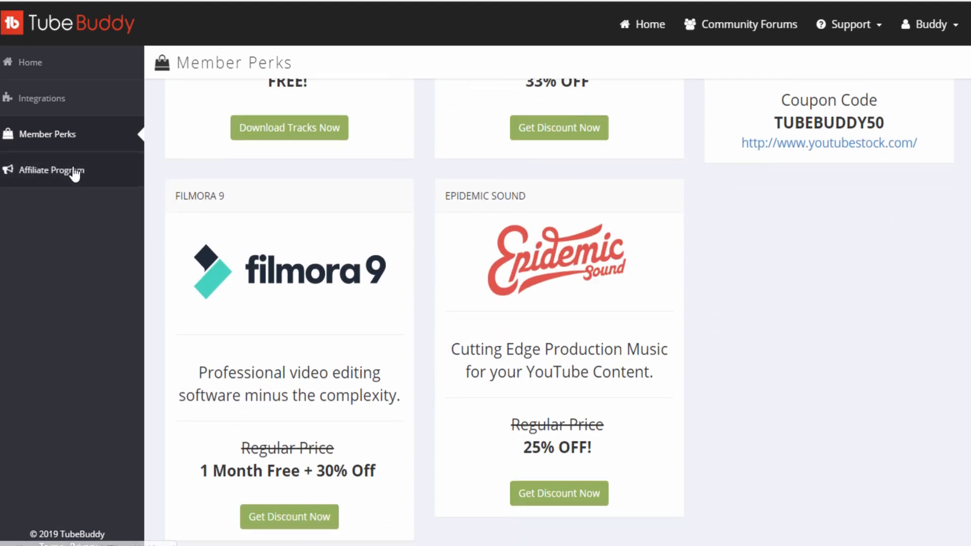
scroll(up, 3)
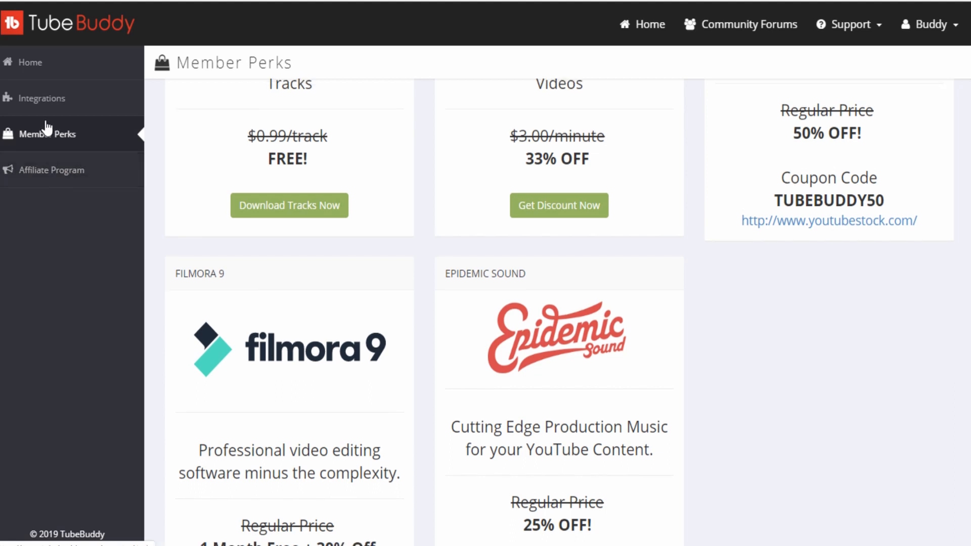
scroll(up, 3)
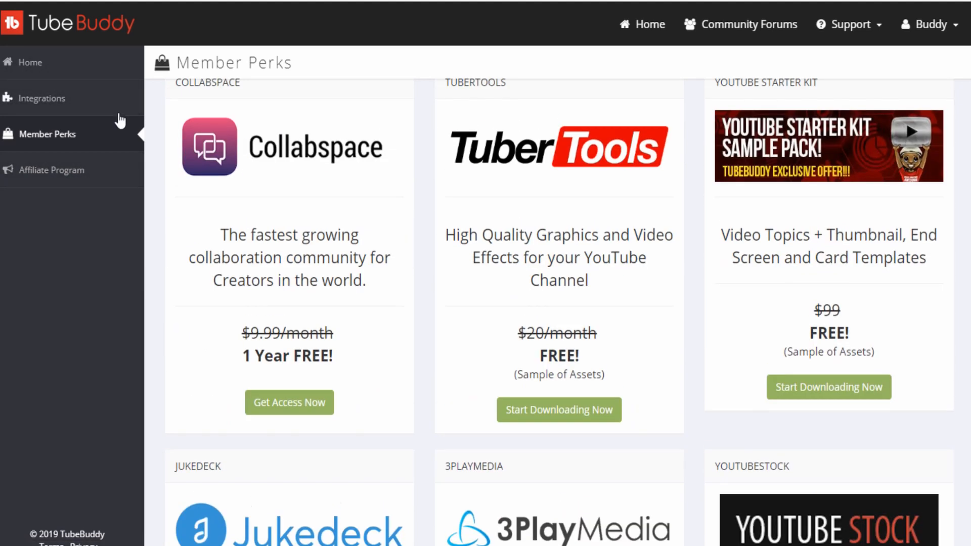
scroll(up, 3)
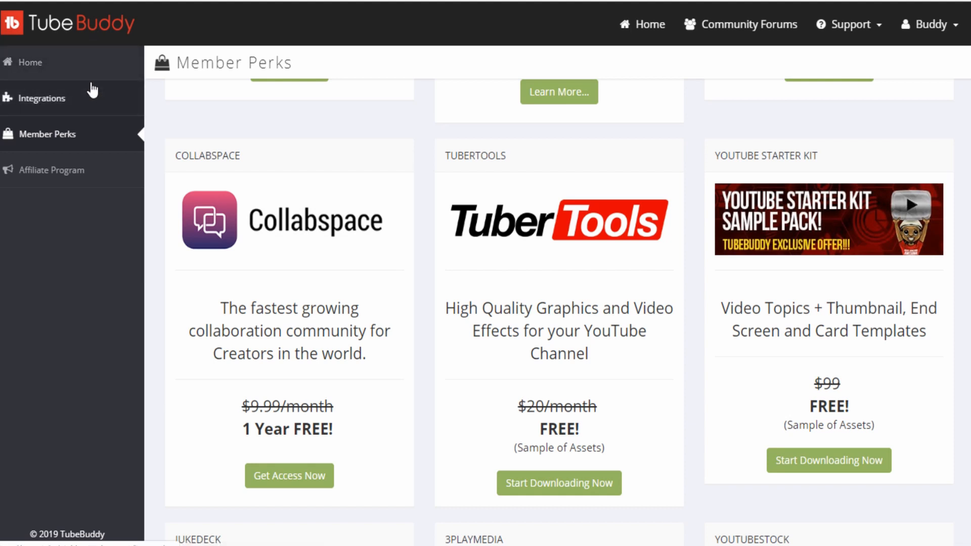
mouse_move(92, 127)
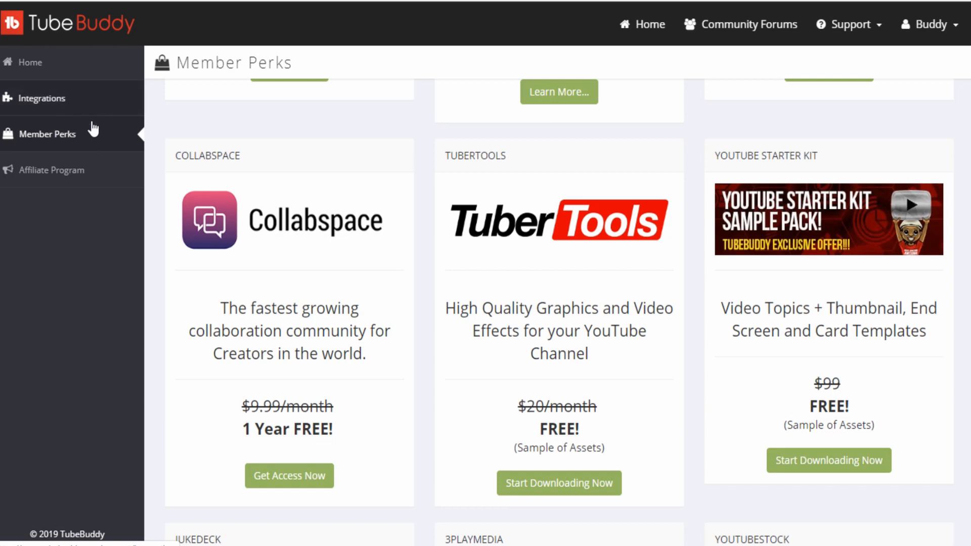
Step: Return to the TubeBuddy Home dashboard with both channel cards and affiliate earnings
click(30, 62)
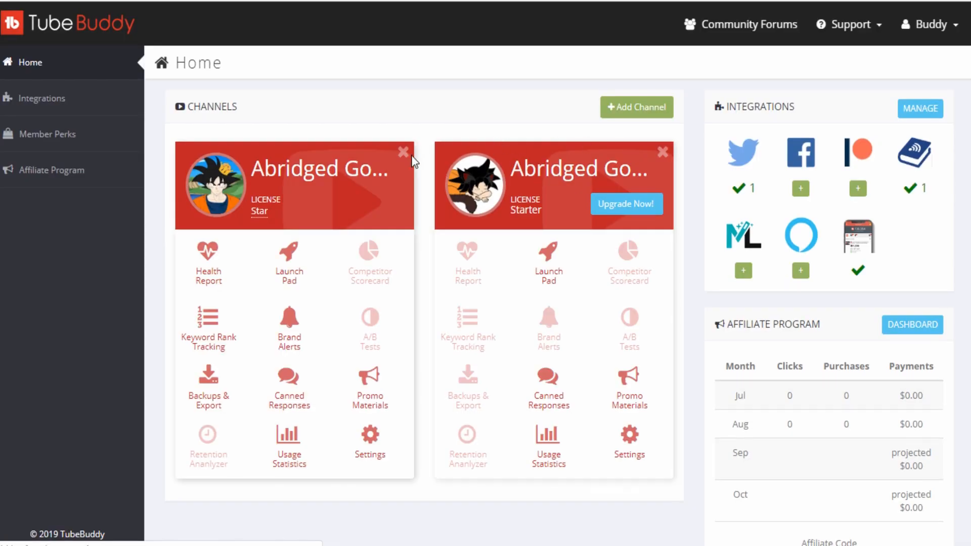
mouse_move(626, 204)
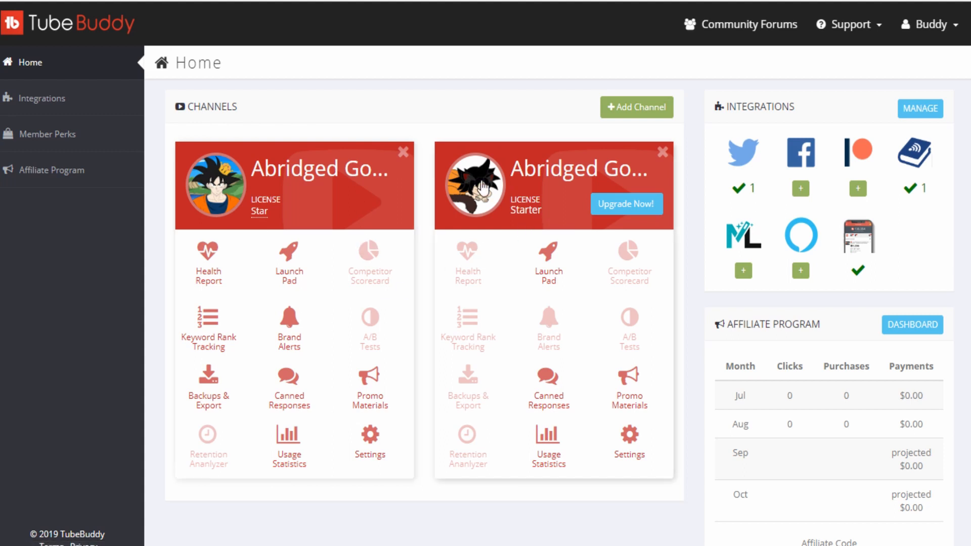
mouse_move(525, 234)
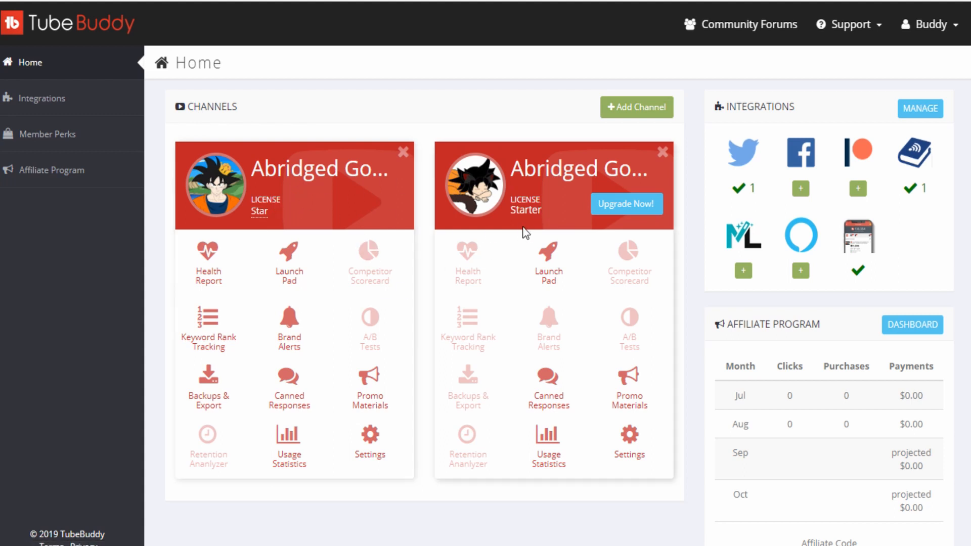
mouse_move(535, 261)
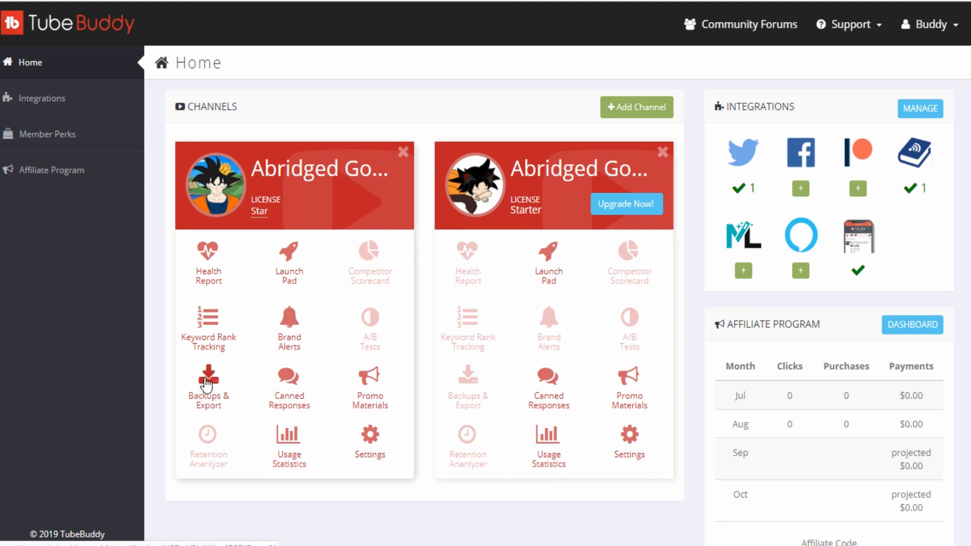
mouse_move(258, 378)
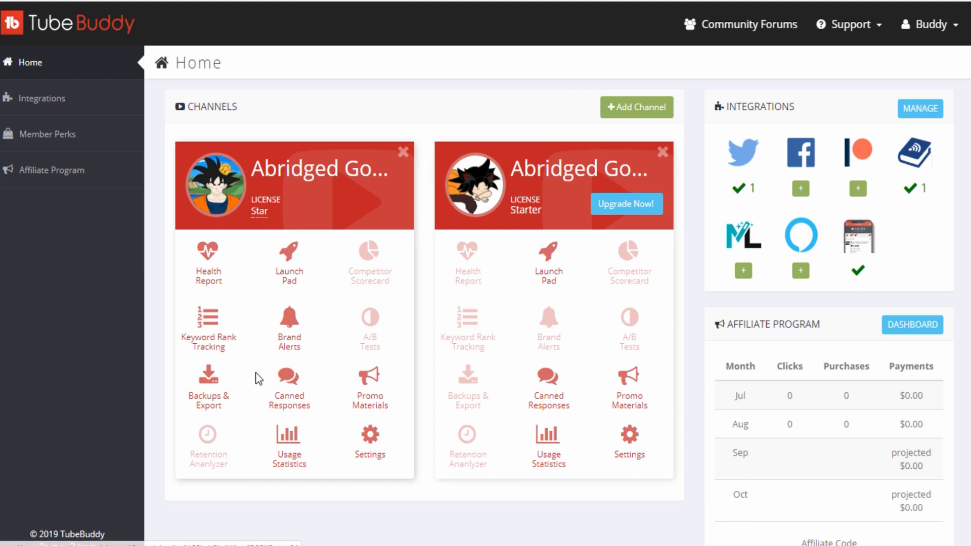
mouse_move(174, 405)
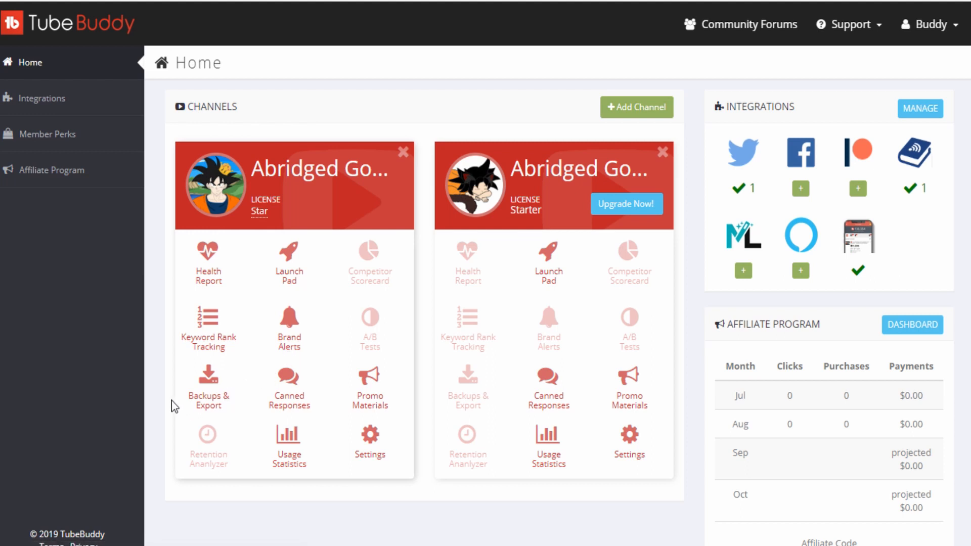
mouse_move(208, 375)
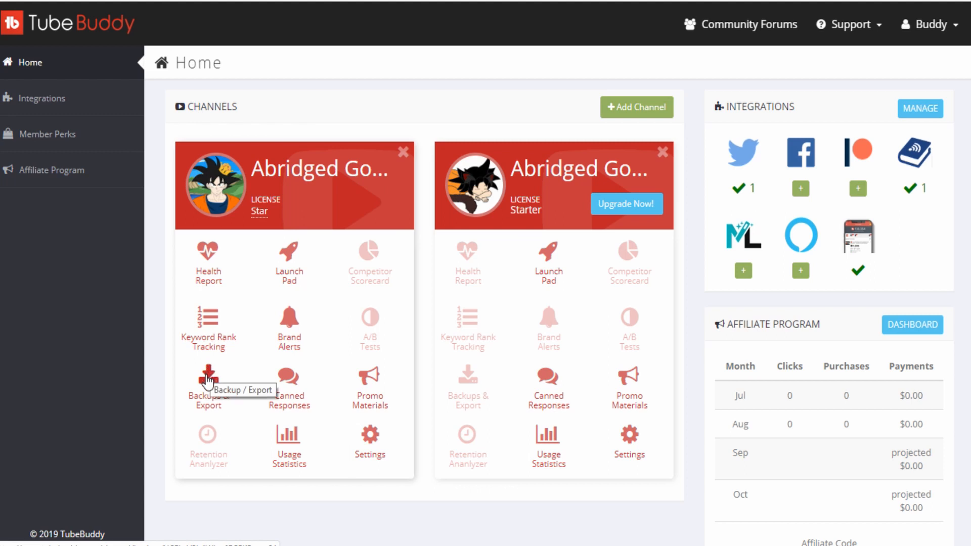
mouse_move(217, 409)
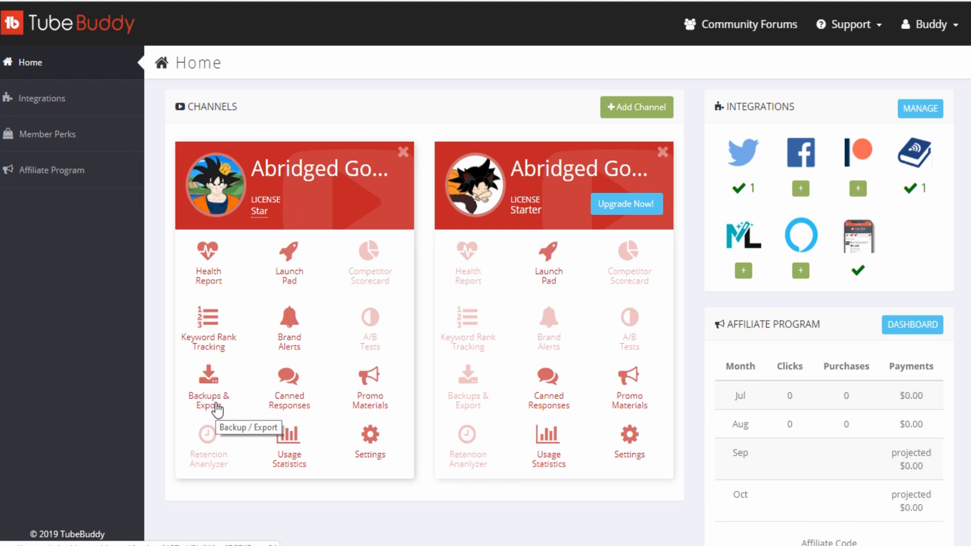
mouse_move(211, 396)
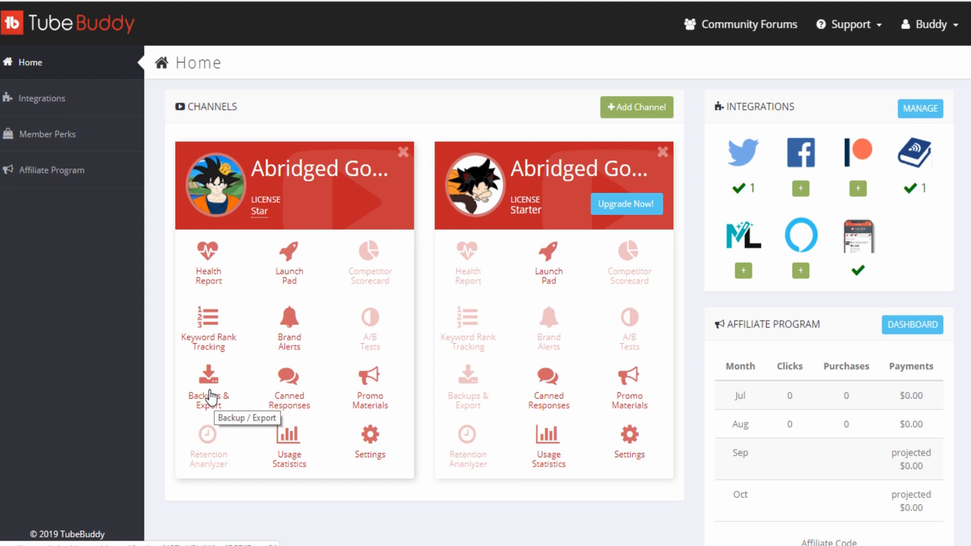
mouse_move(204, 64)
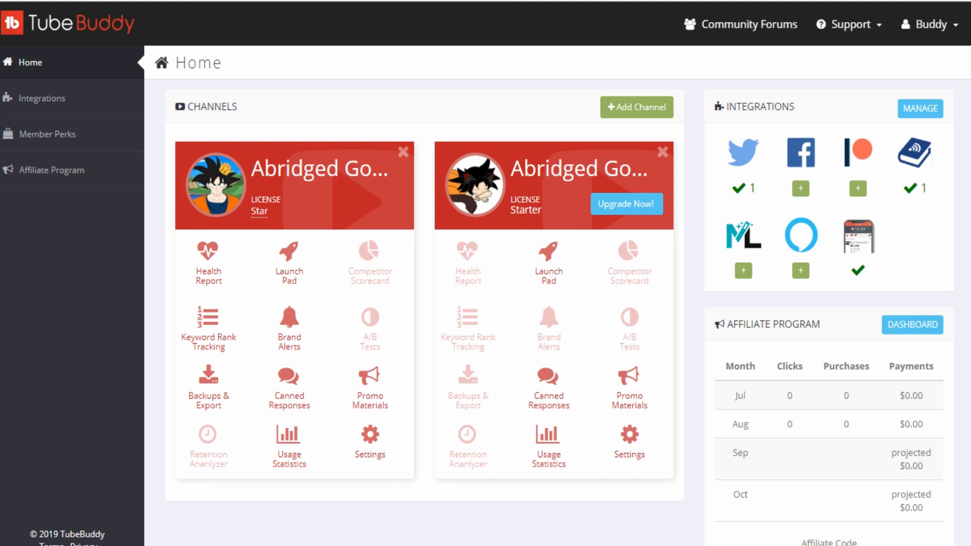
Step: Choose Profile from the Buddy account dropdown at top right
click(851, 25)
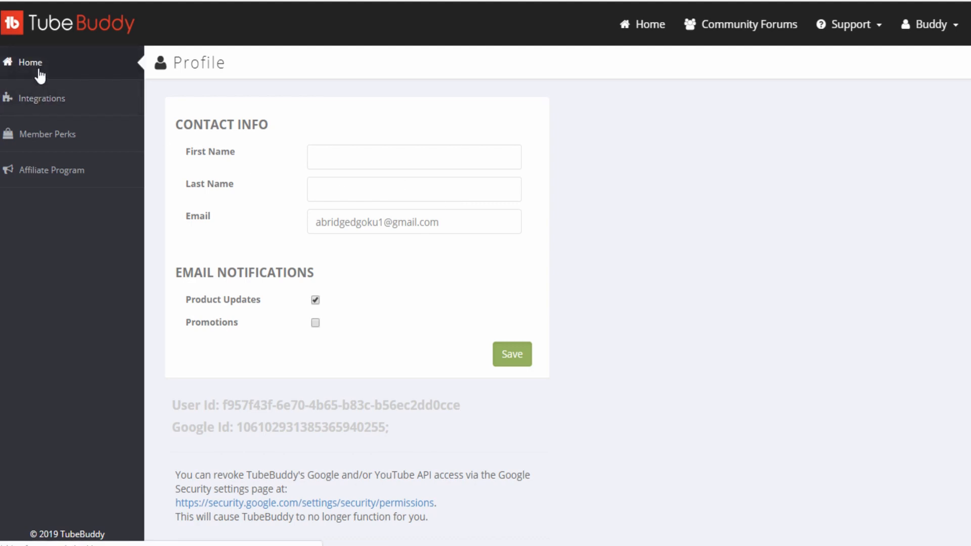
mouse_move(121, 2)
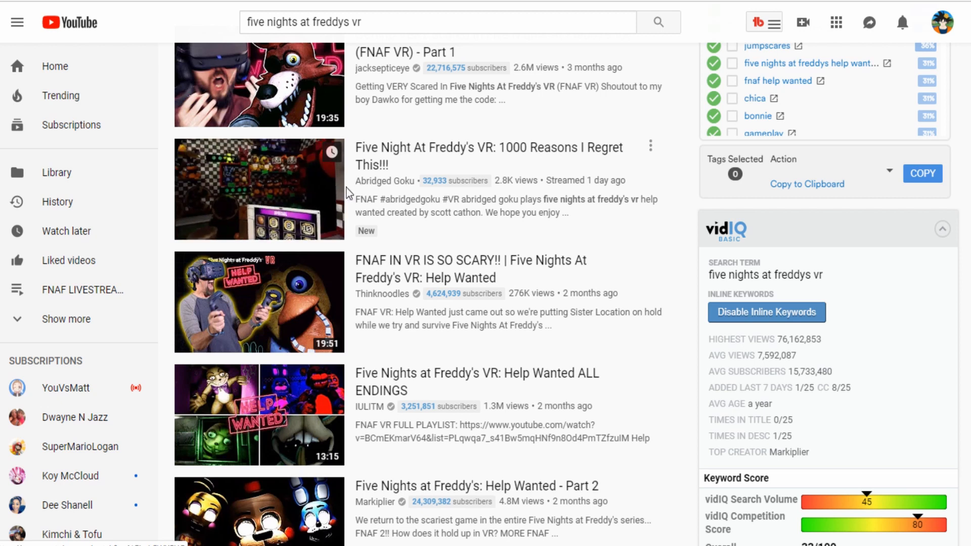
mouse_move(356, 184)
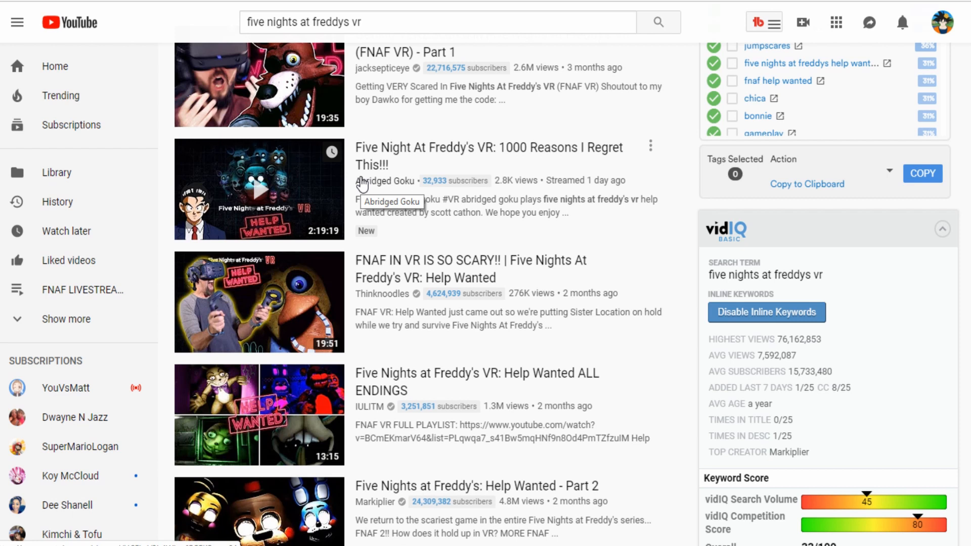
mouse_move(504, 171)
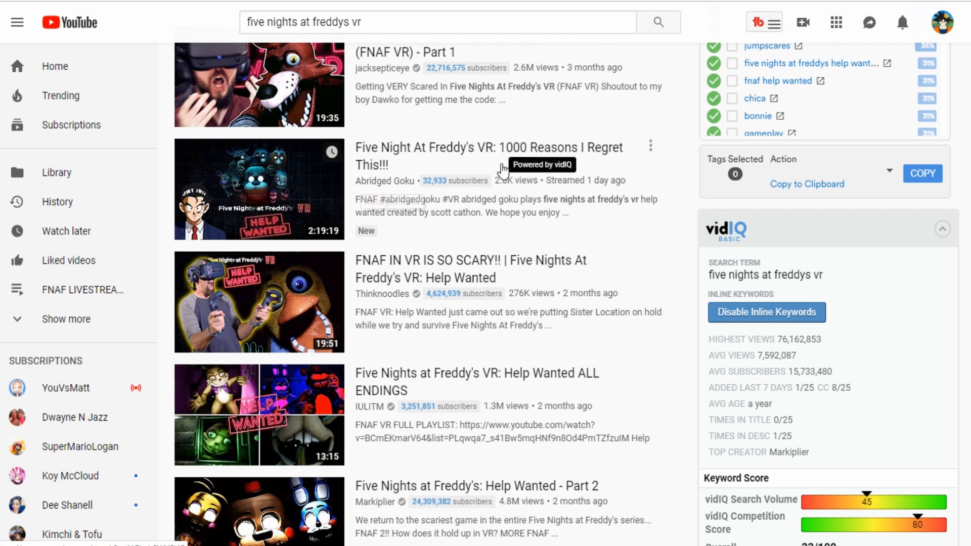
Step: Scroll the FNAF VR results through related searches, most-used tags and vidIQ keyword scores
scroll(up, 3)
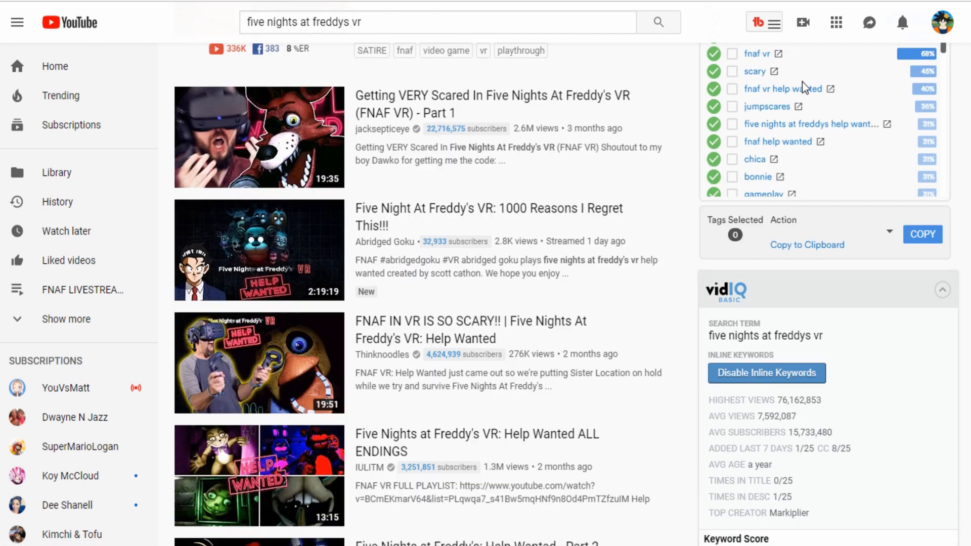
scroll(up, 3)
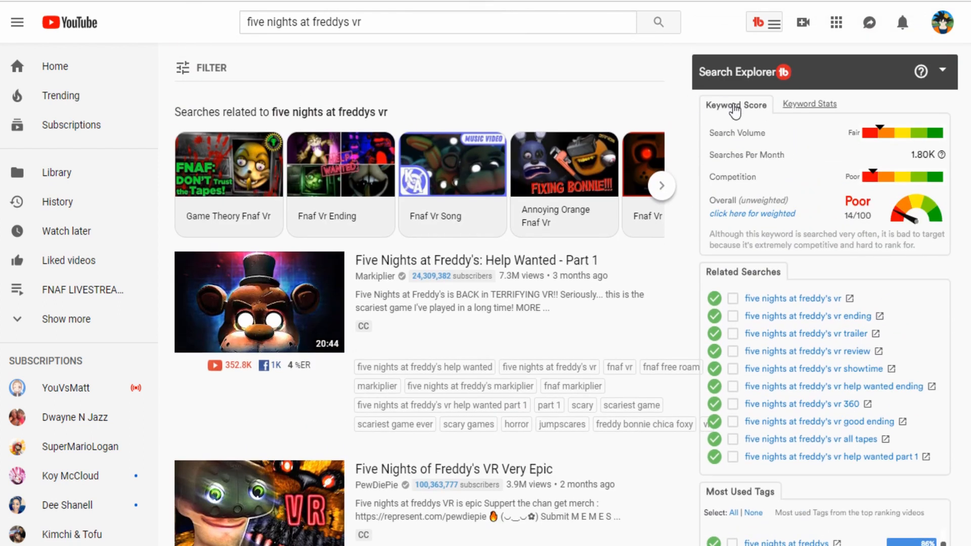
mouse_move(846, 159)
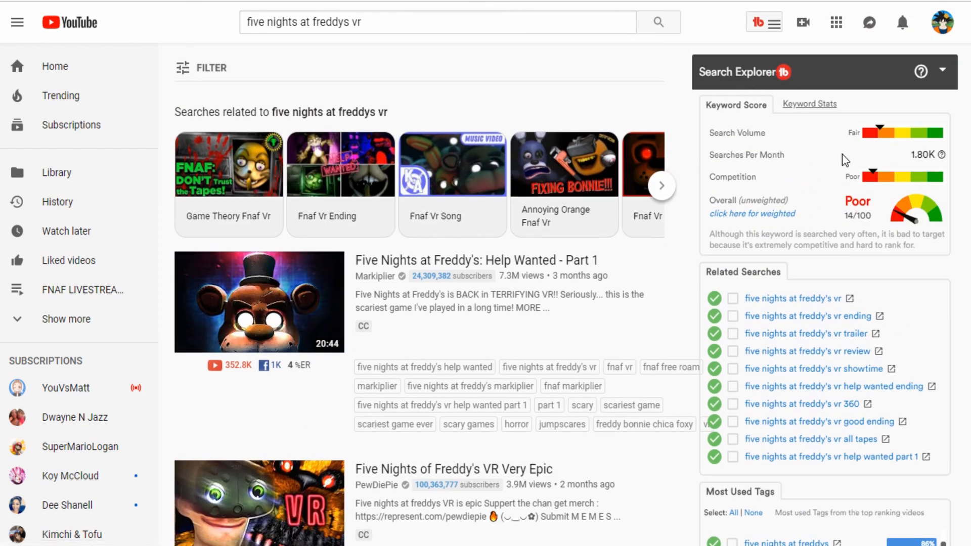
mouse_move(857, 201)
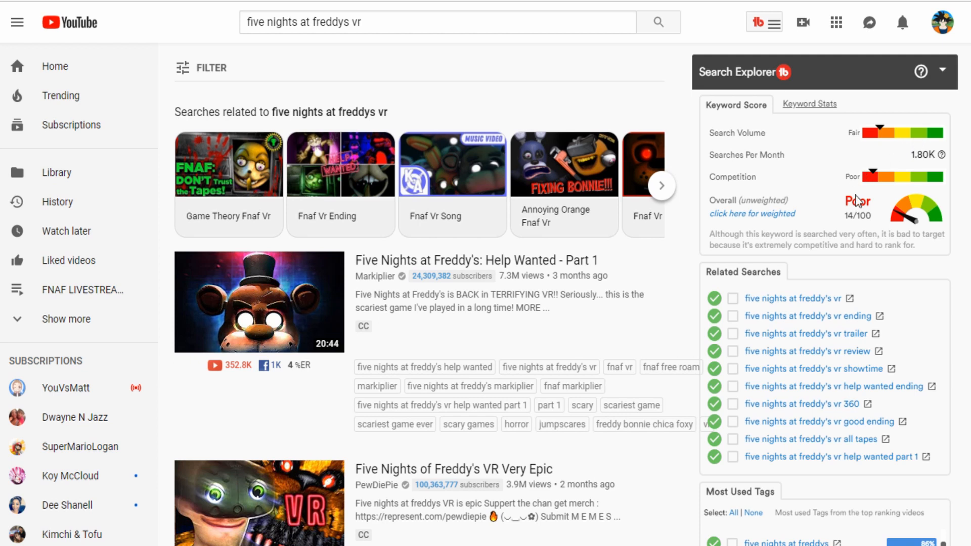
mouse_move(777, 181)
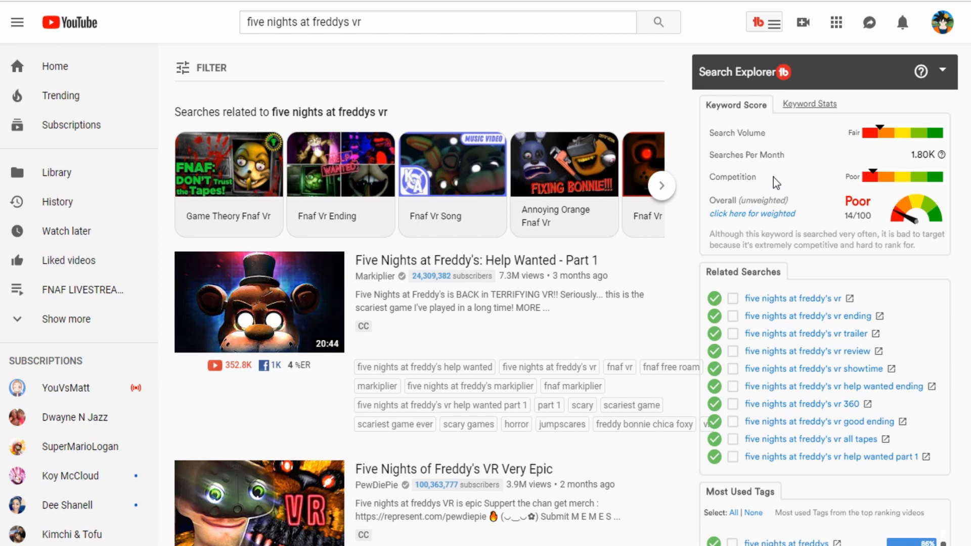
scroll(down, 3)
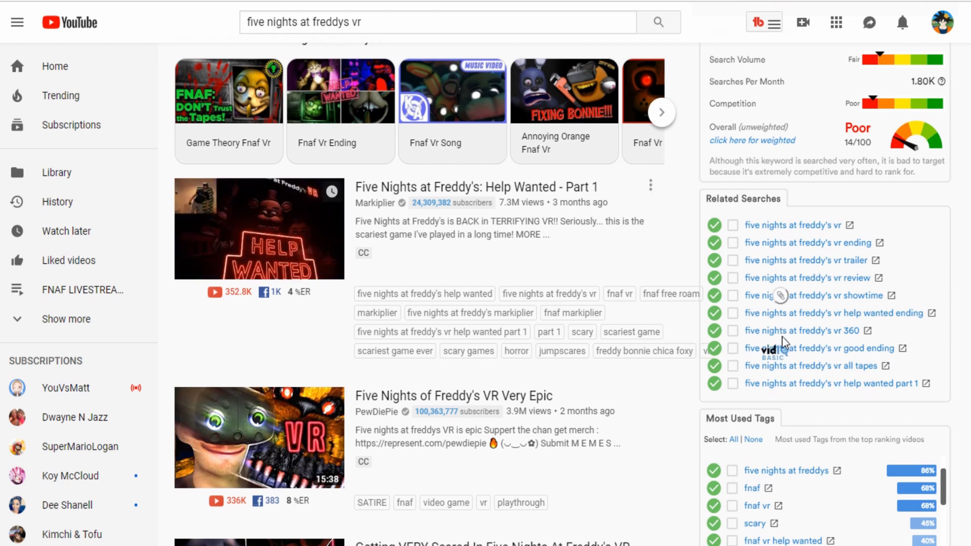
scroll(down, 3)
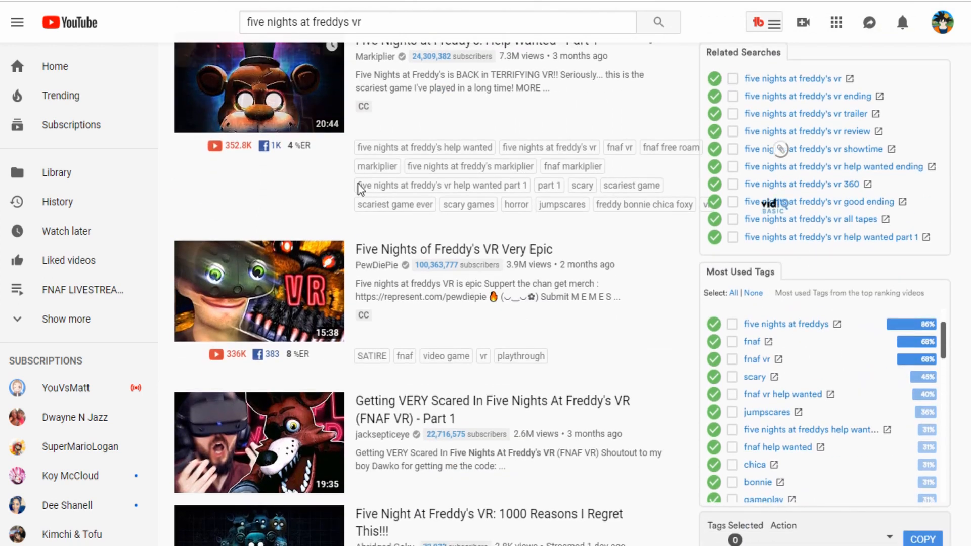
scroll(down, 3)
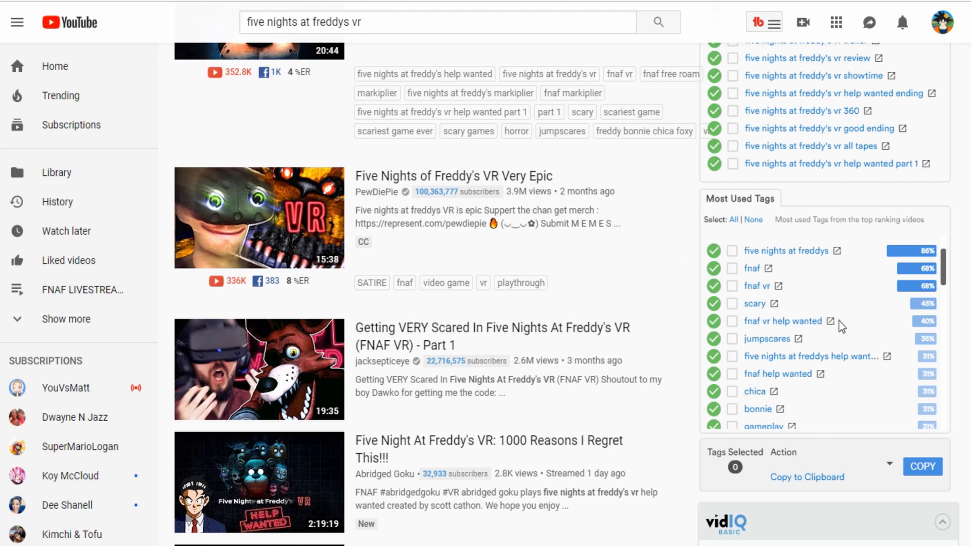
scroll(down, 3)
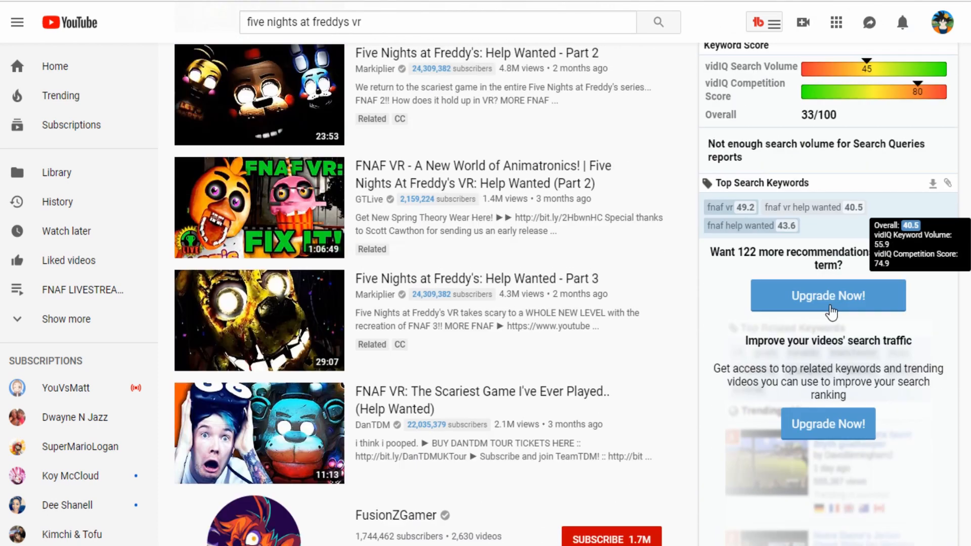
scroll(up, 3)
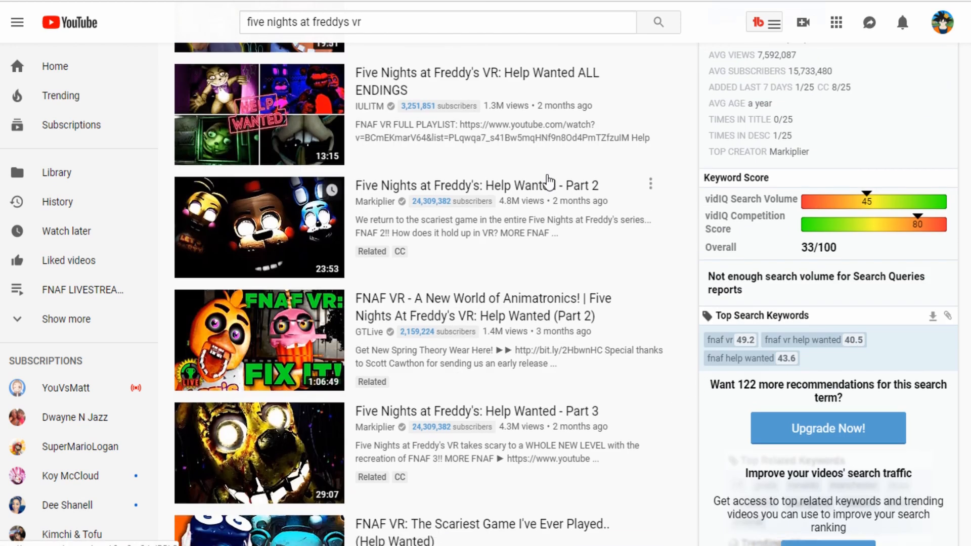
scroll(up, 3)
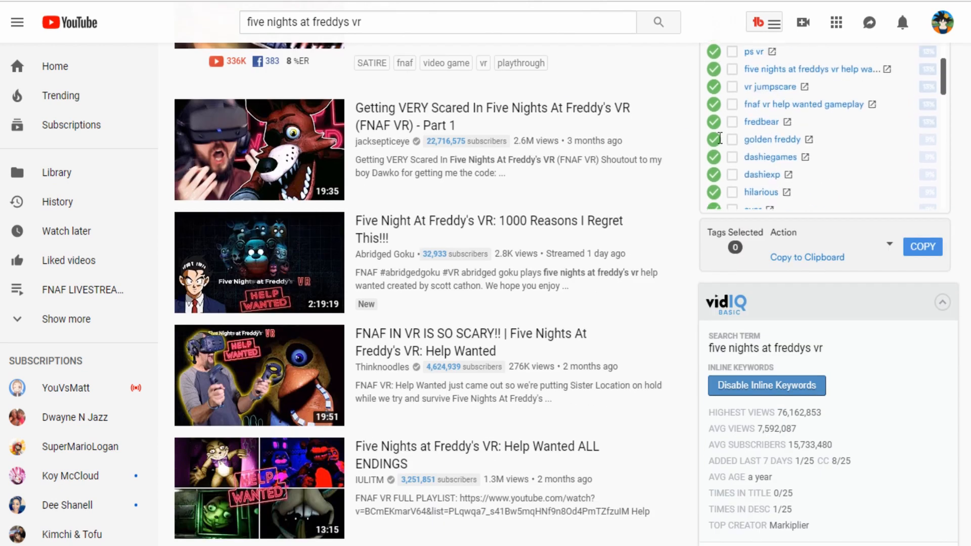
scroll(up, 3)
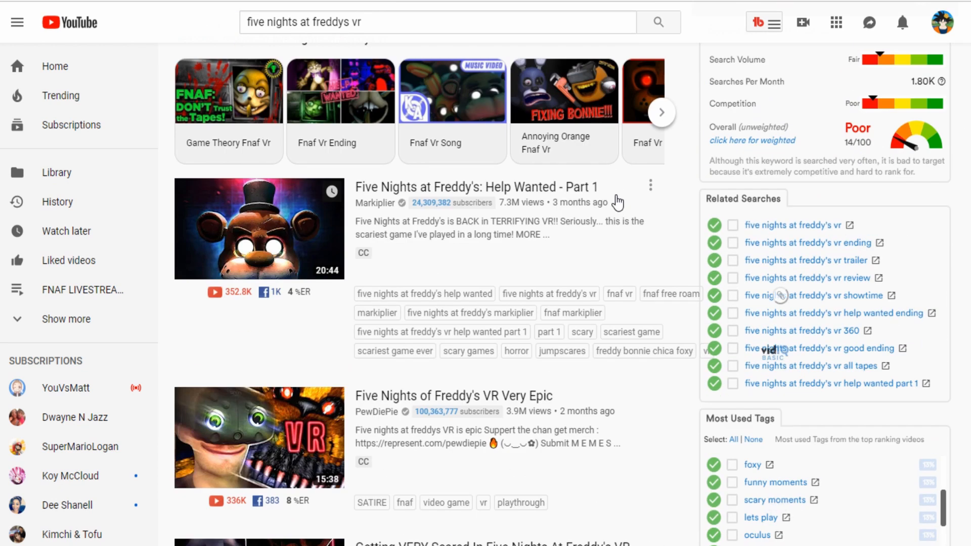
scroll(up, 3)
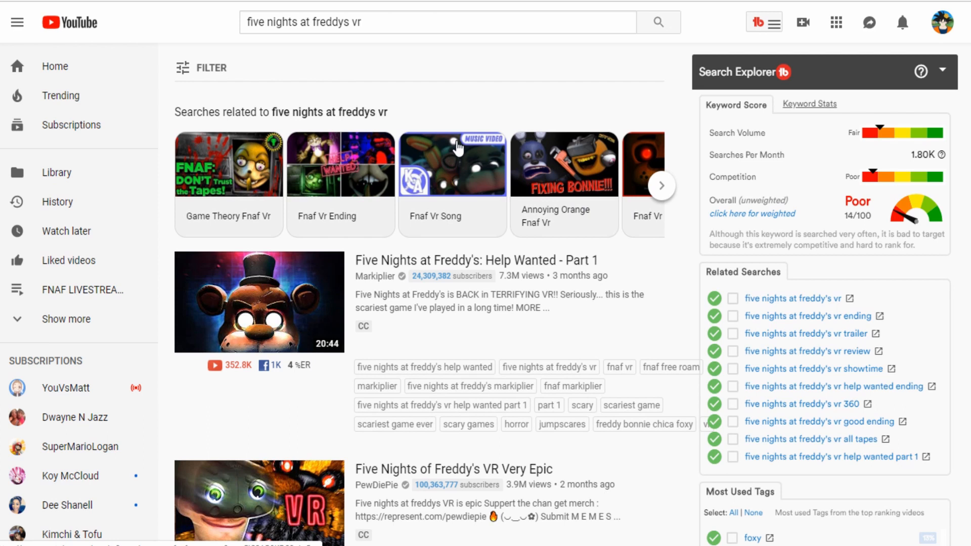
mouse_move(441, 158)
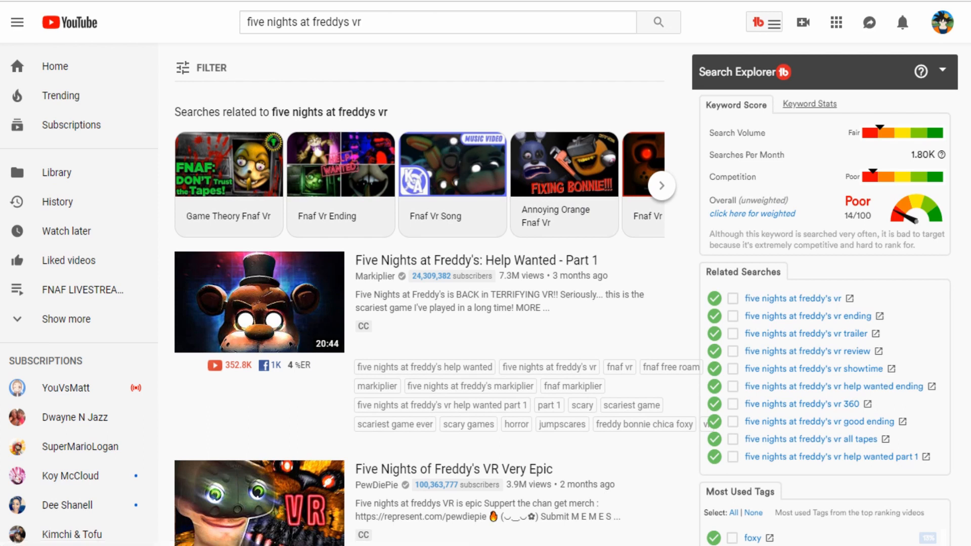
mouse_move(550, 202)
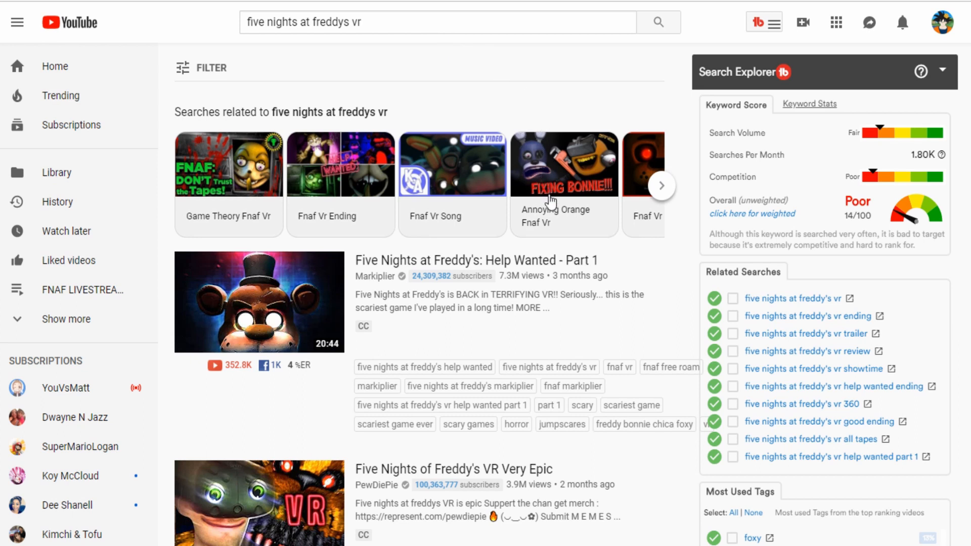
mouse_move(550, 202)
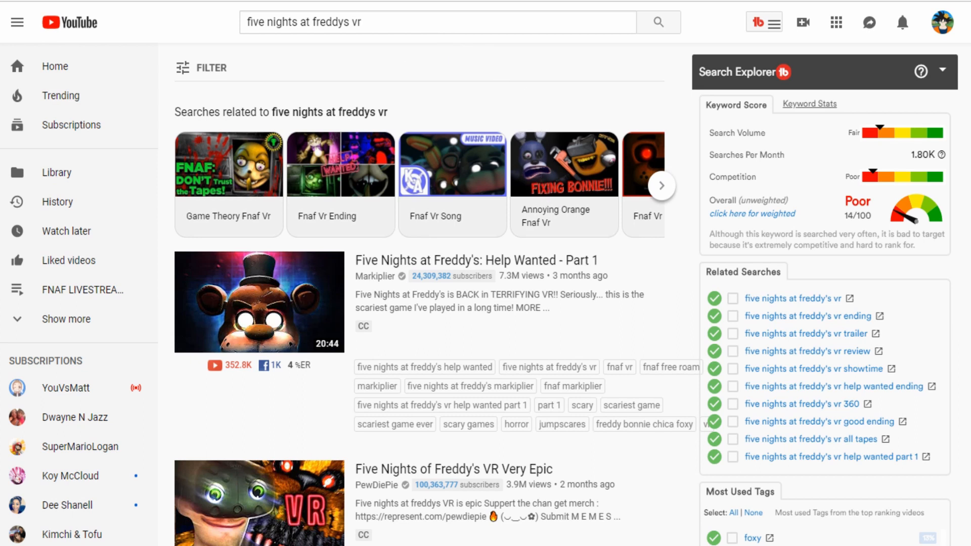
mouse_move(417, 97)
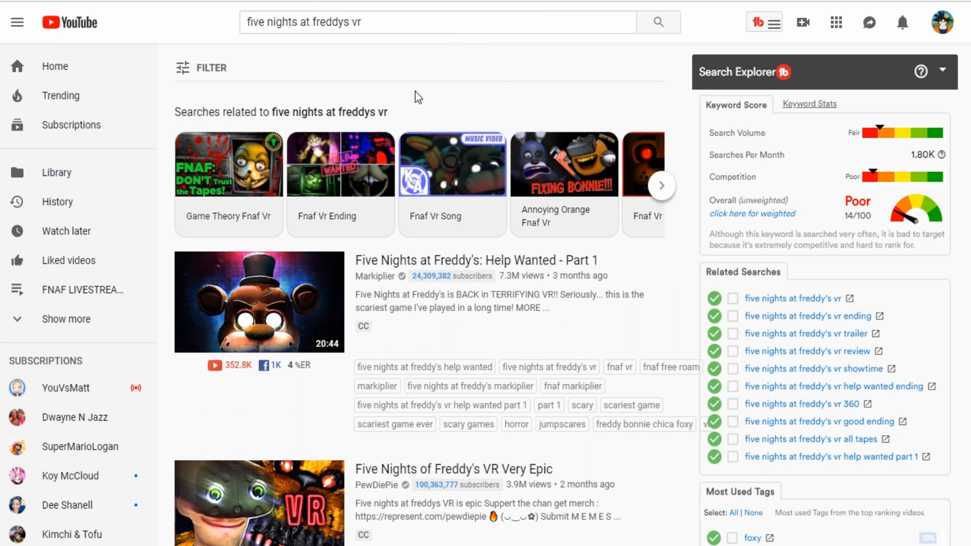
mouse_move(415, 85)
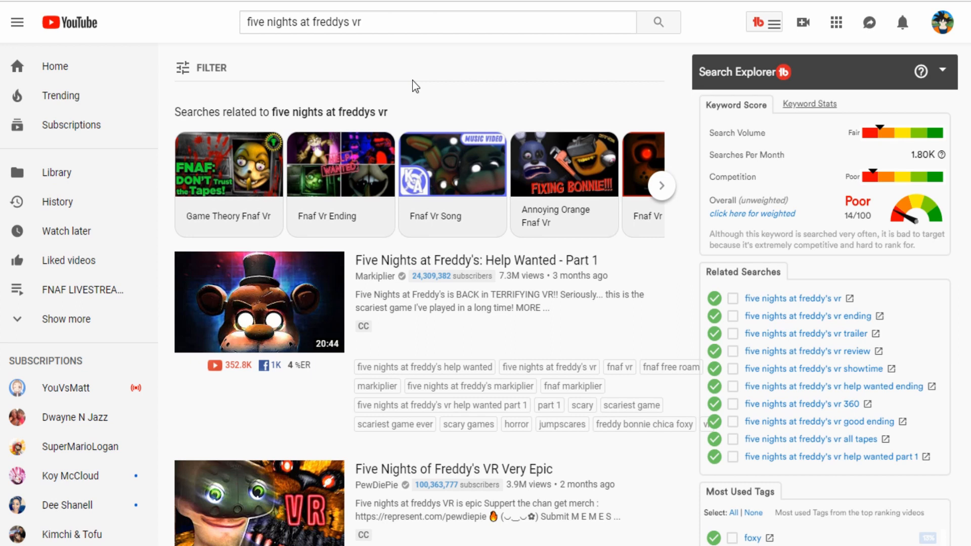
mouse_move(570, 309)
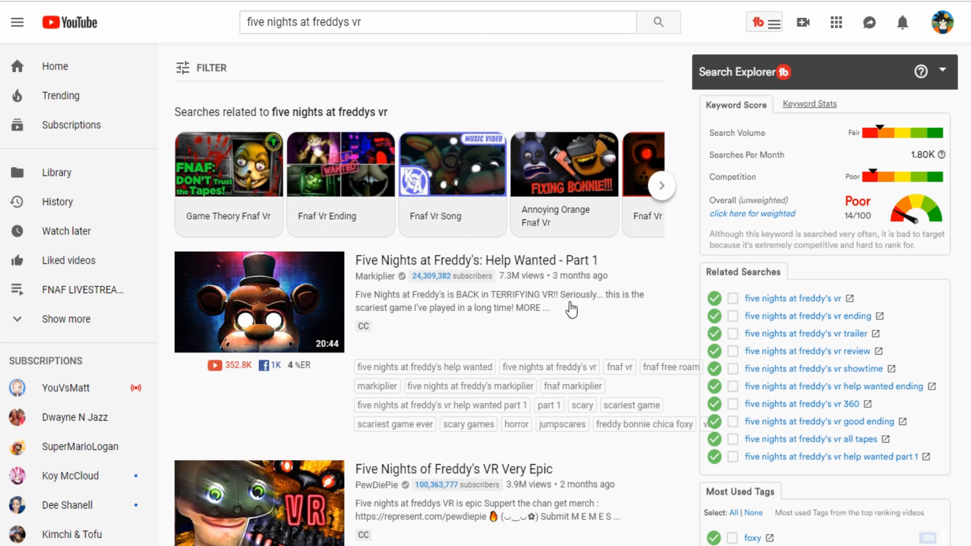